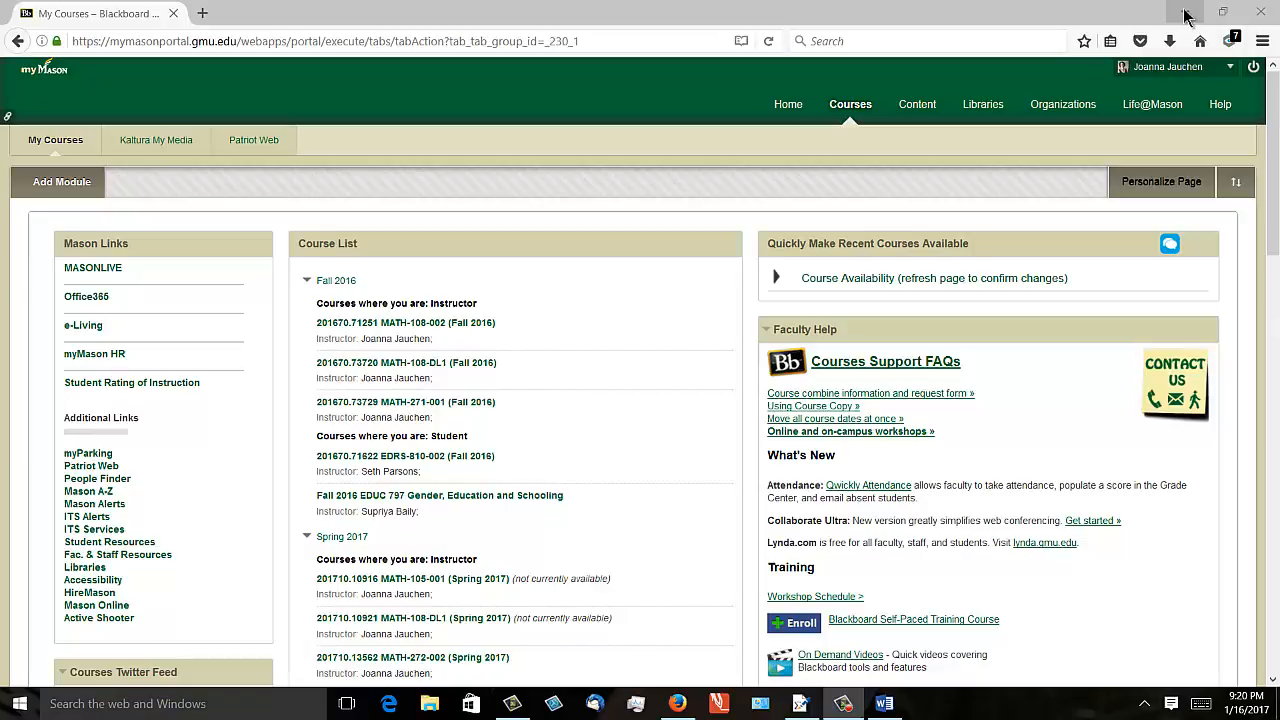
# Minimize the browser window and collapse the Fall 2016 group in the Course List
pyautogui.click(1222, 12)
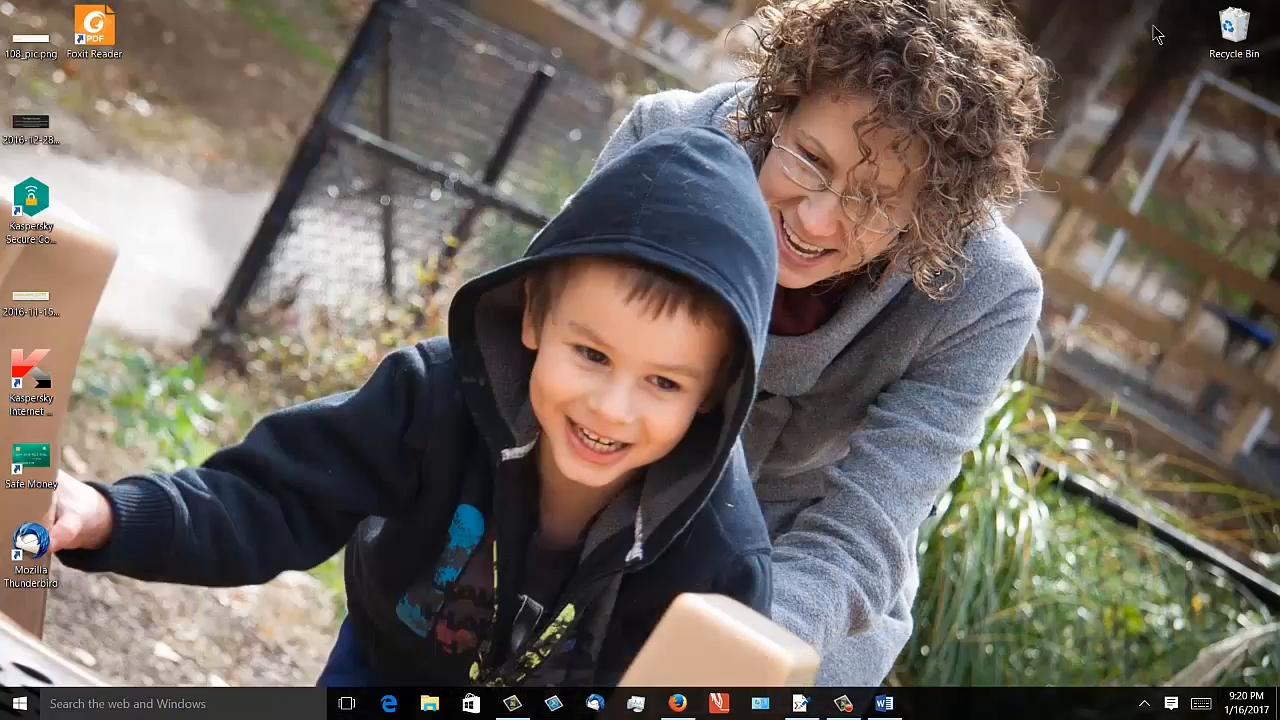
pyautogui.moveTo(742, 172)
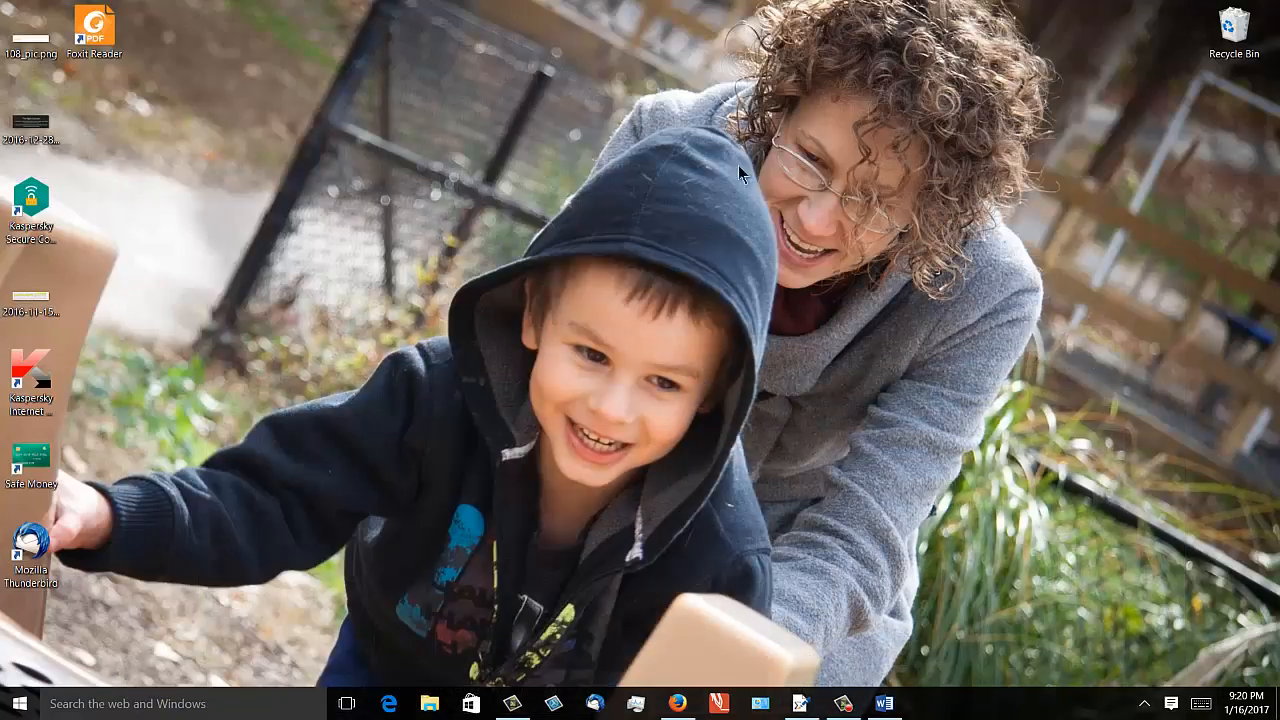
pyautogui.moveTo(625, 425)
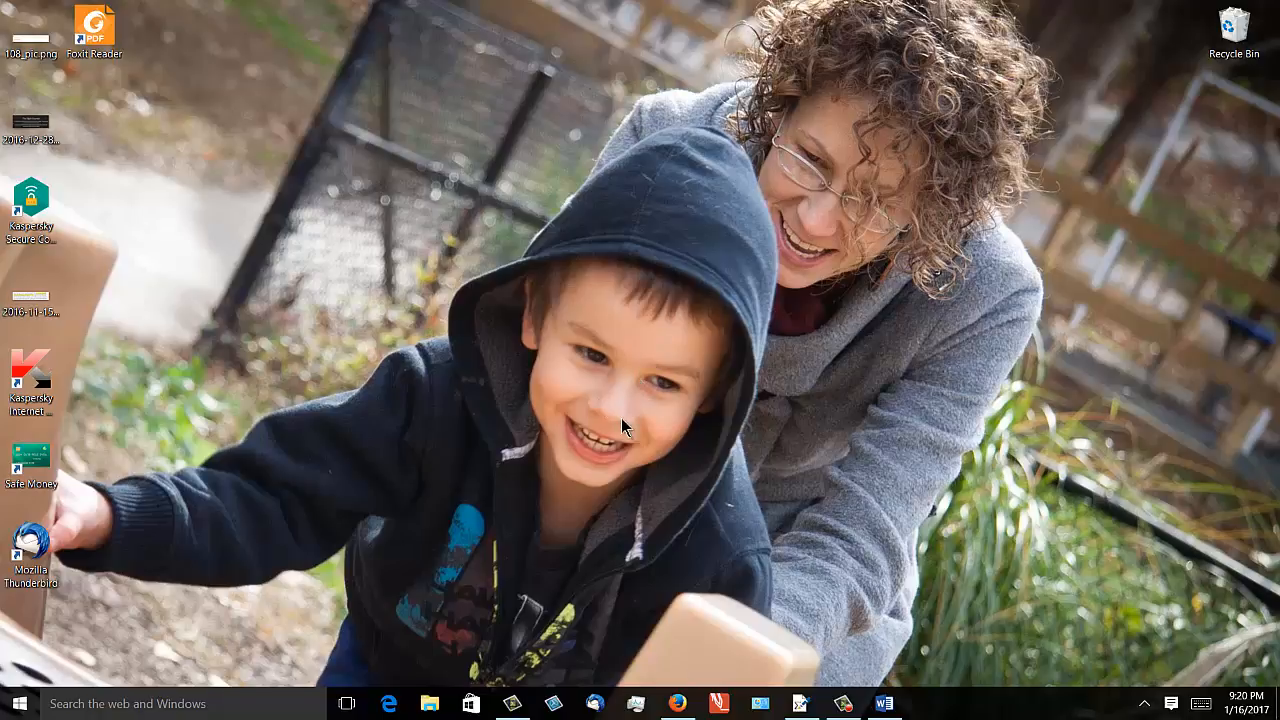
pyautogui.moveTo(790, 175)
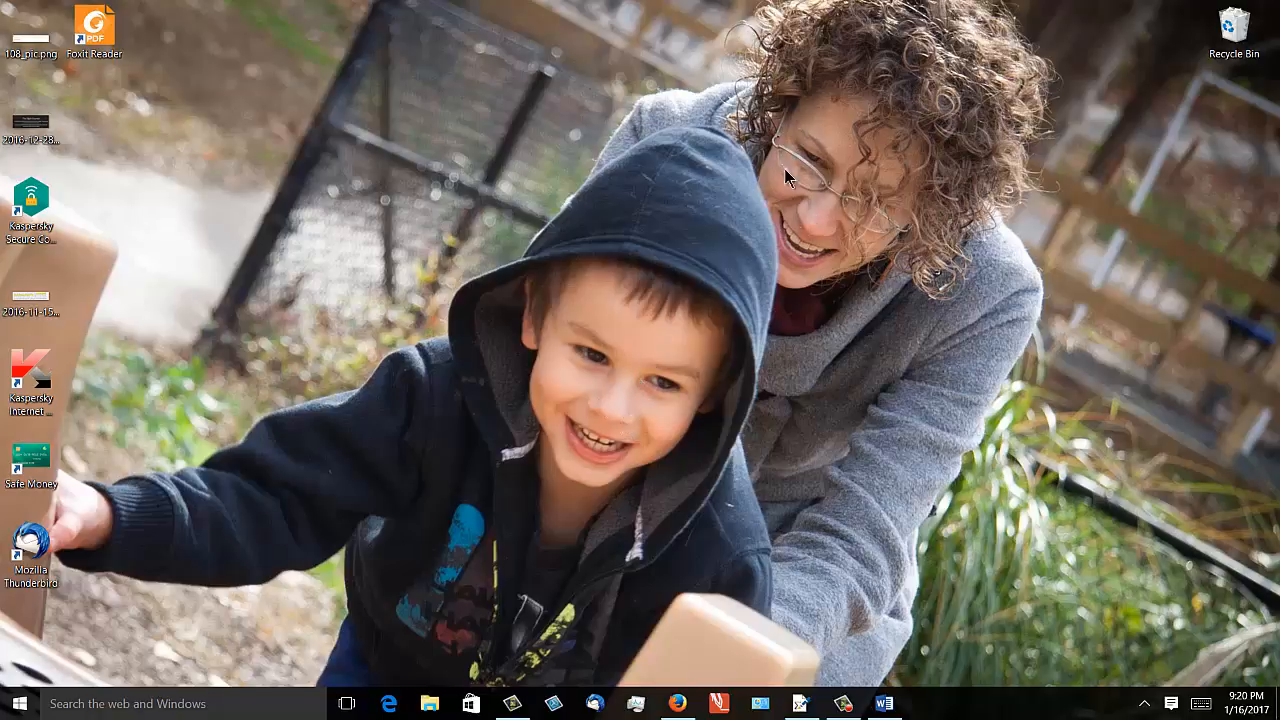
pyautogui.moveTo(863, 227)
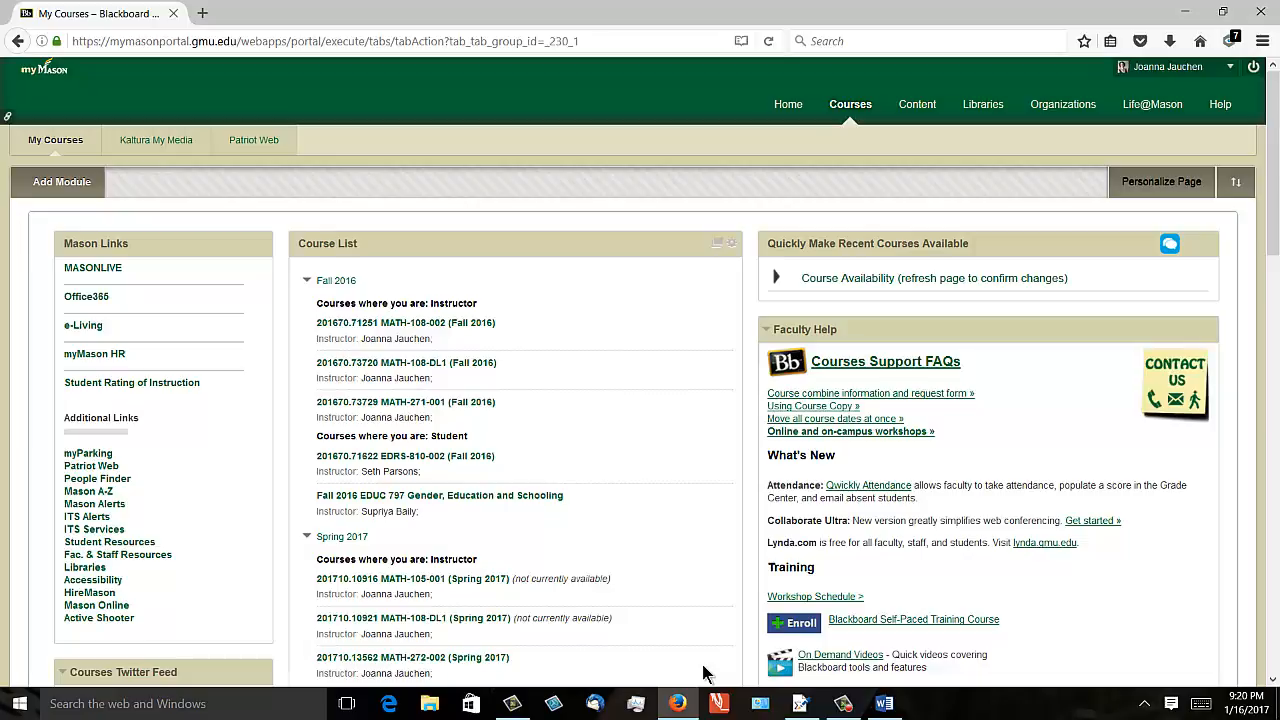
pyautogui.moveTo(653, 687)
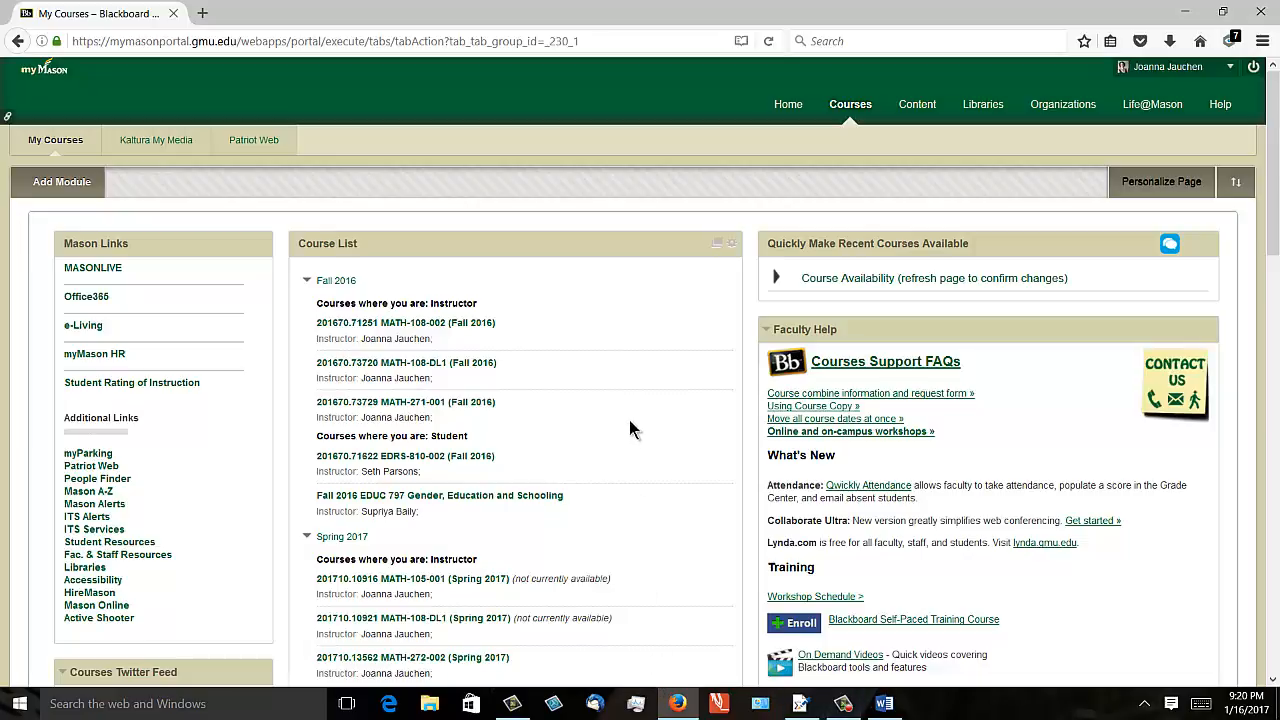
pyautogui.scroll(-3)
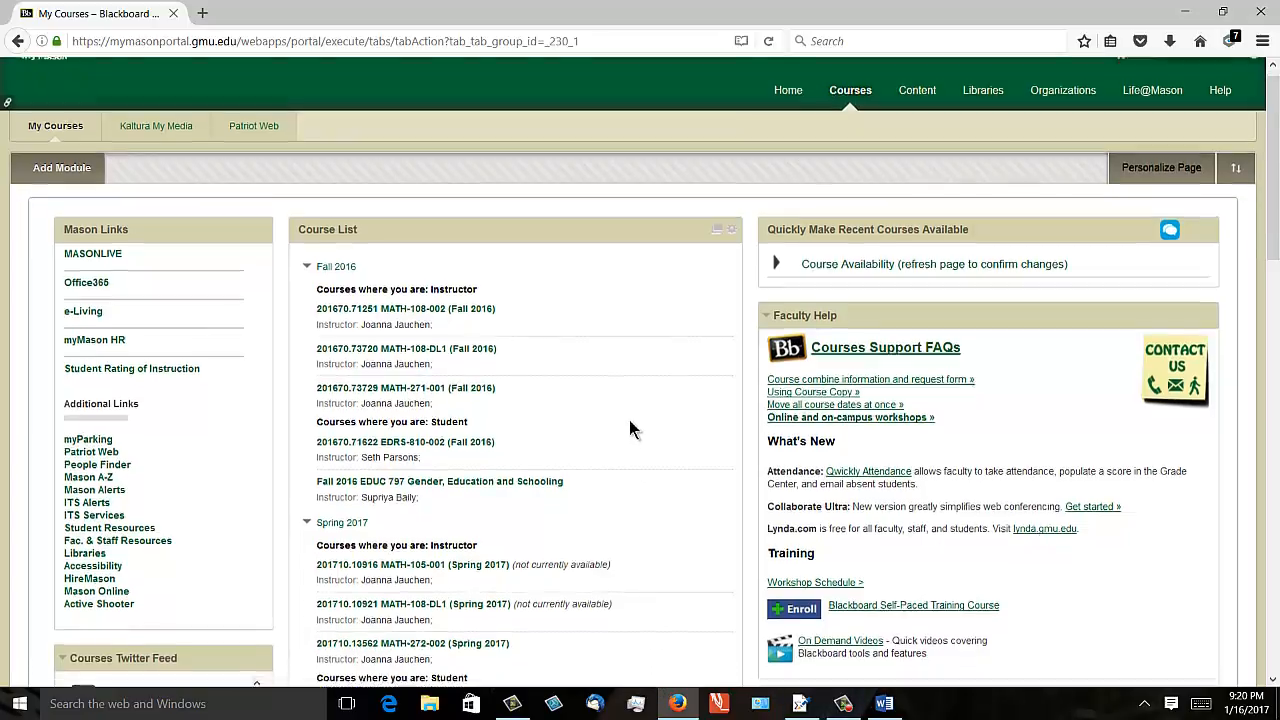
pyautogui.click(307, 266)
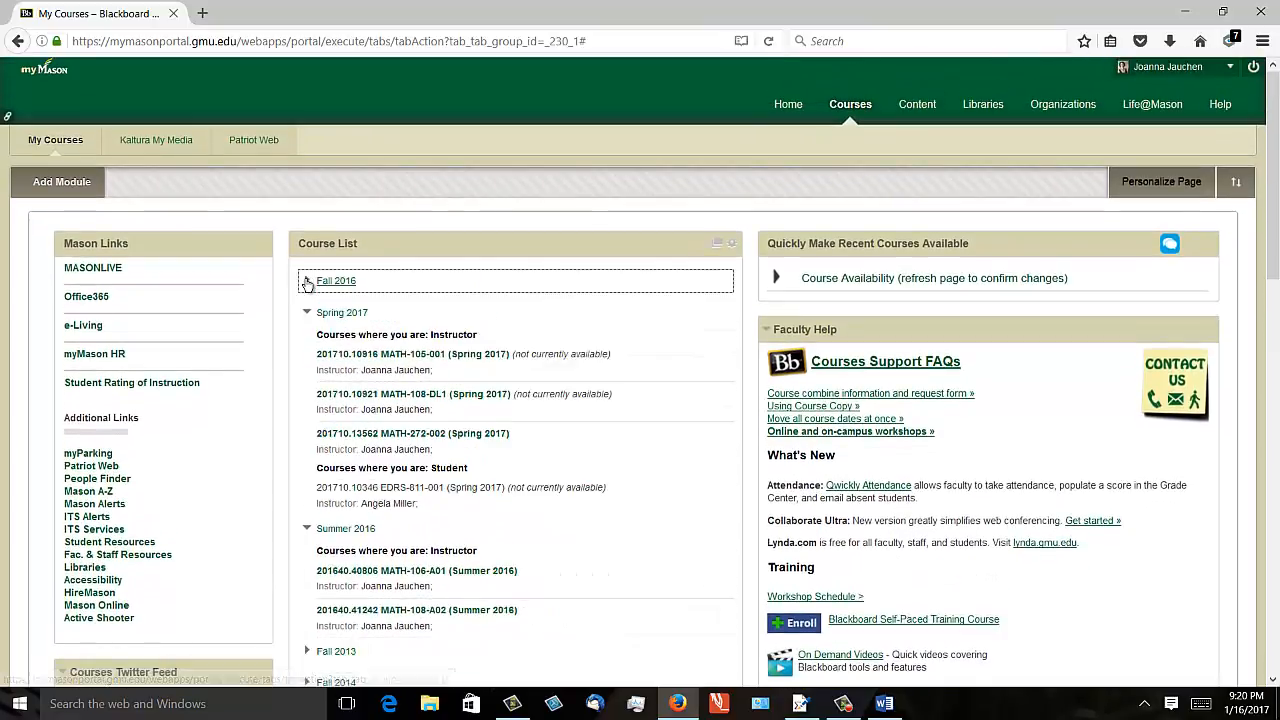
# Open the Spring 2017 course 201710.10921 MATH-108-DL1
pyautogui.scroll(-3)
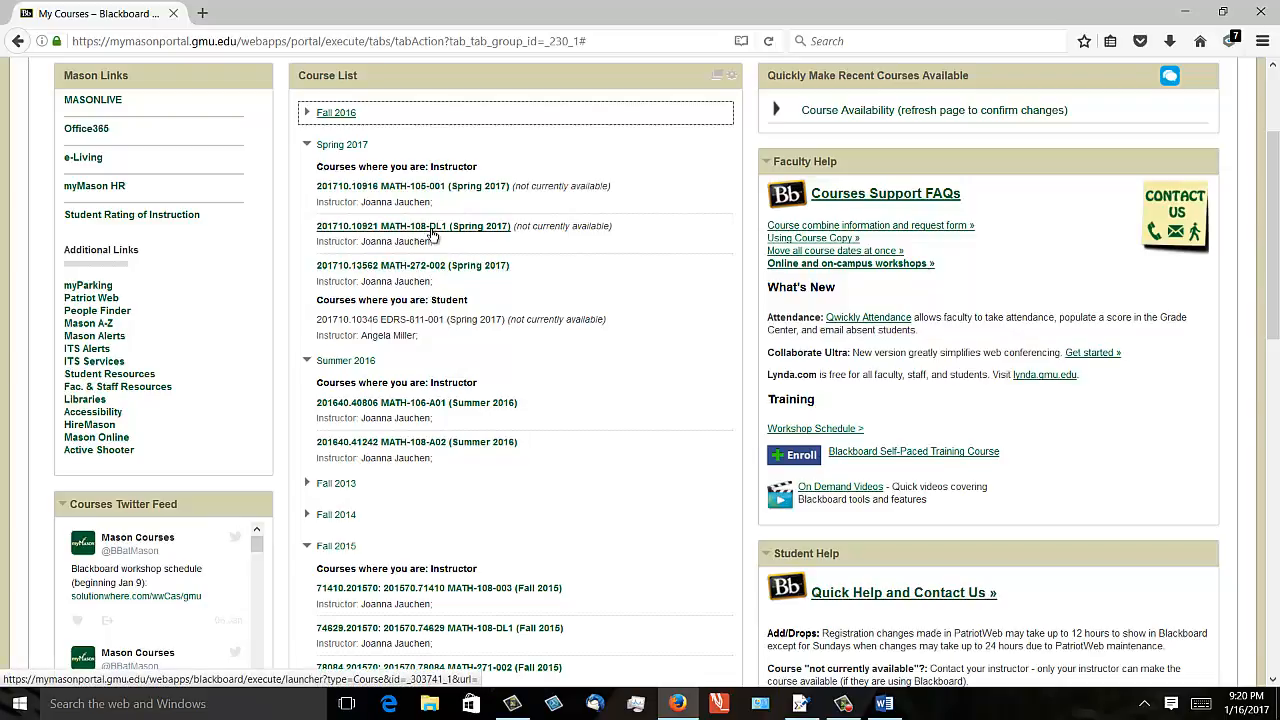
pyautogui.click(413, 225)
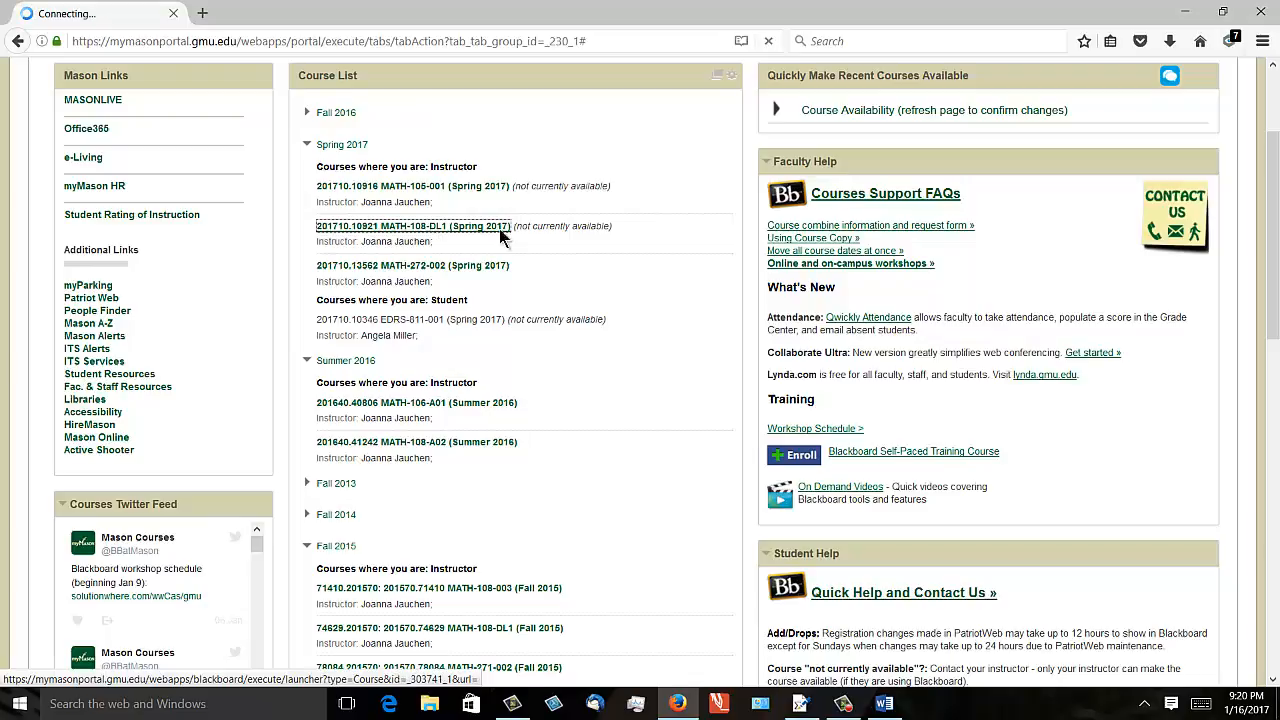
pyautogui.click(411, 225)
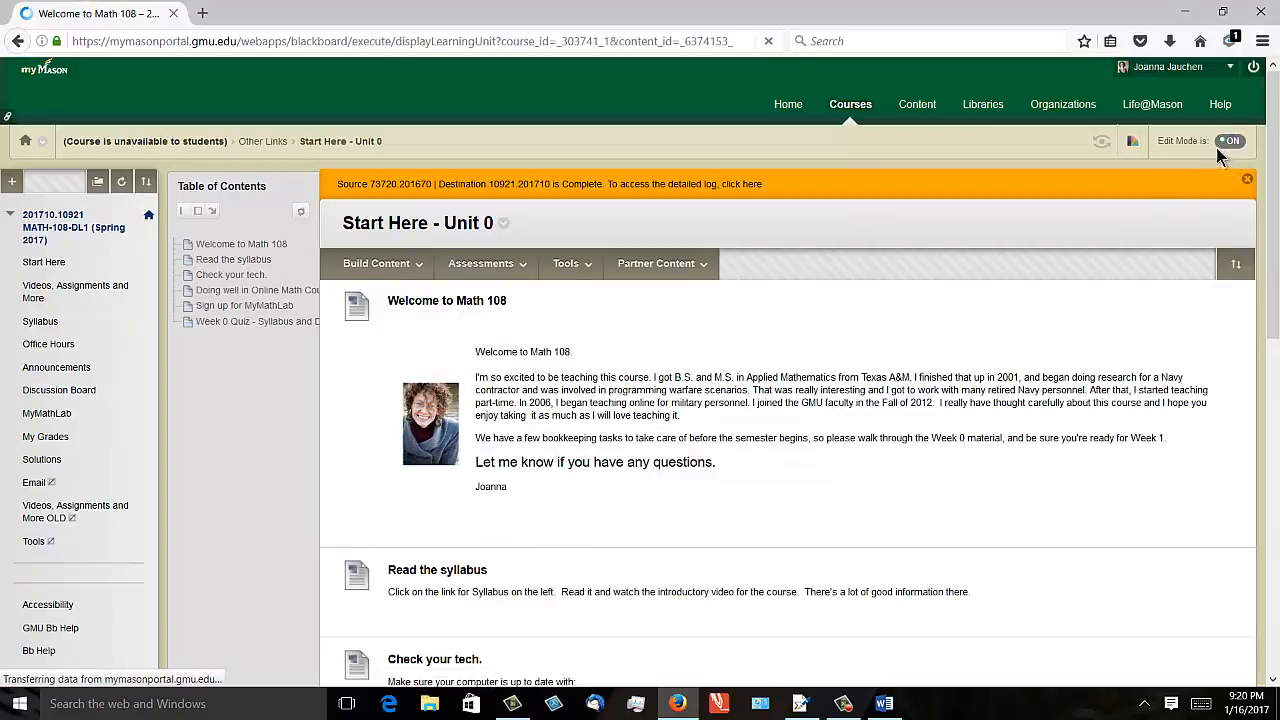
# Turn Edit Mode off to view the Start Here unit as a student
pyautogui.click(1231, 140)
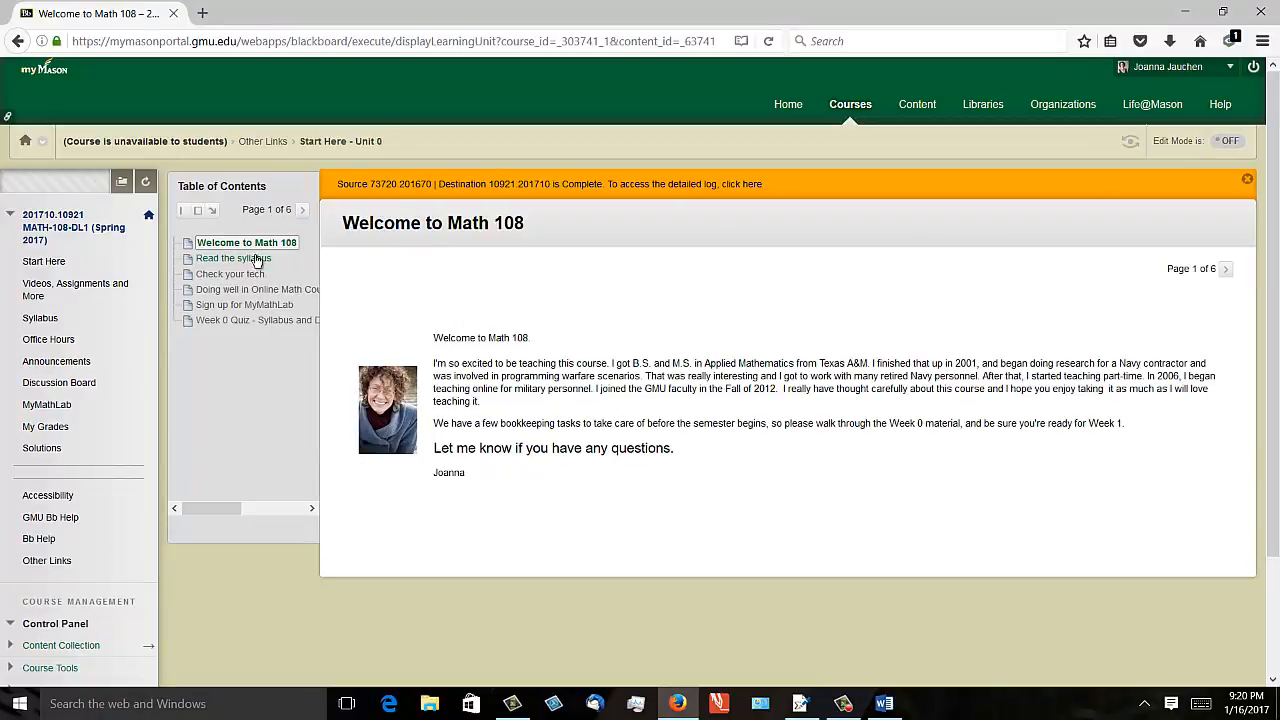
pyautogui.moveTo(44, 261)
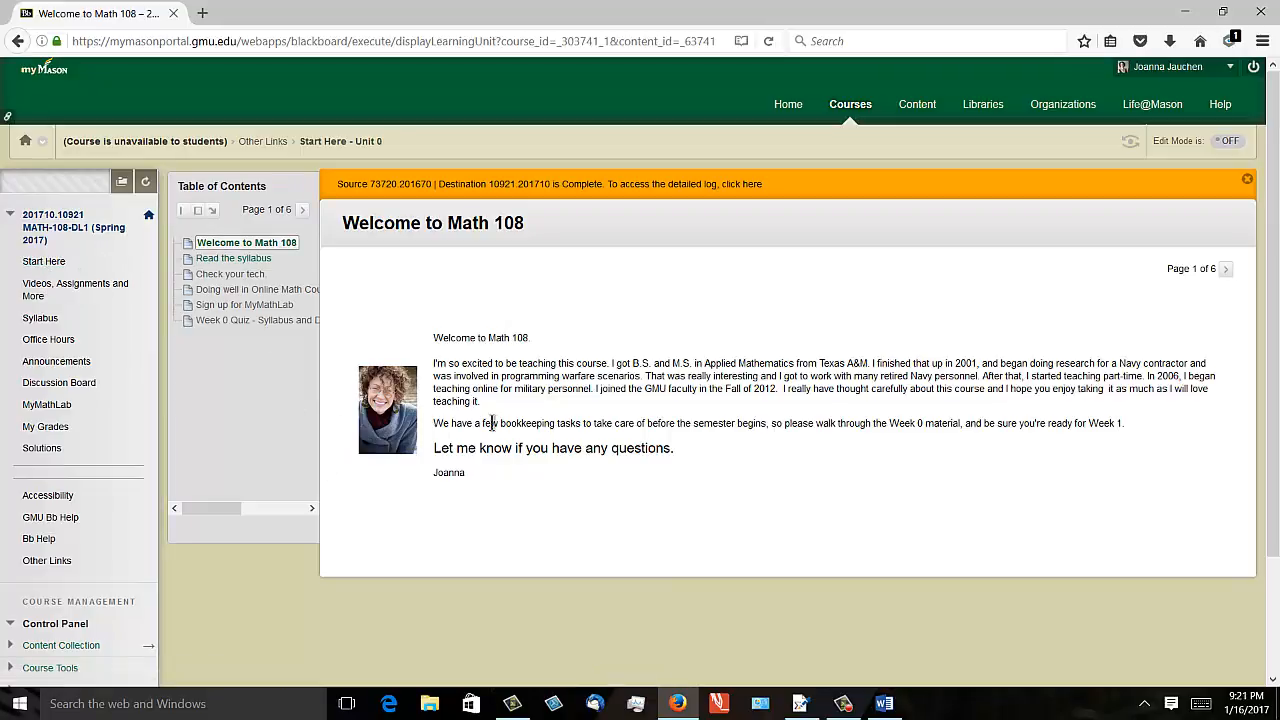
pyautogui.moveTo(234, 258)
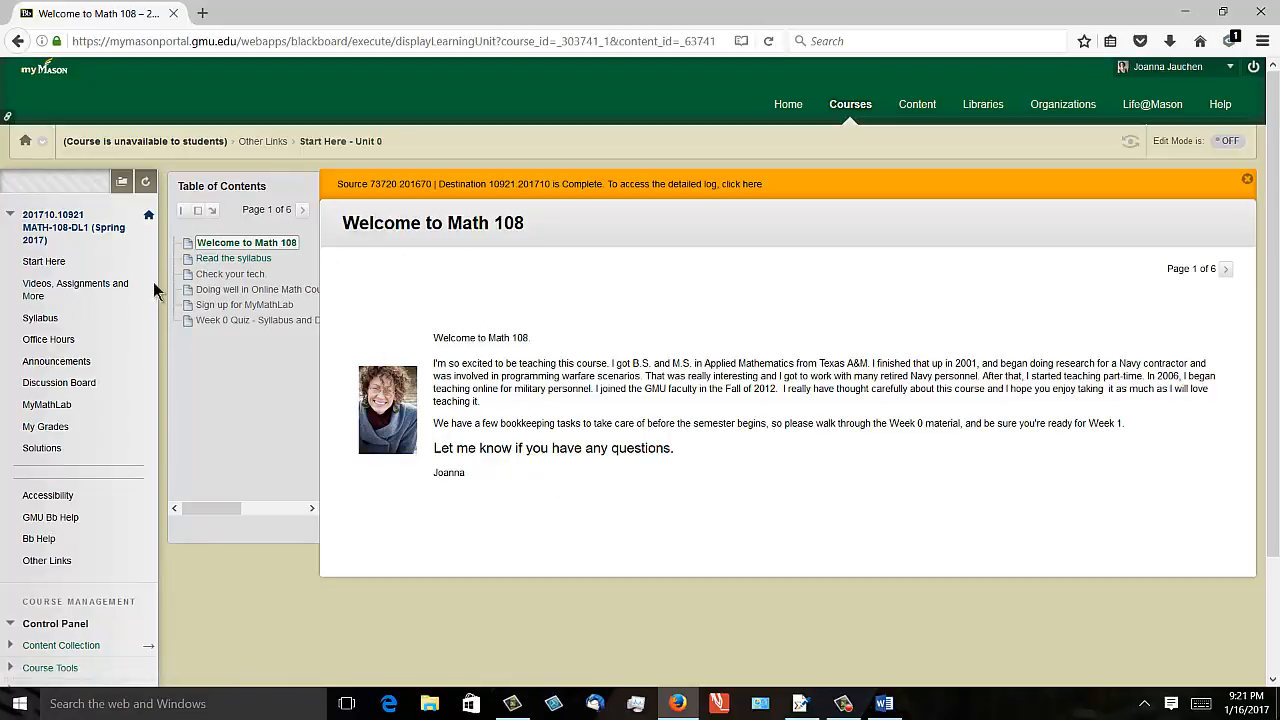
# Move through the Unit 0 contents from Read the syllabus to Check your tech
pyautogui.click(234, 258)
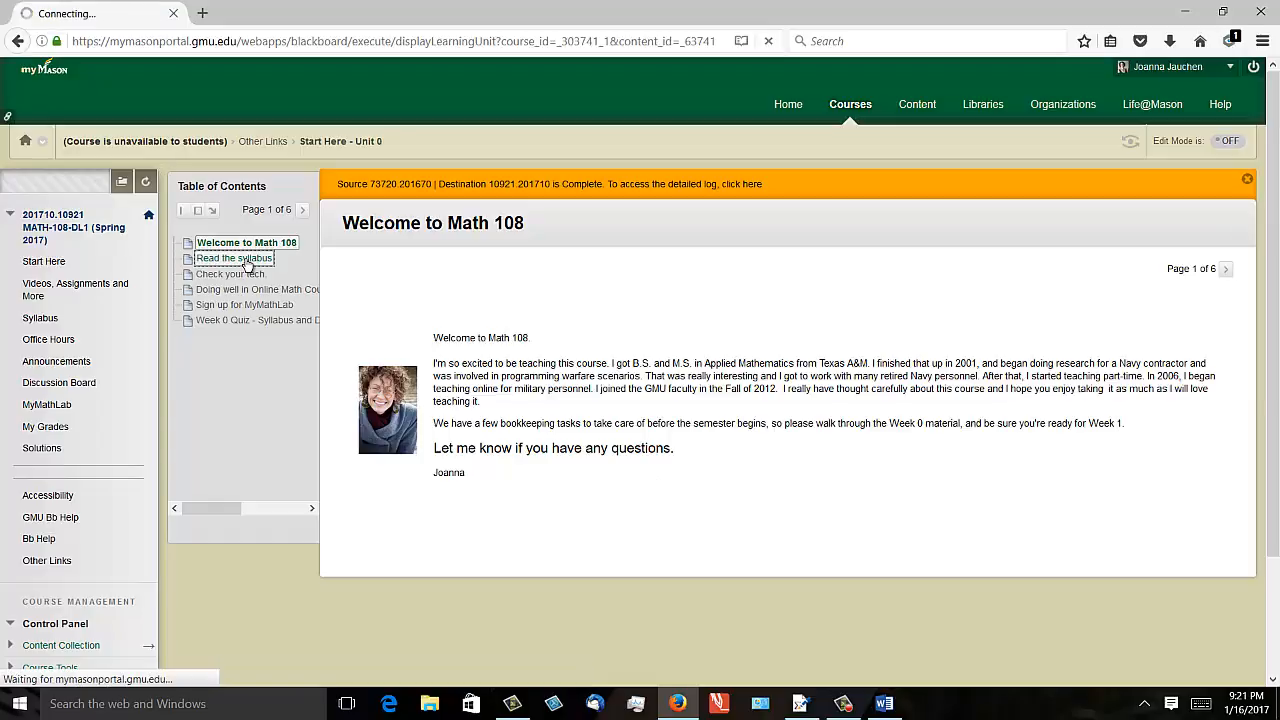
pyautogui.click(234, 258)
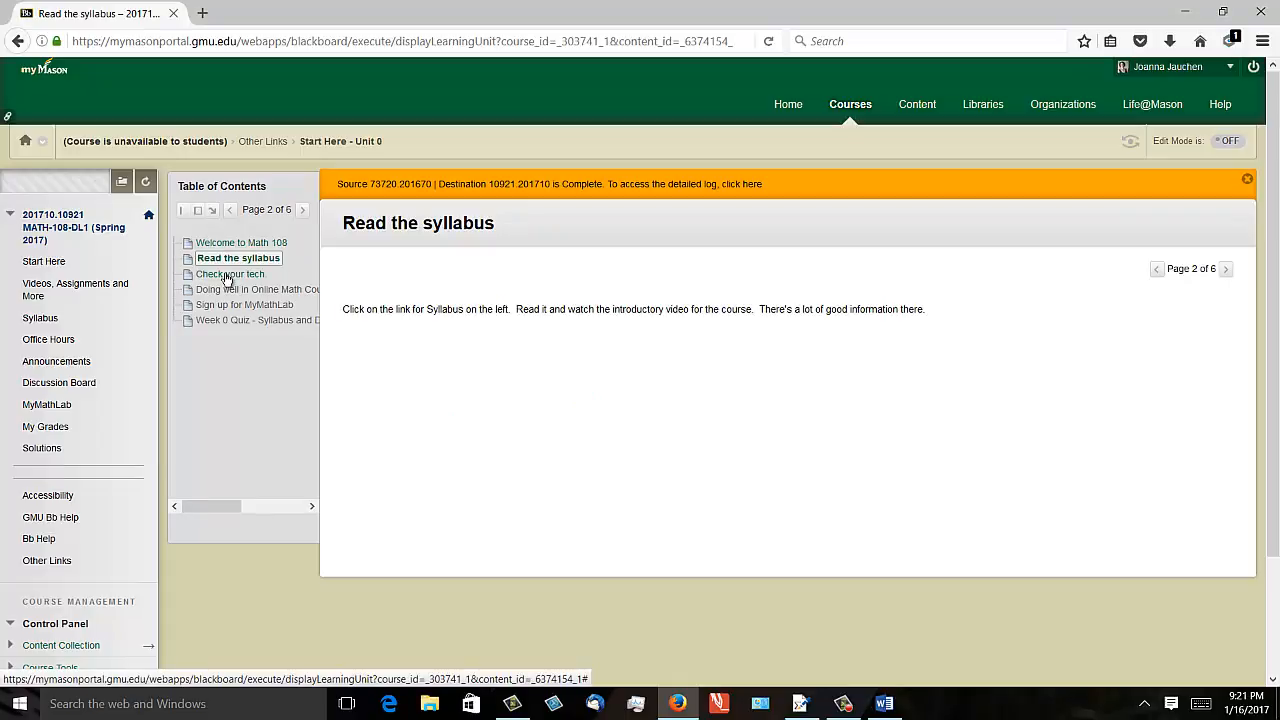
pyautogui.click(231, 274)
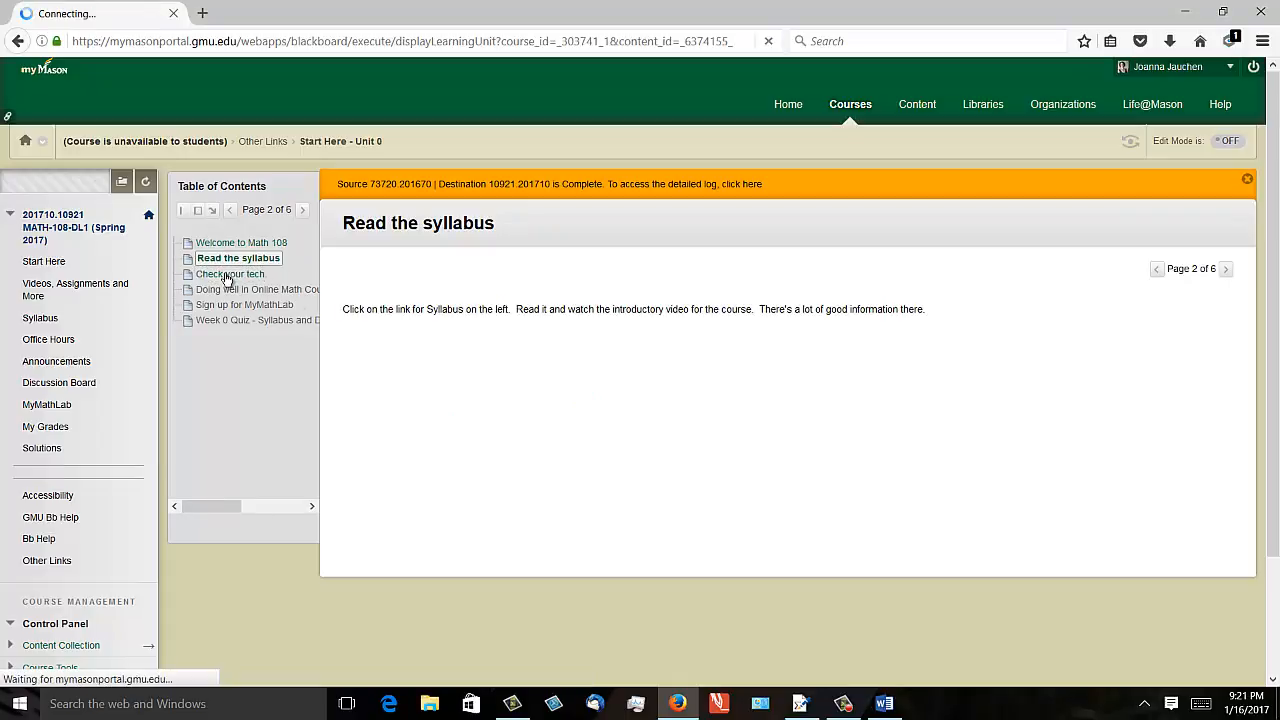
pyautogui.click(230, 274)
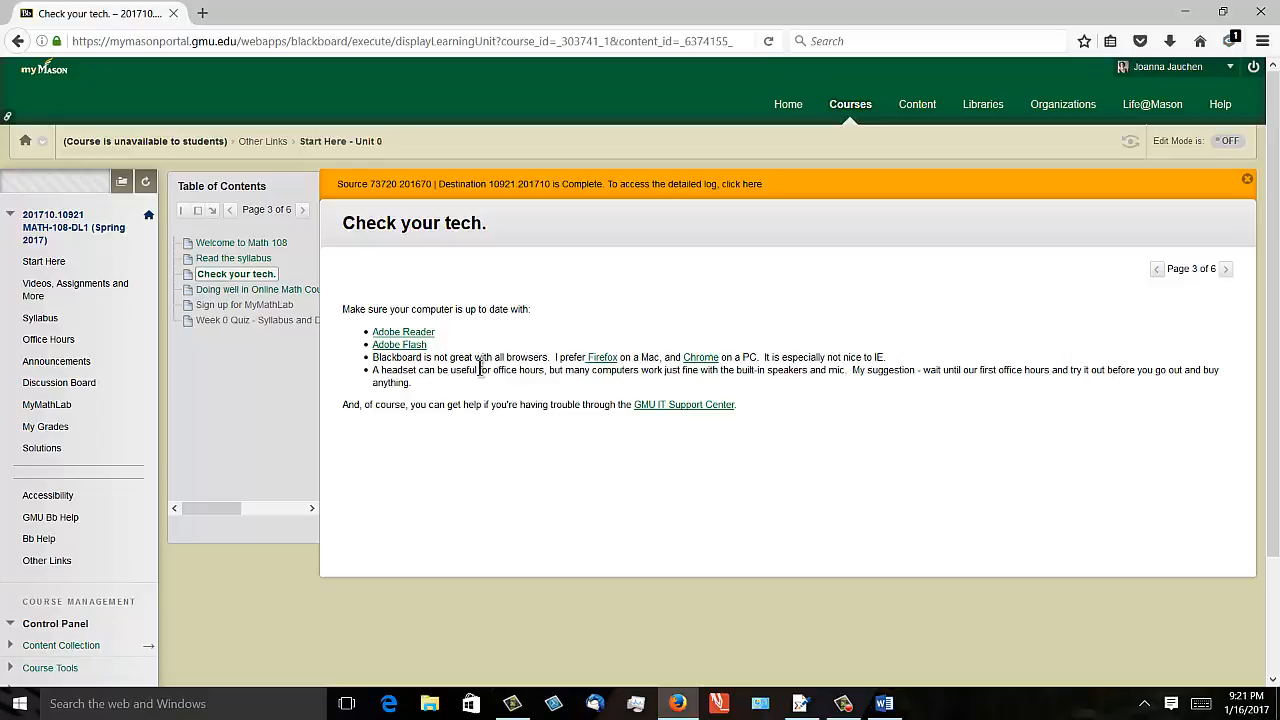
pyautogui.moveTo(482, 372)
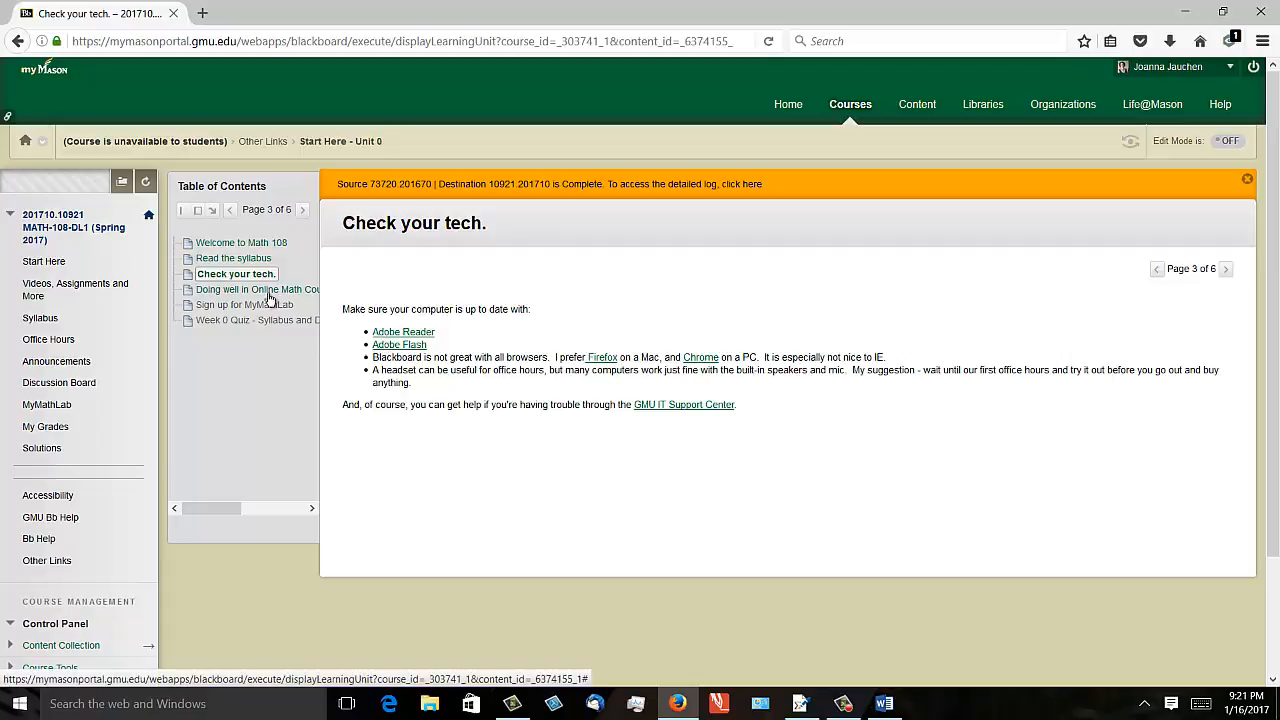
pyautogui.moveTo(270, 299)
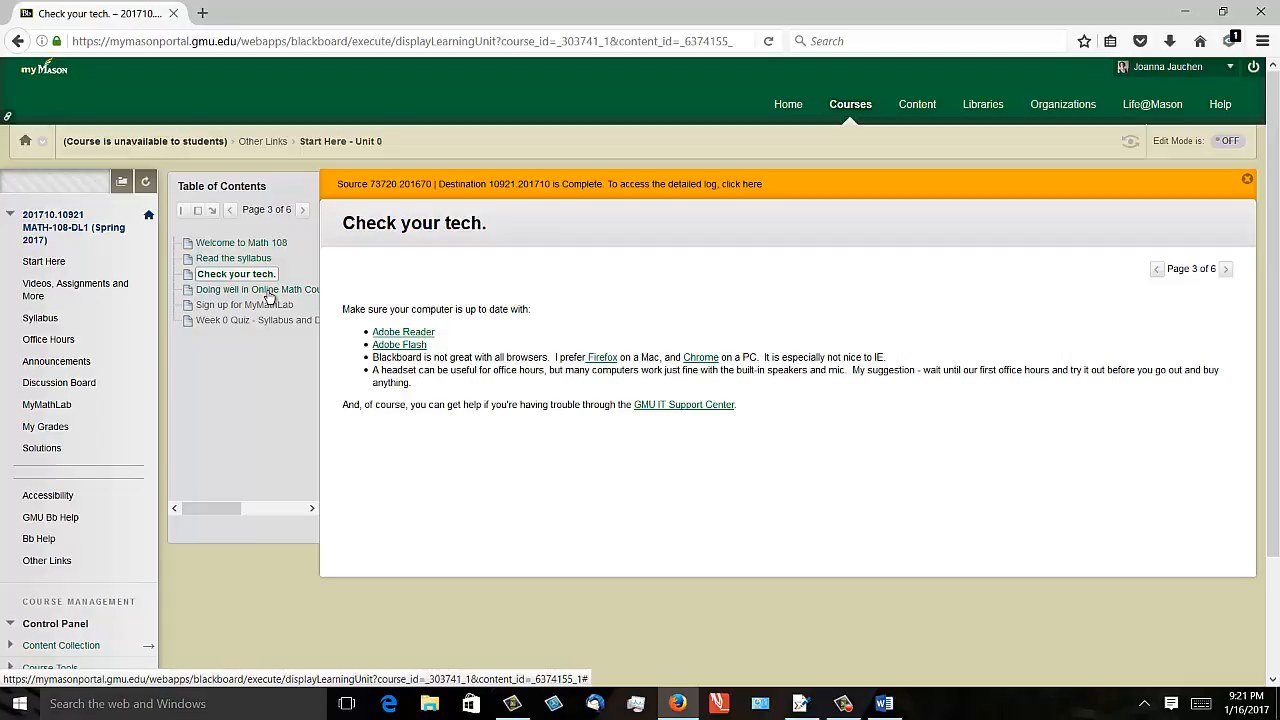
# Open the Unit 0 page on doing well in an online math course
pyautogui.click(257, 289)
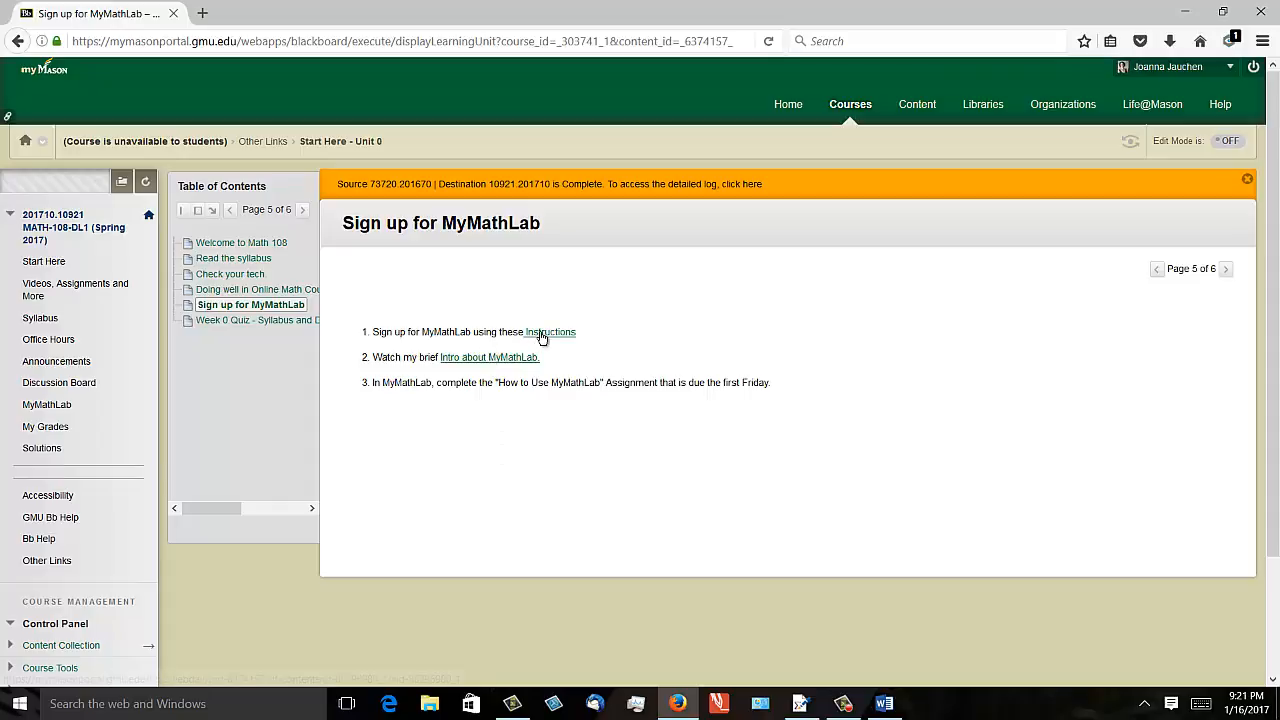
pyautogui.moveTo(489, 357)
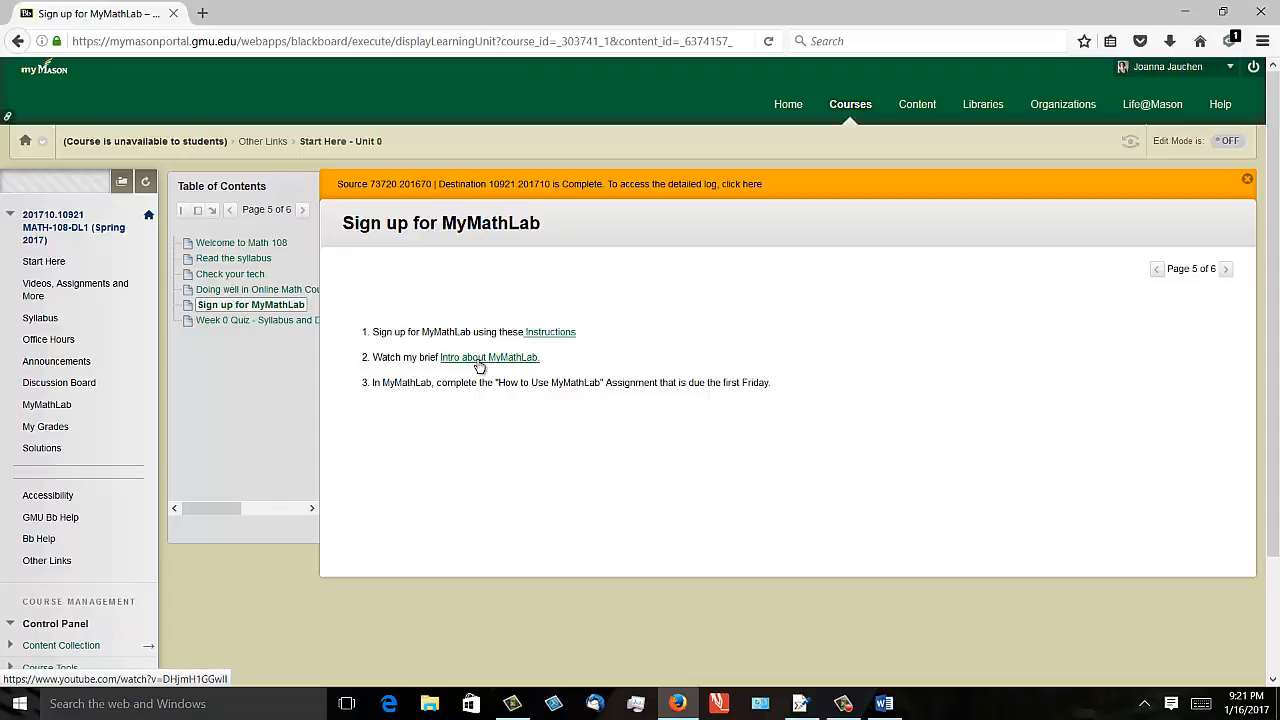
pyautogui.moveTo(481, 296)
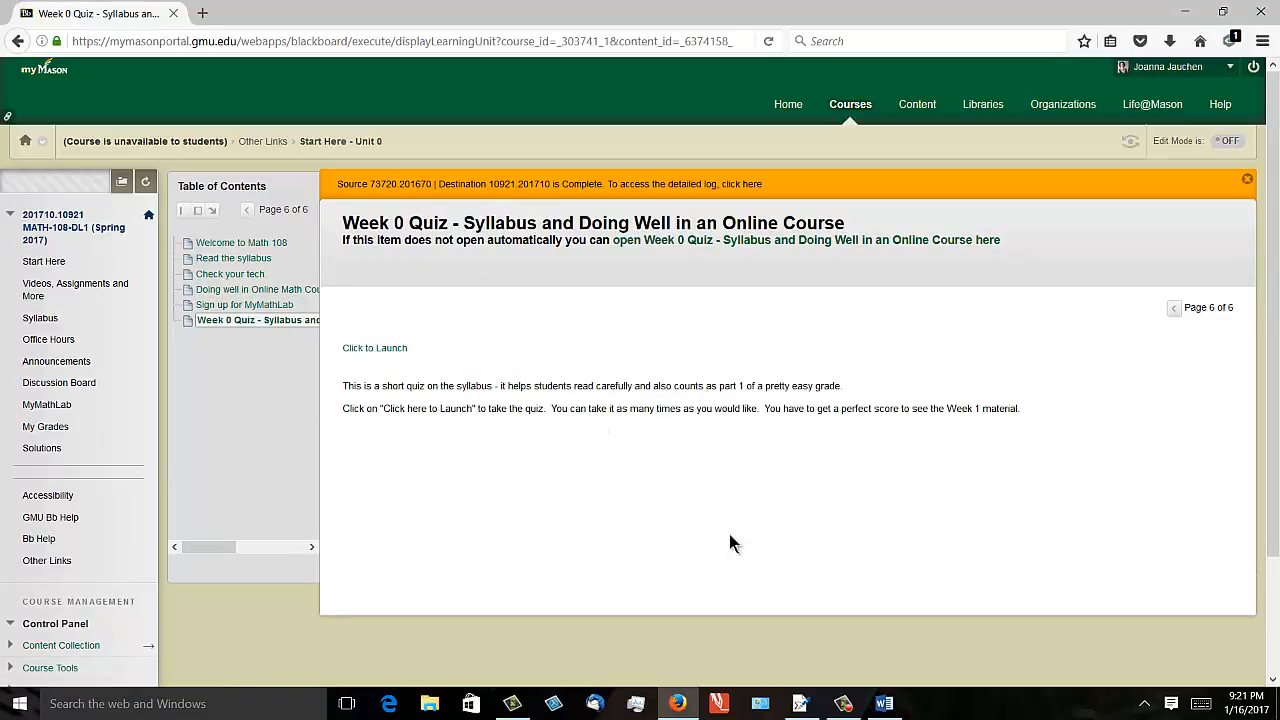
pyautogui.moveTo(604, 487)
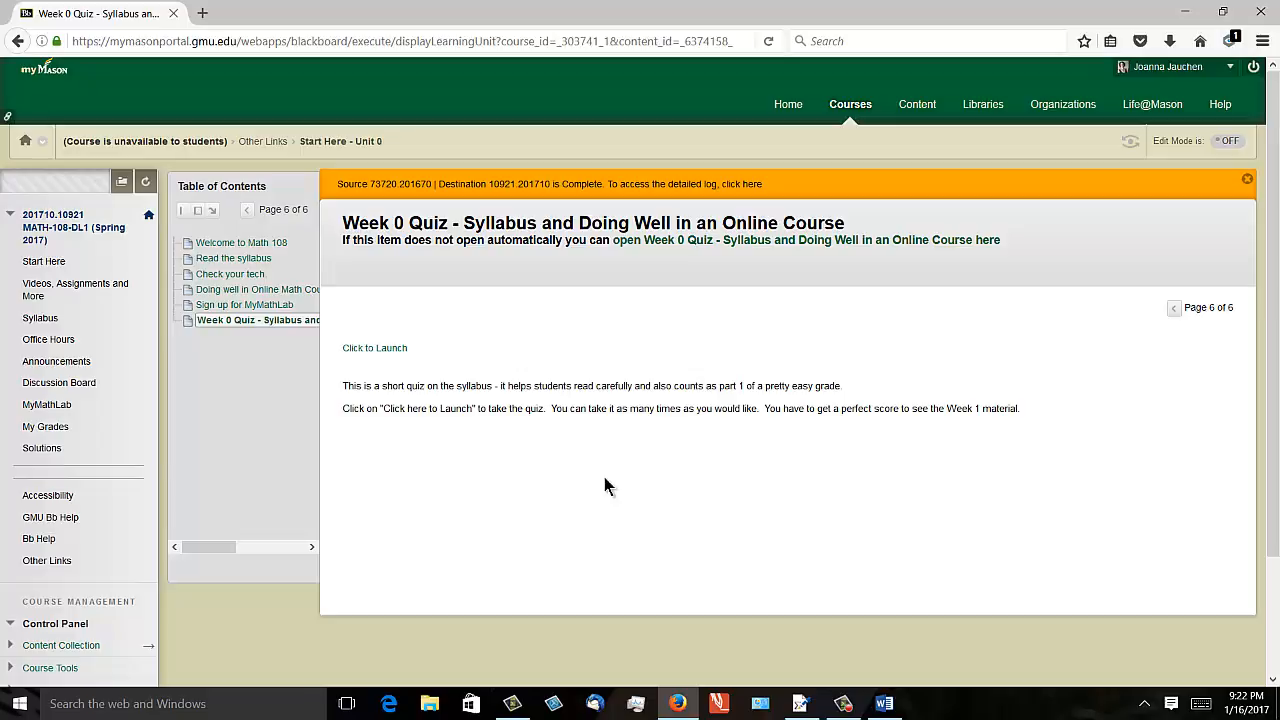
pyautogui.moveTo(500, 434)
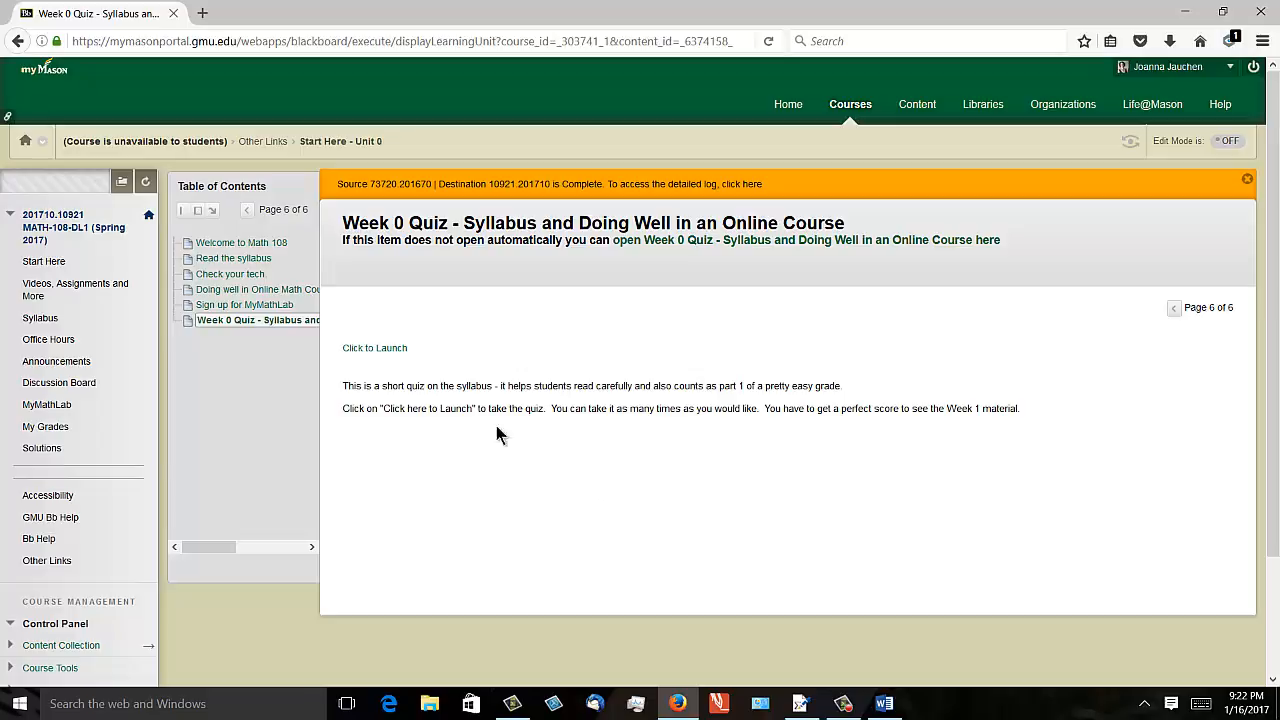
pyautogui.moveTo(40, 318)
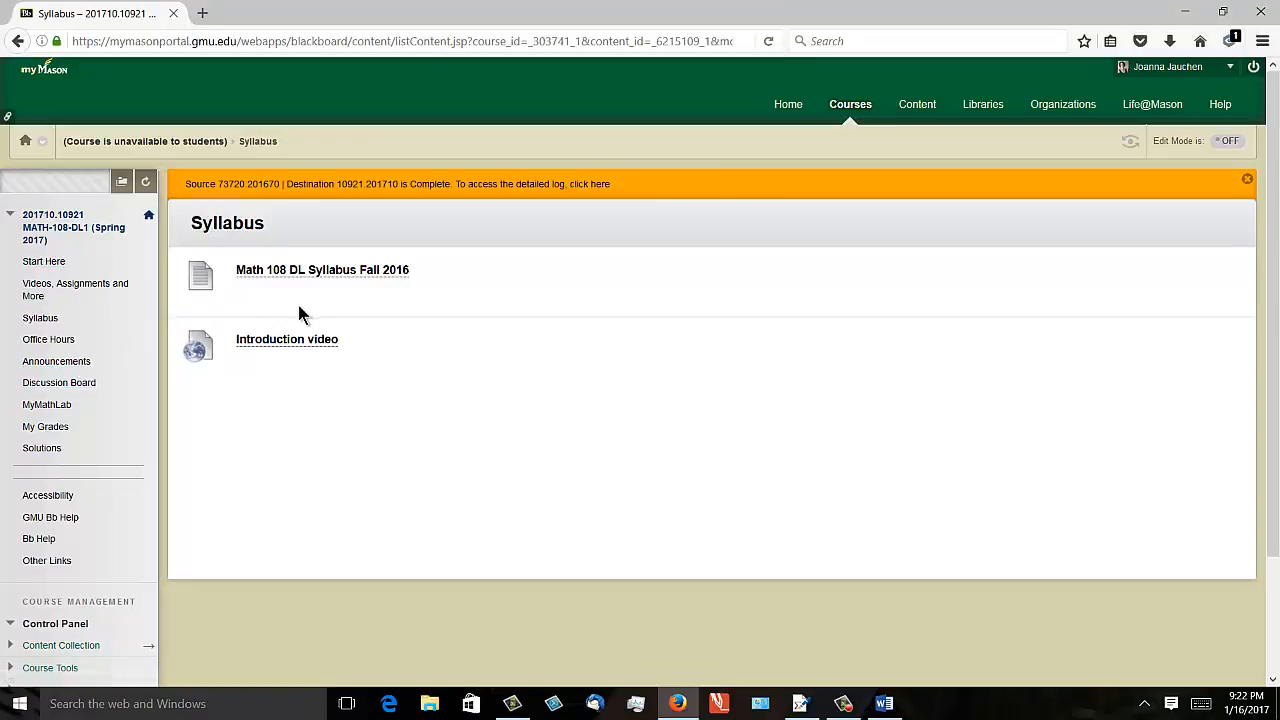
pyautogui.moveTo(283, 312)
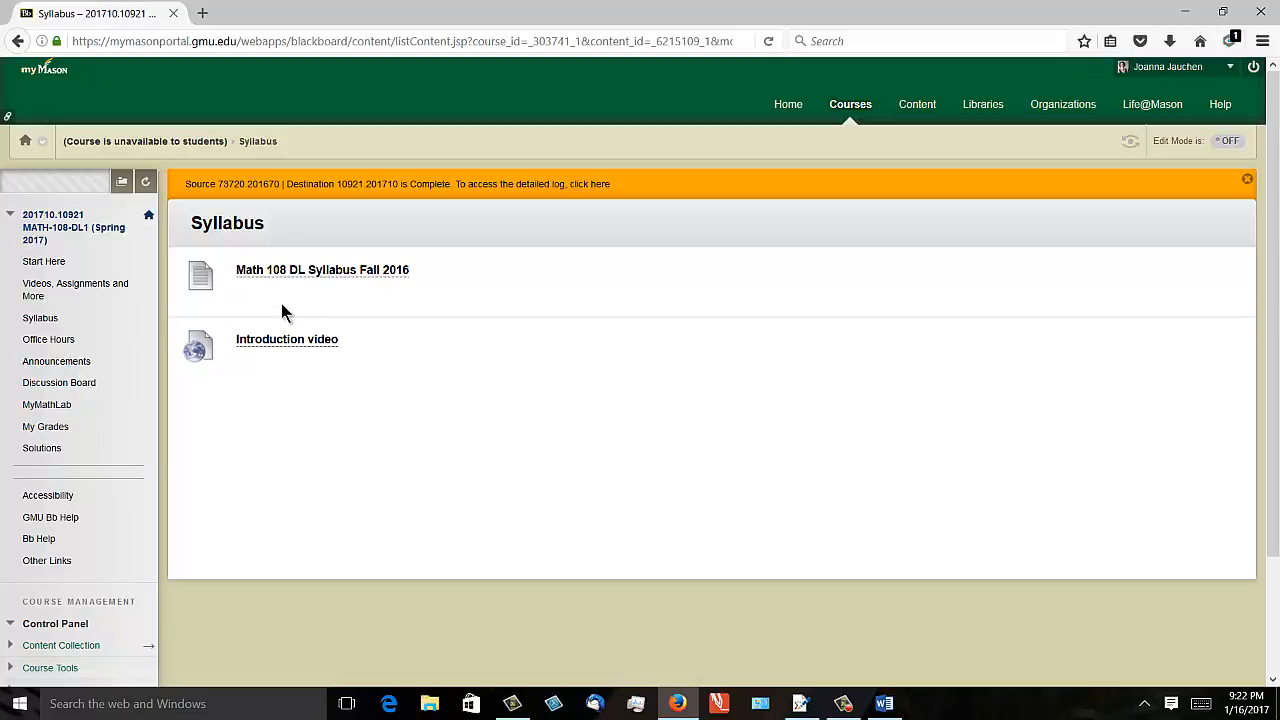
pyautogui.moveTo(263, 281)
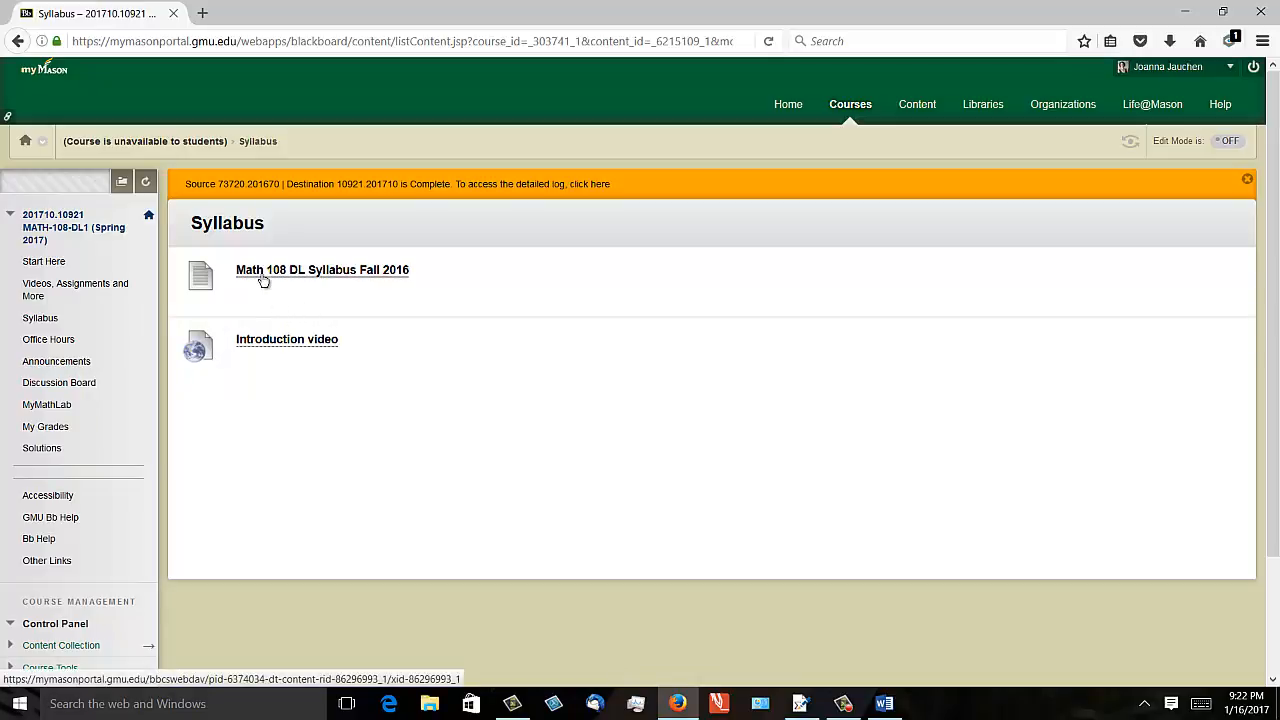
pyautogui.moveTo(343, 279)
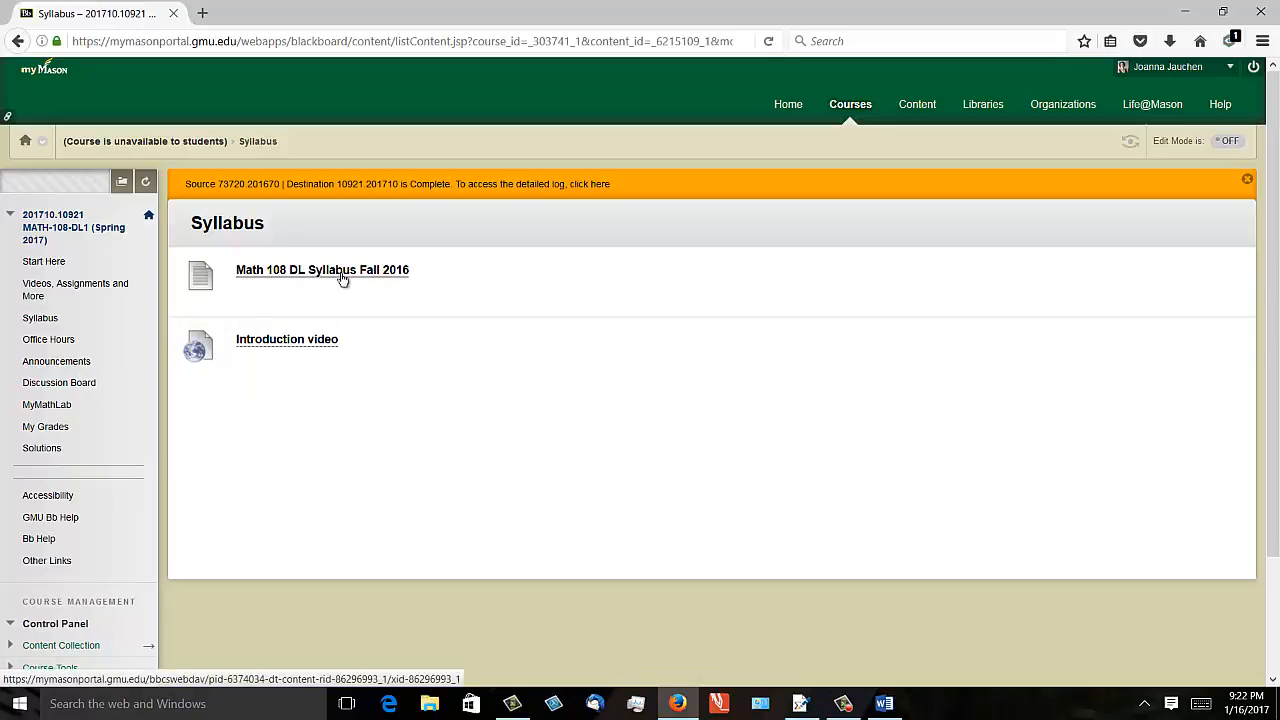
pyautogui.moveTo(336, 314)
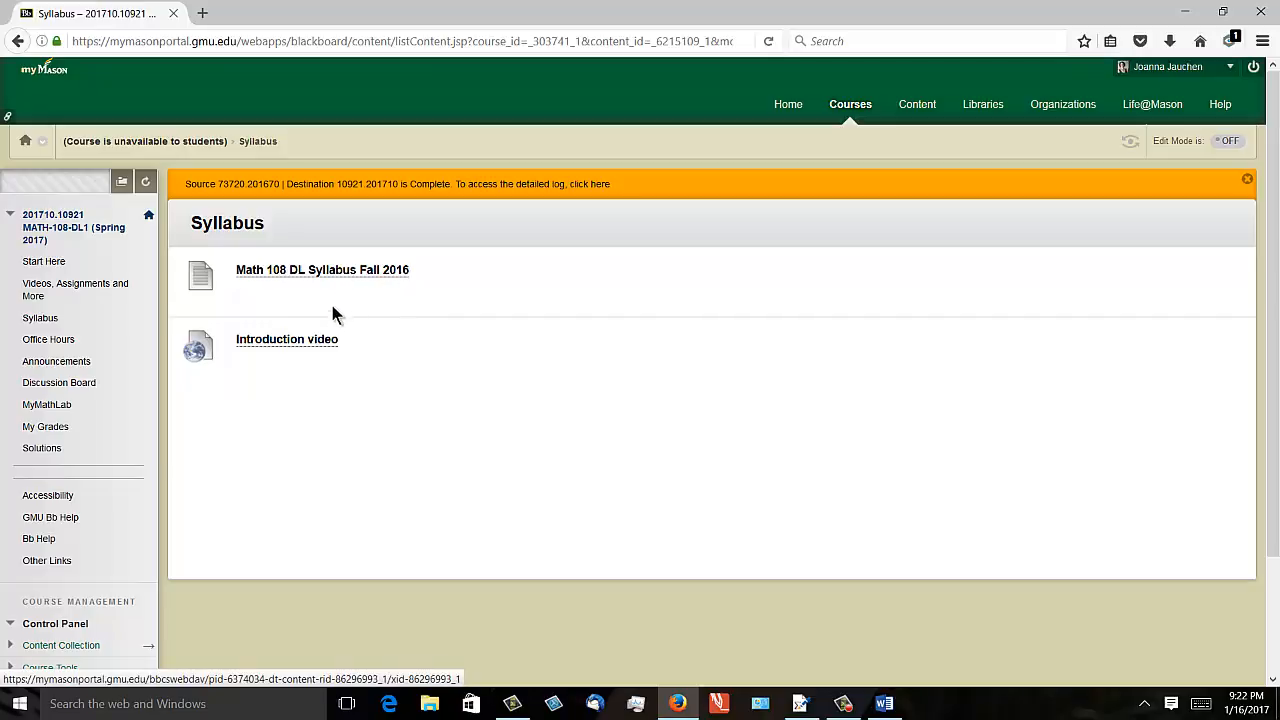
pyautogui.moveTo(313, 345)
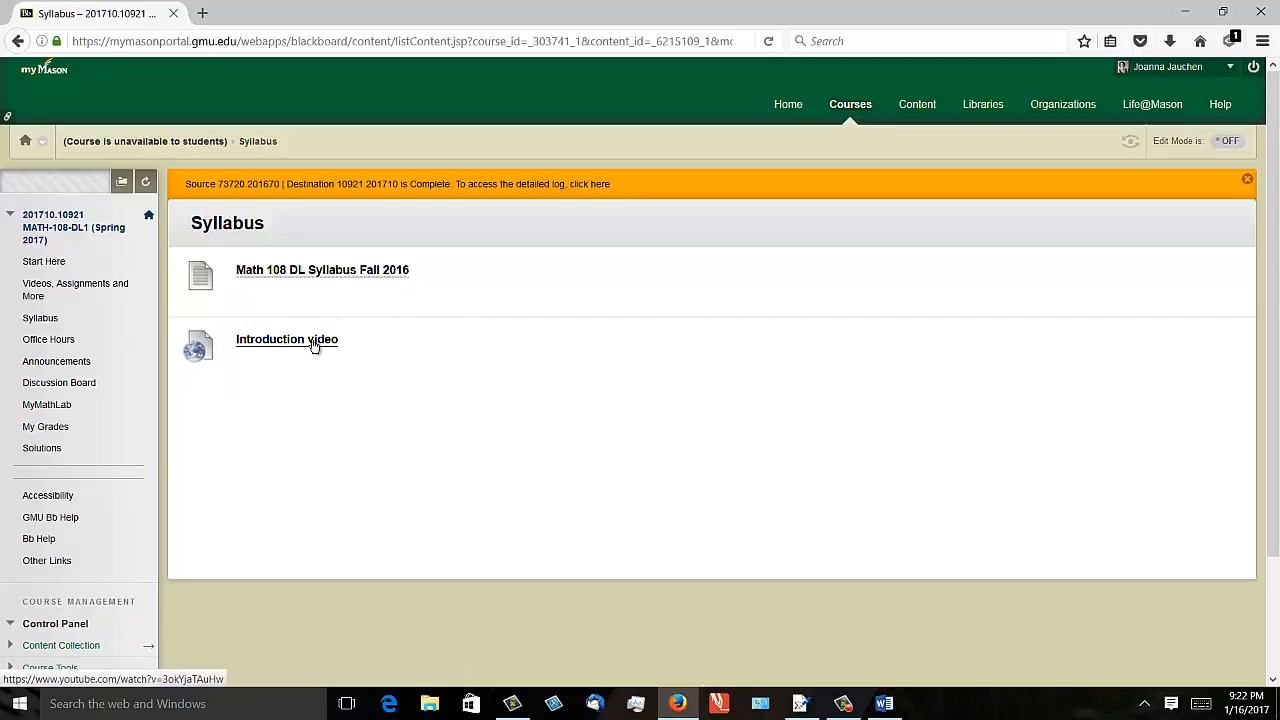
pyautogui.moveTo(340, 270)
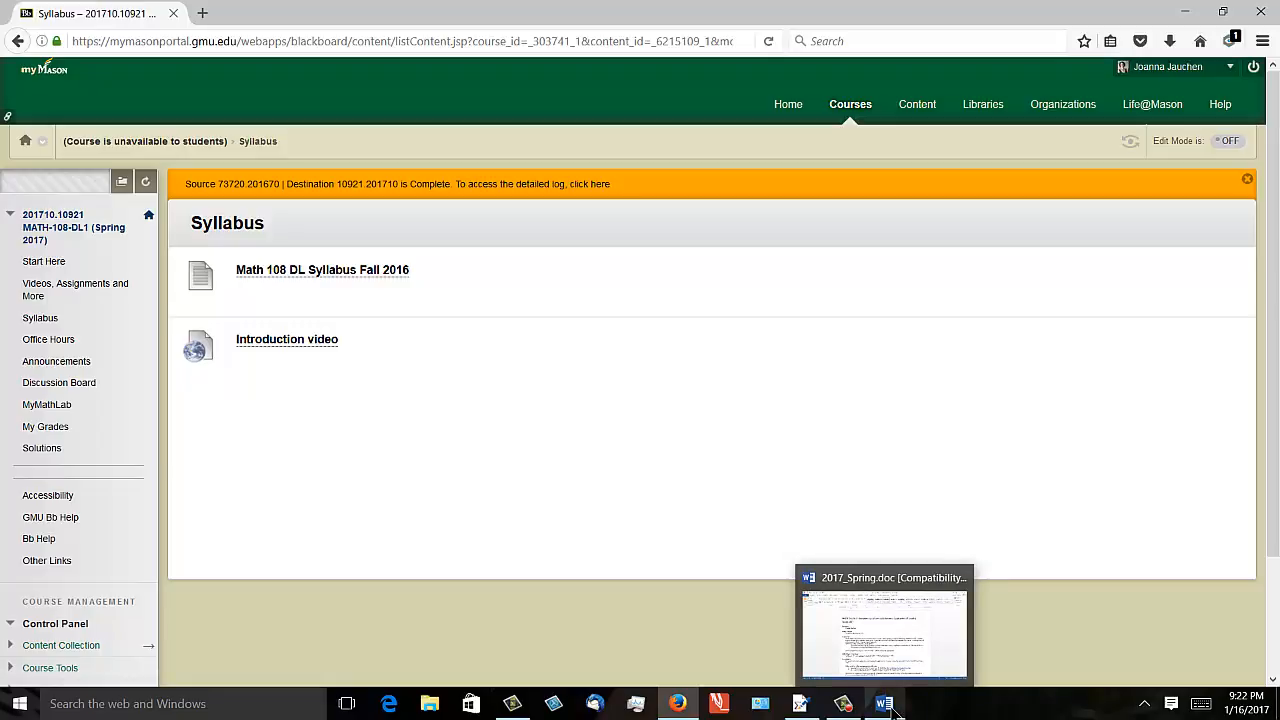
# Switch to the Spring 2017 Math 108 syllabus in Word and scroll past Contact Me
pyautogui.click(883, 628)
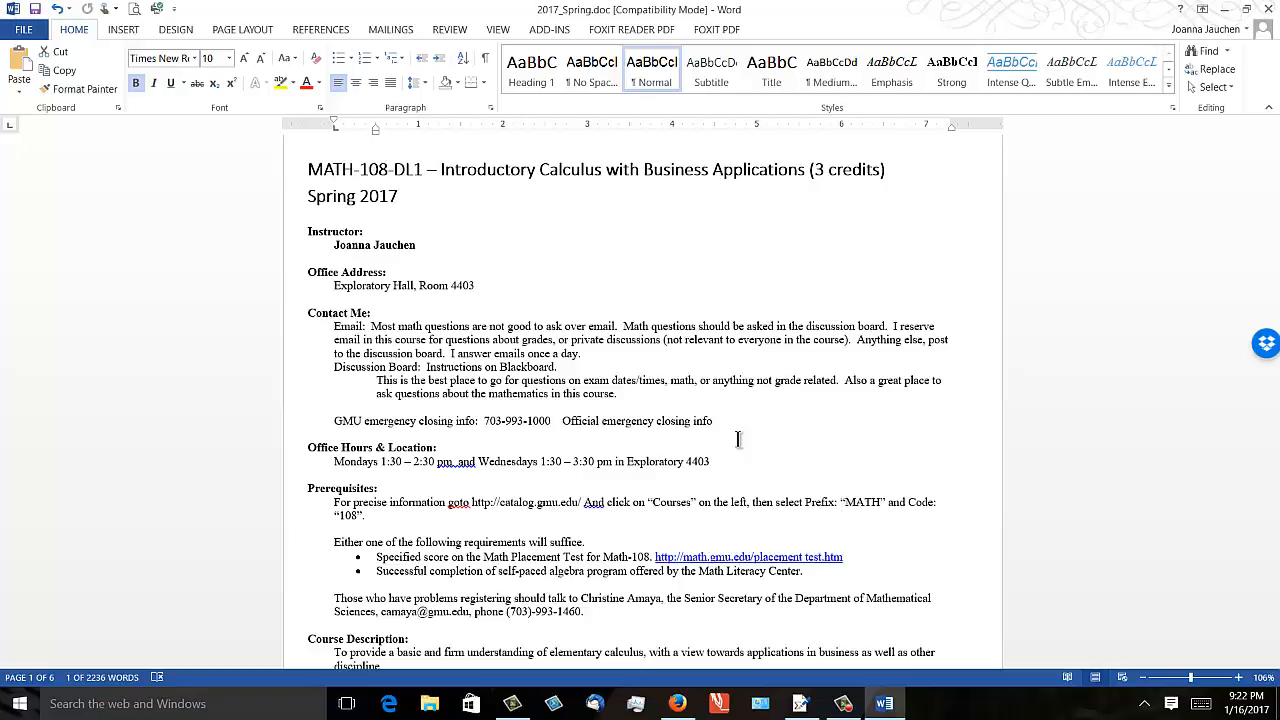
pyautogui.moveTo(737, 440)
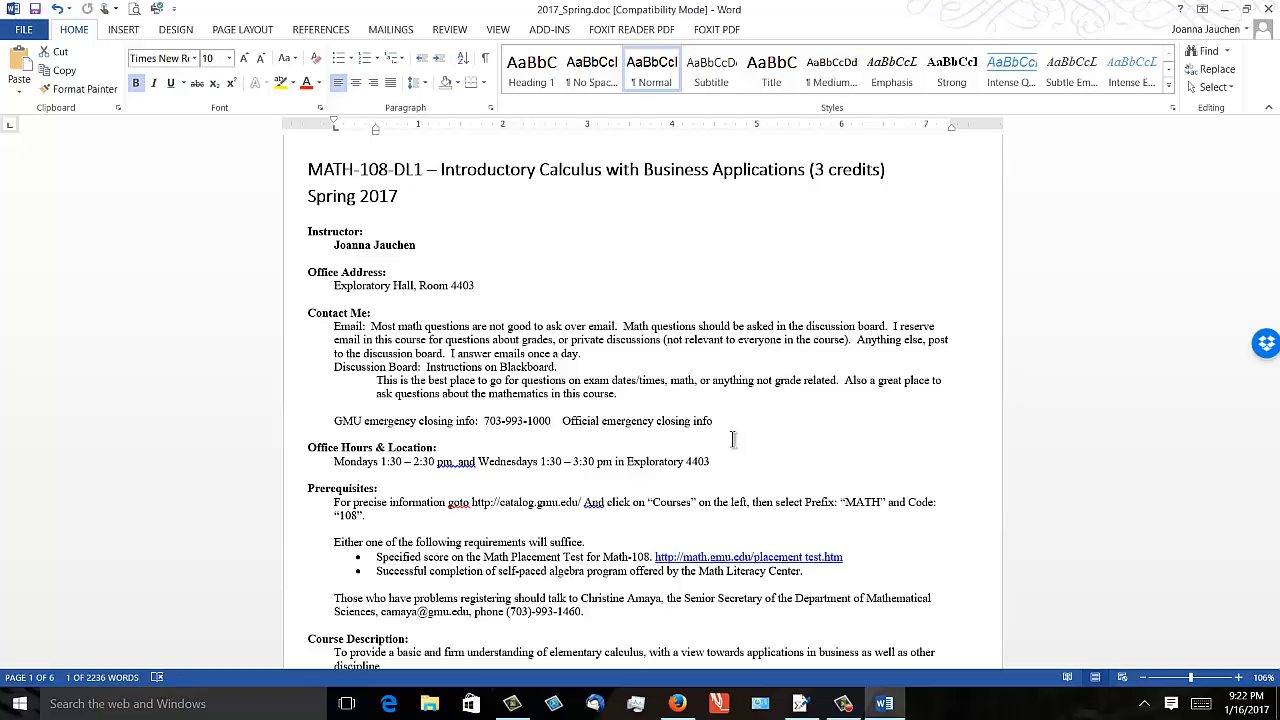
pyautogui.scroll(-3)
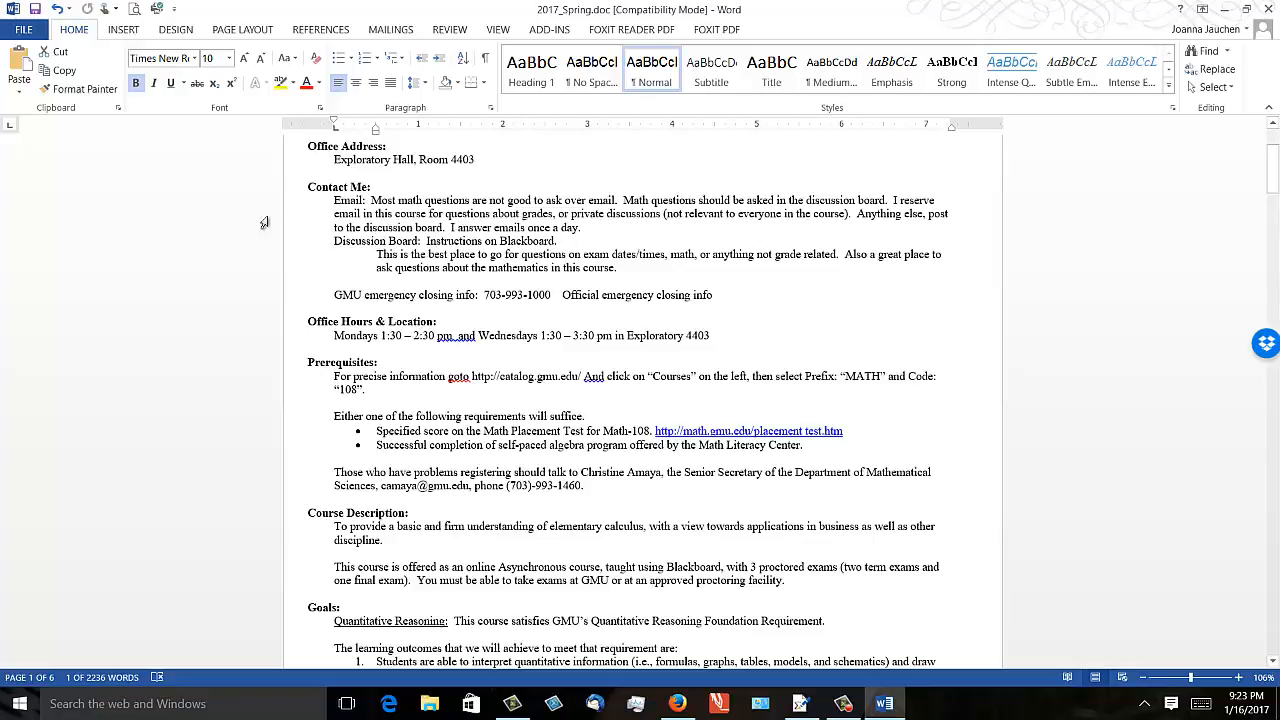
pyautogui.moveTo(331, 205)
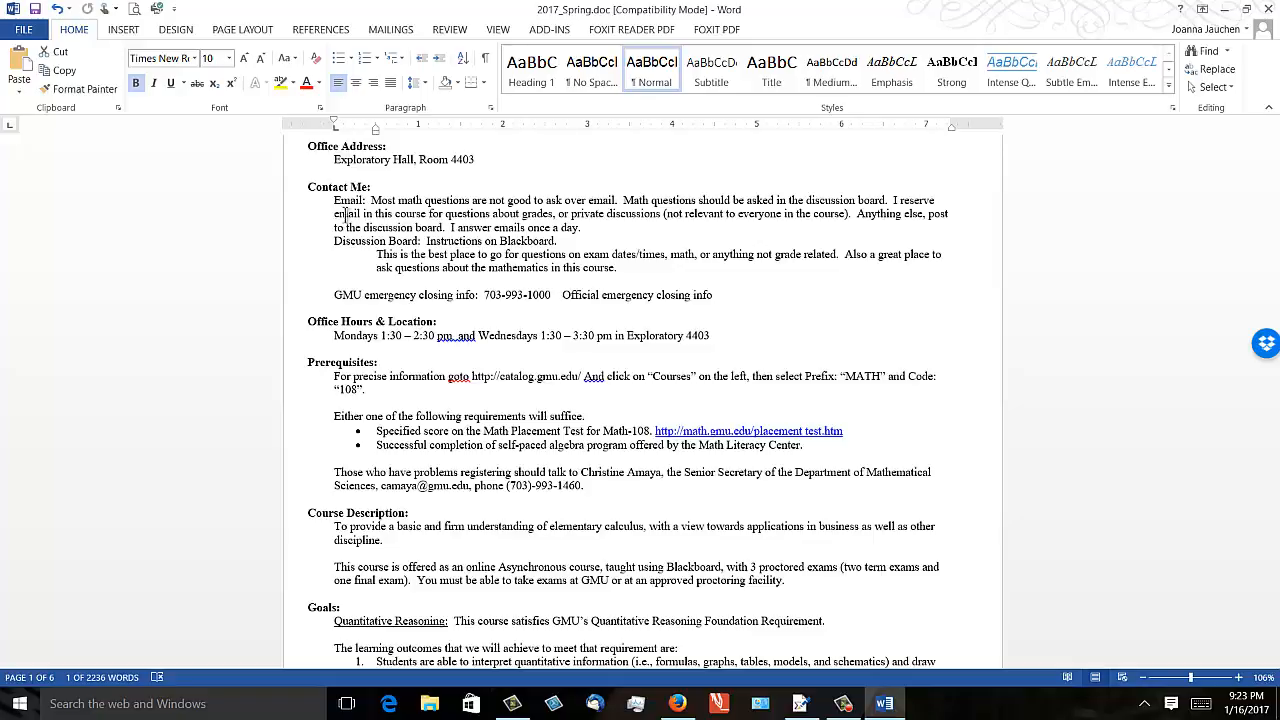
pyautogui.scroll(-3)
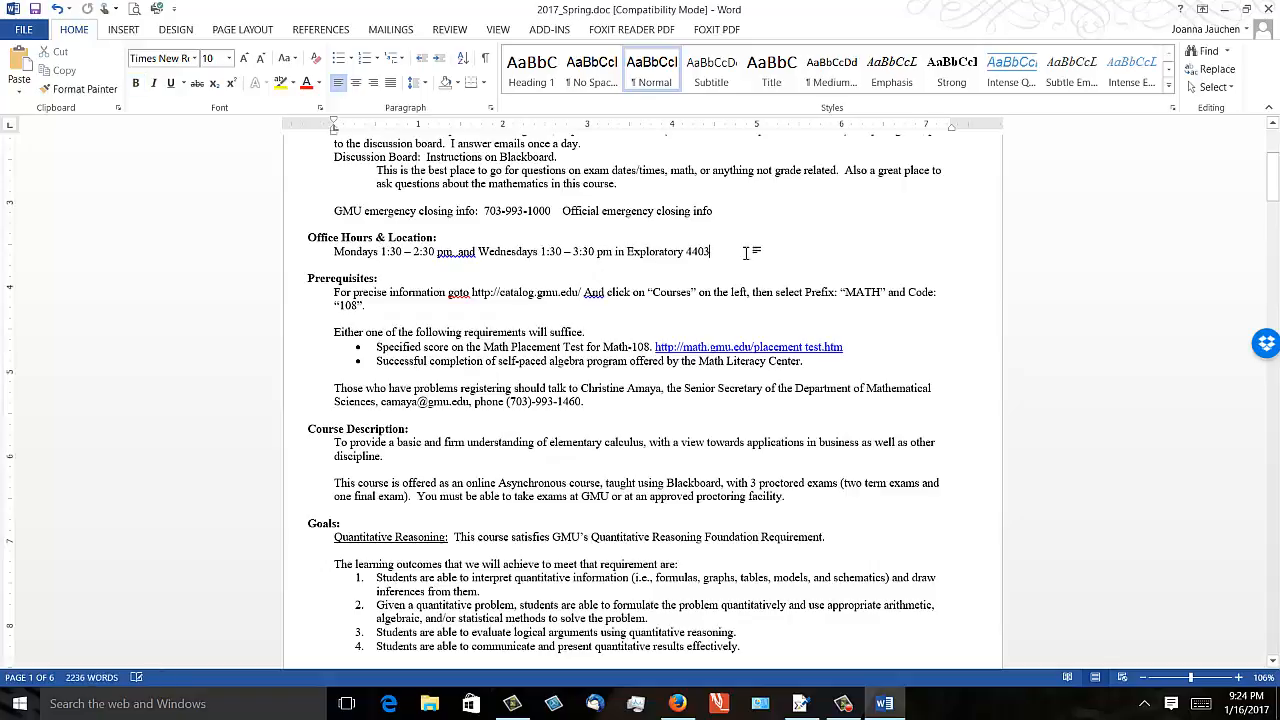
# Append 'and also by appointment' to the Office Hours line after Exploratory 4403
pyautogui.write('and also by appointment')
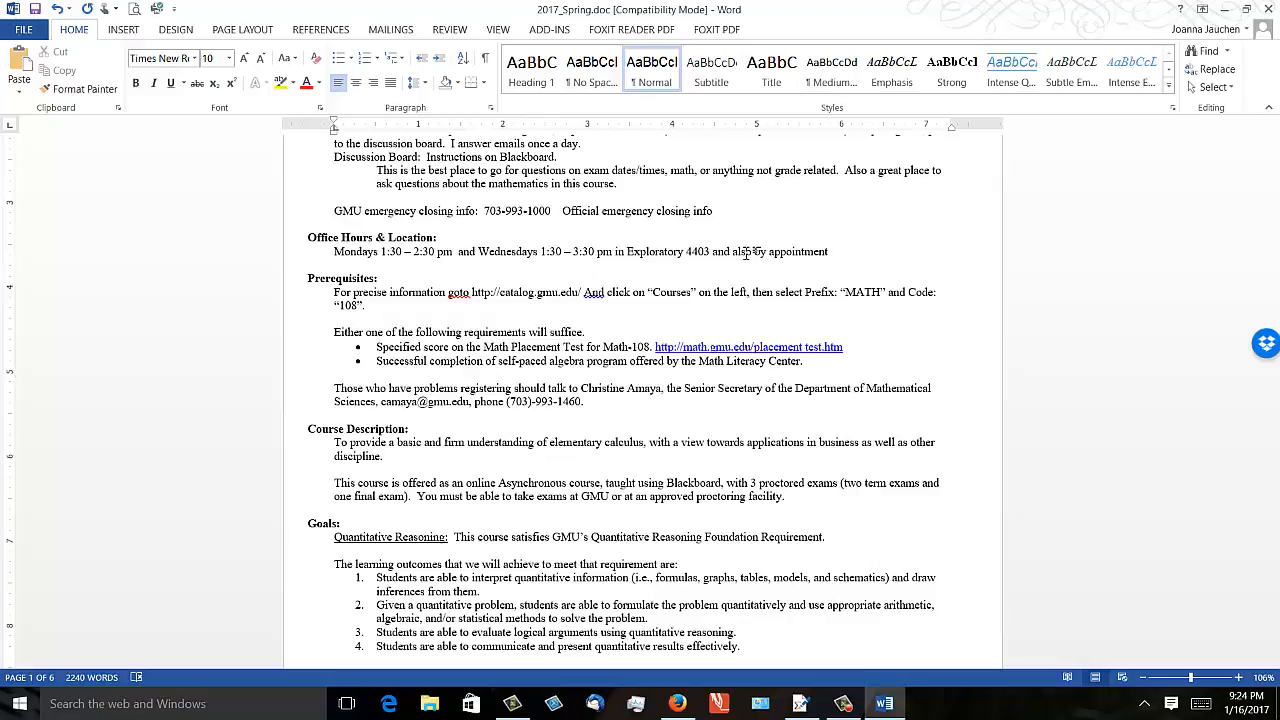
pyautogui.click(828, 251)
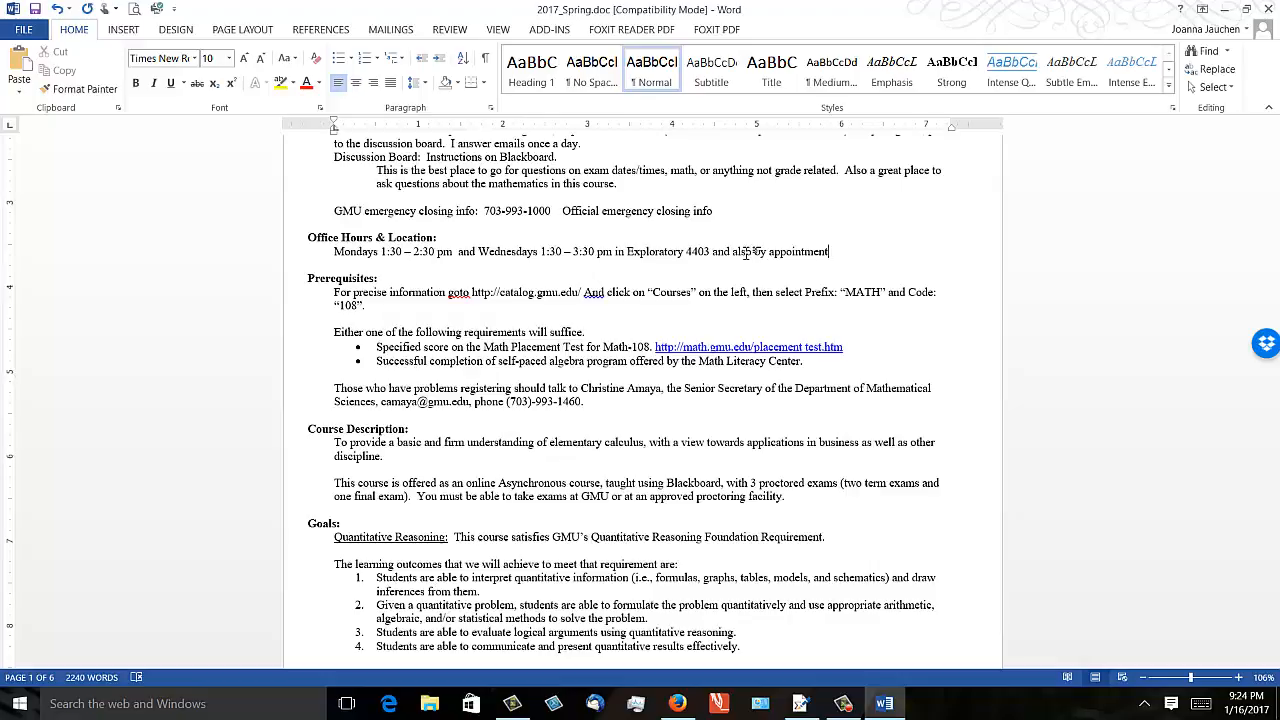
pyautogui.scroll(-3)
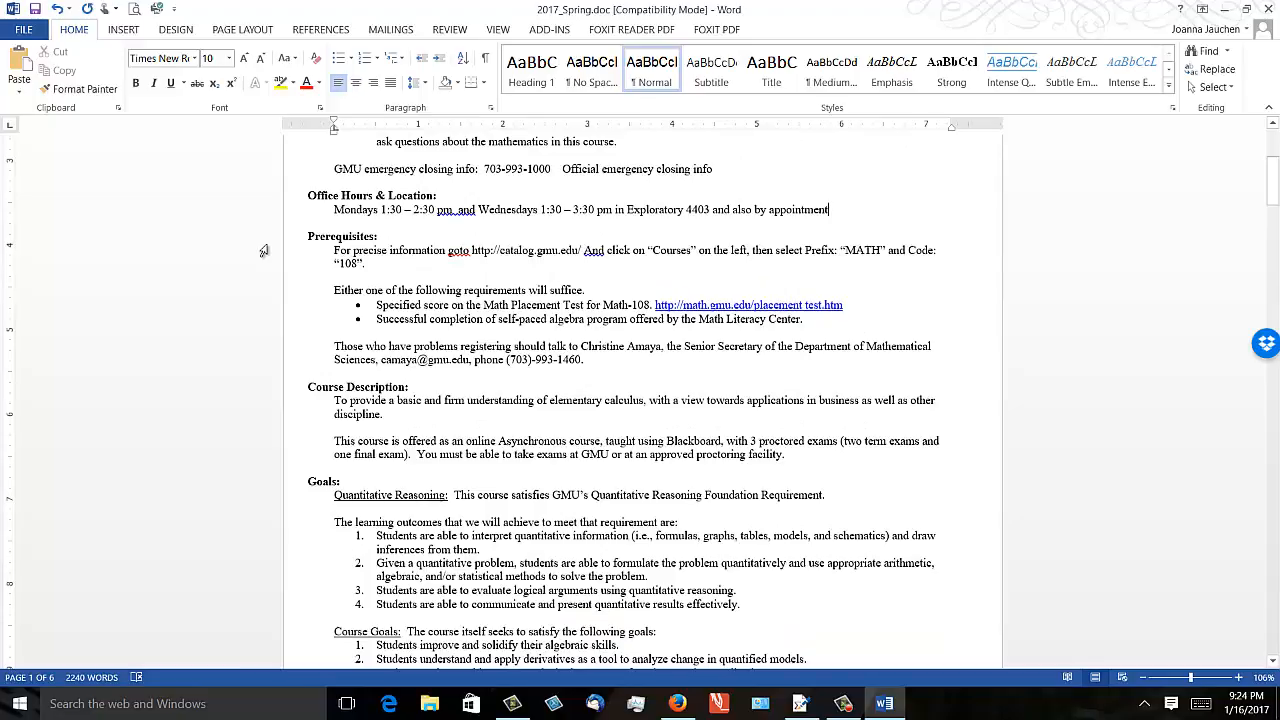
pyautogui.scroll(-3)
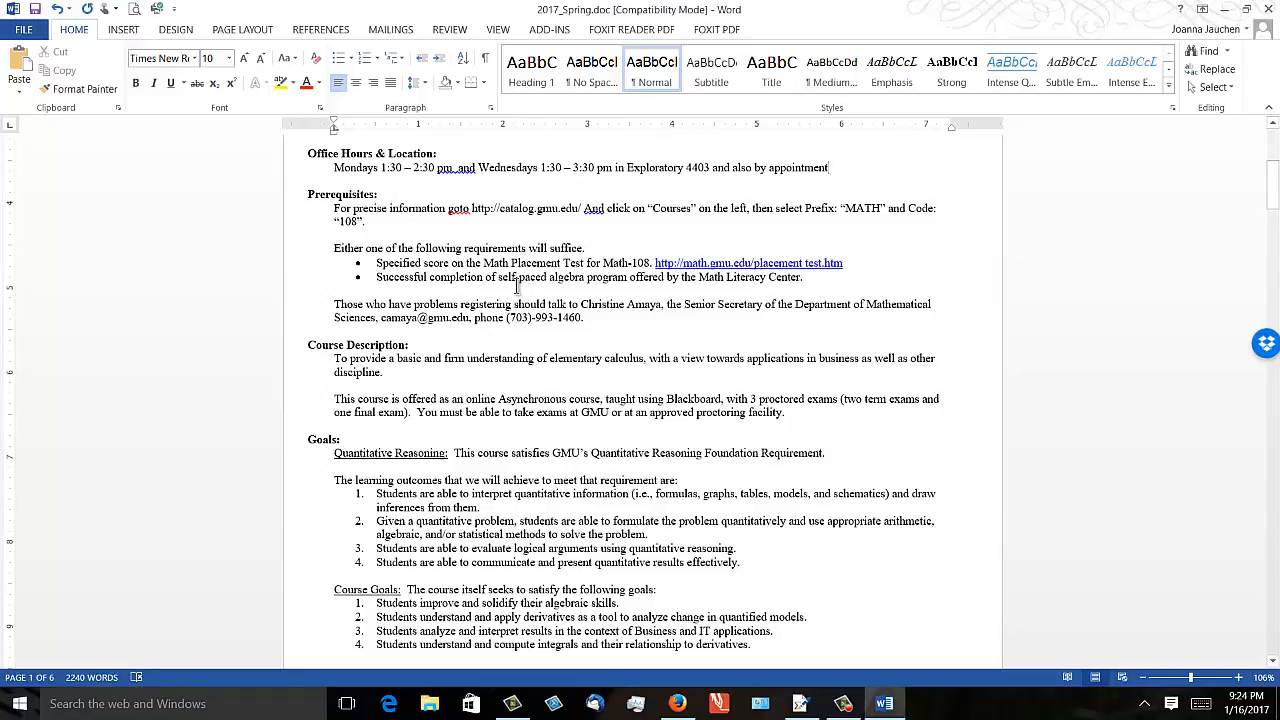
pyautogui.scroll(-3)
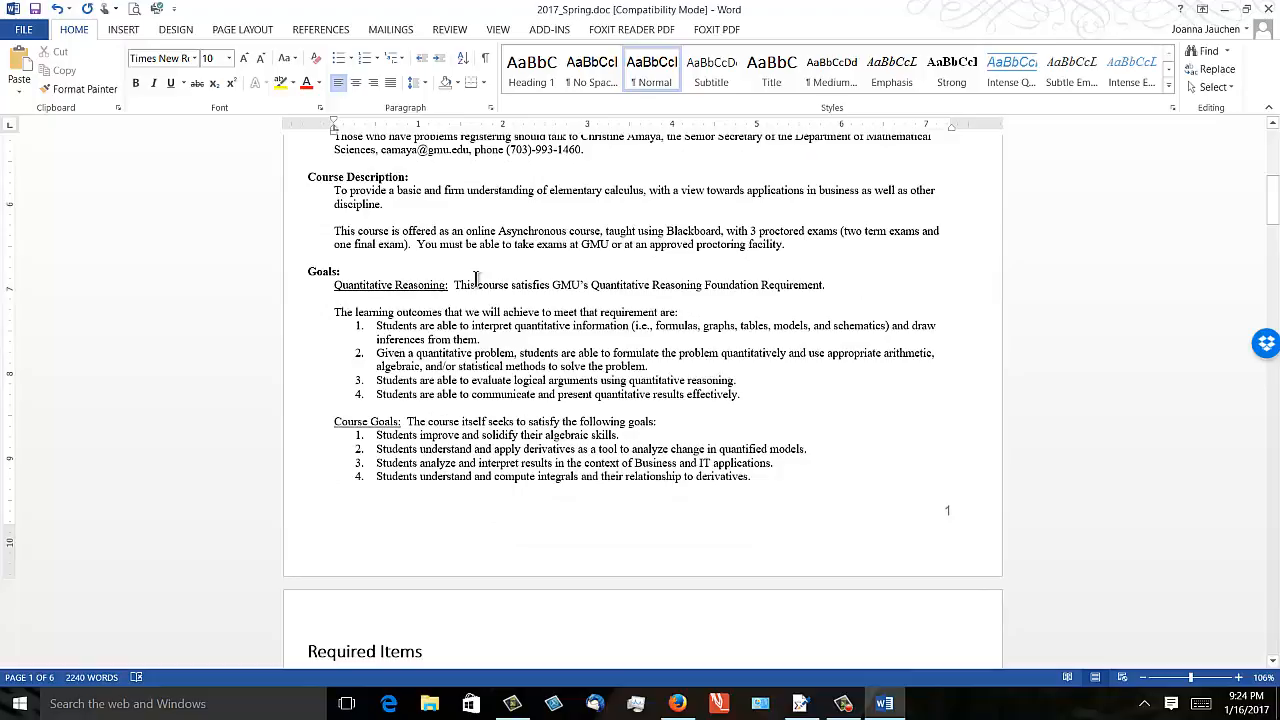
pyautogui.moveTo(461, 267)
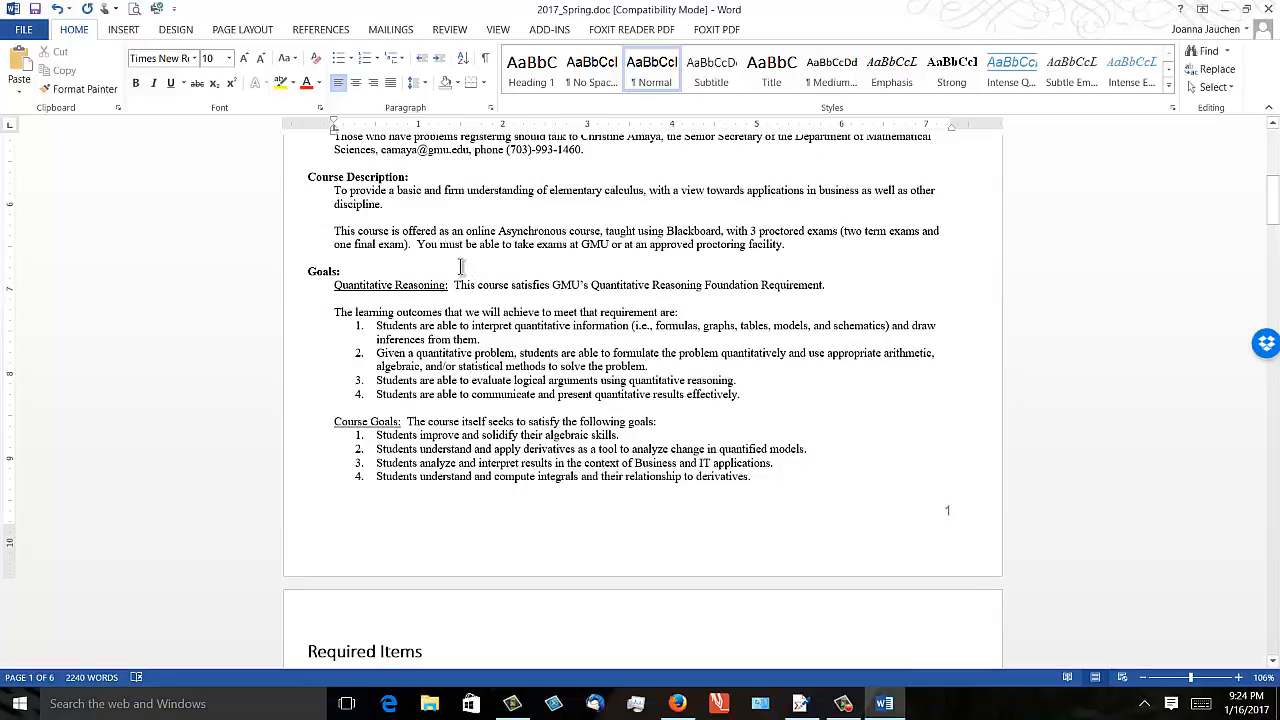
pyautogui.scroll(-3)
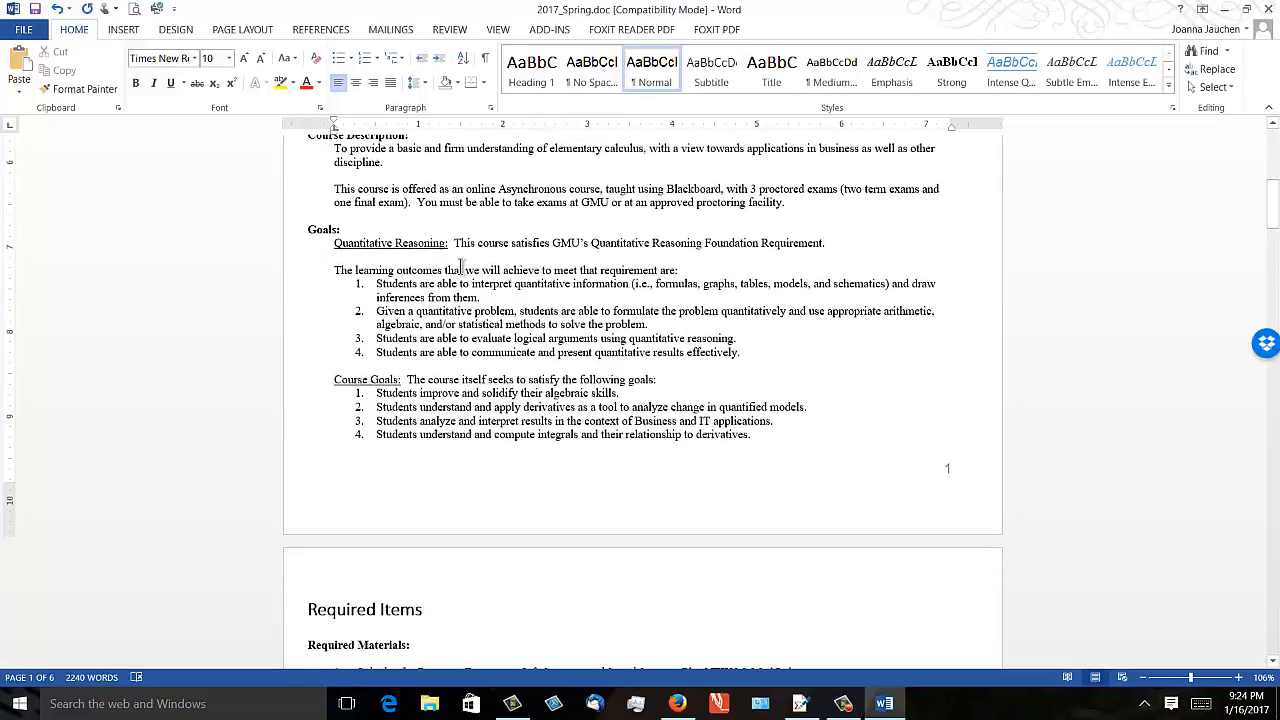
pyautogui.scroll(-3)
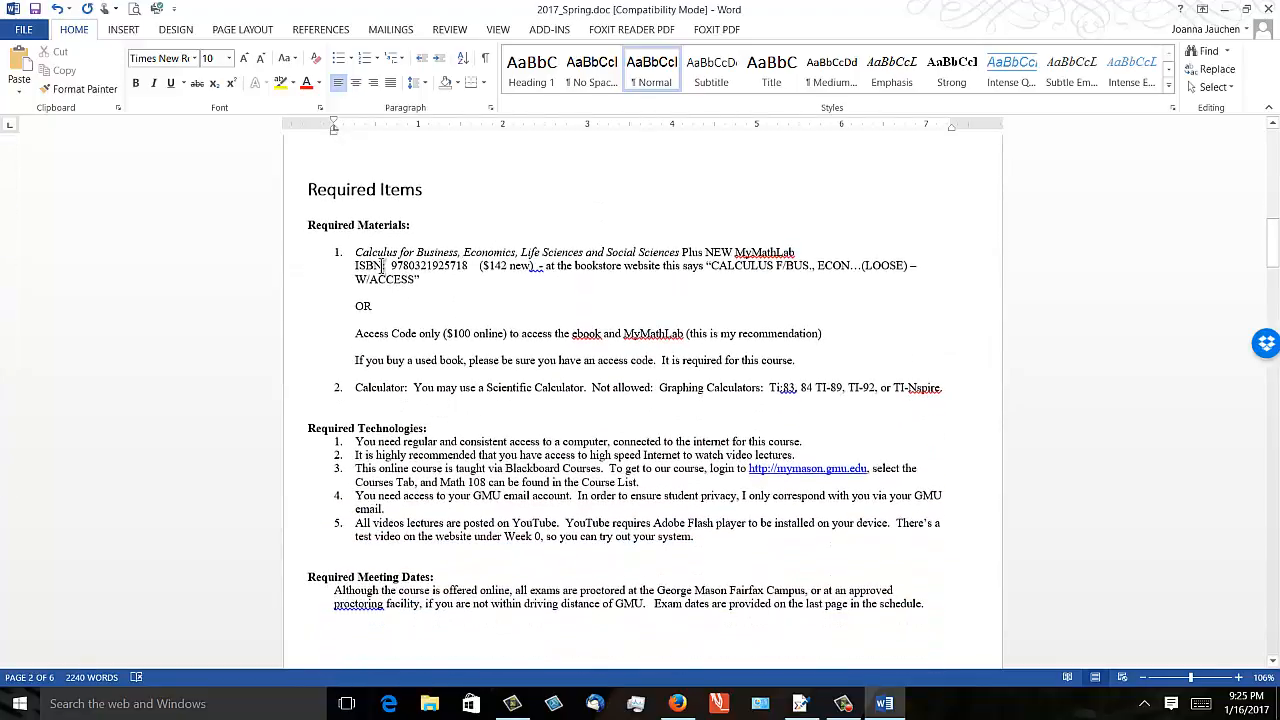
pyautogui.doubleClick(397, 333)
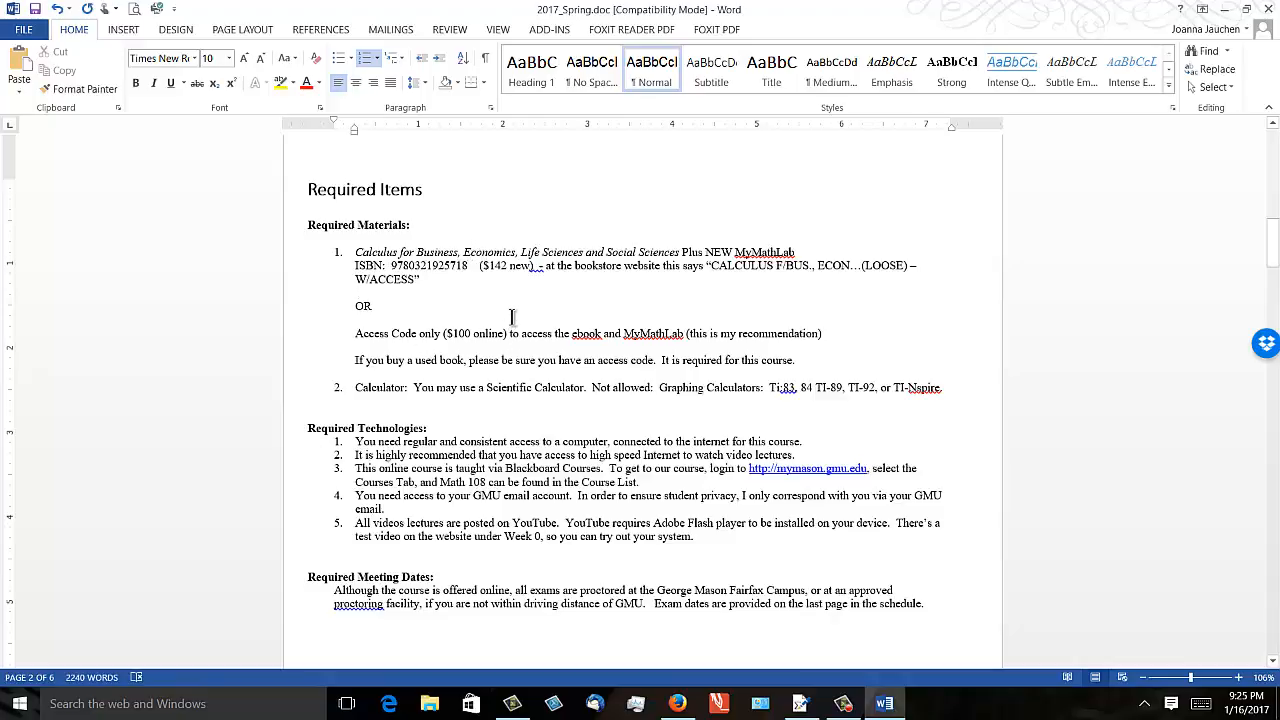
pyautogui.scroll(-3)
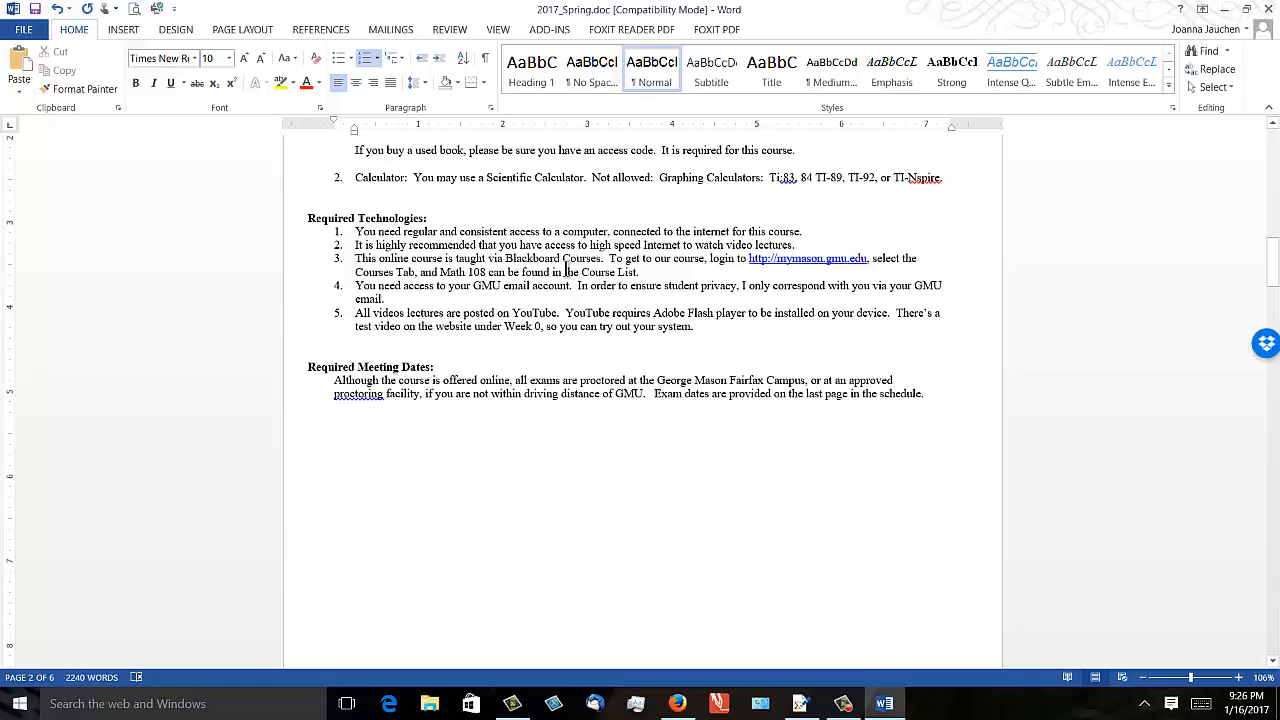
pyautogui.scroll(-3)
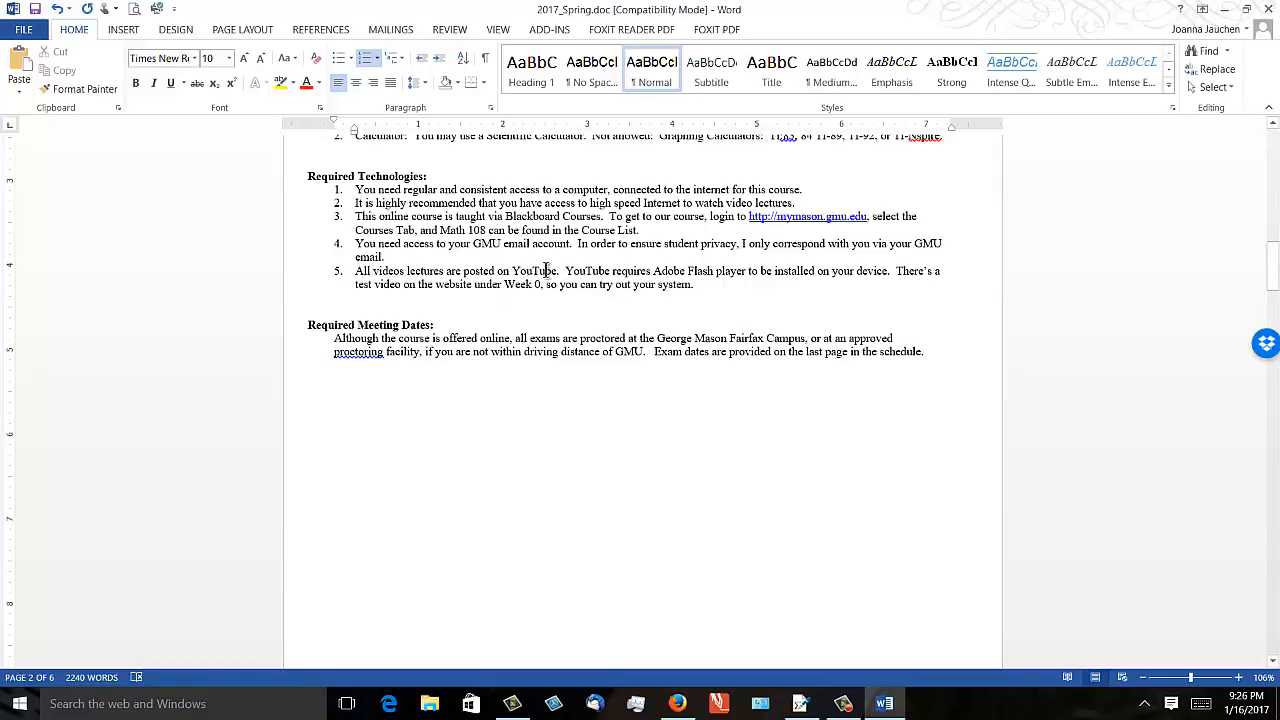
pyautogui.scroll(-3)
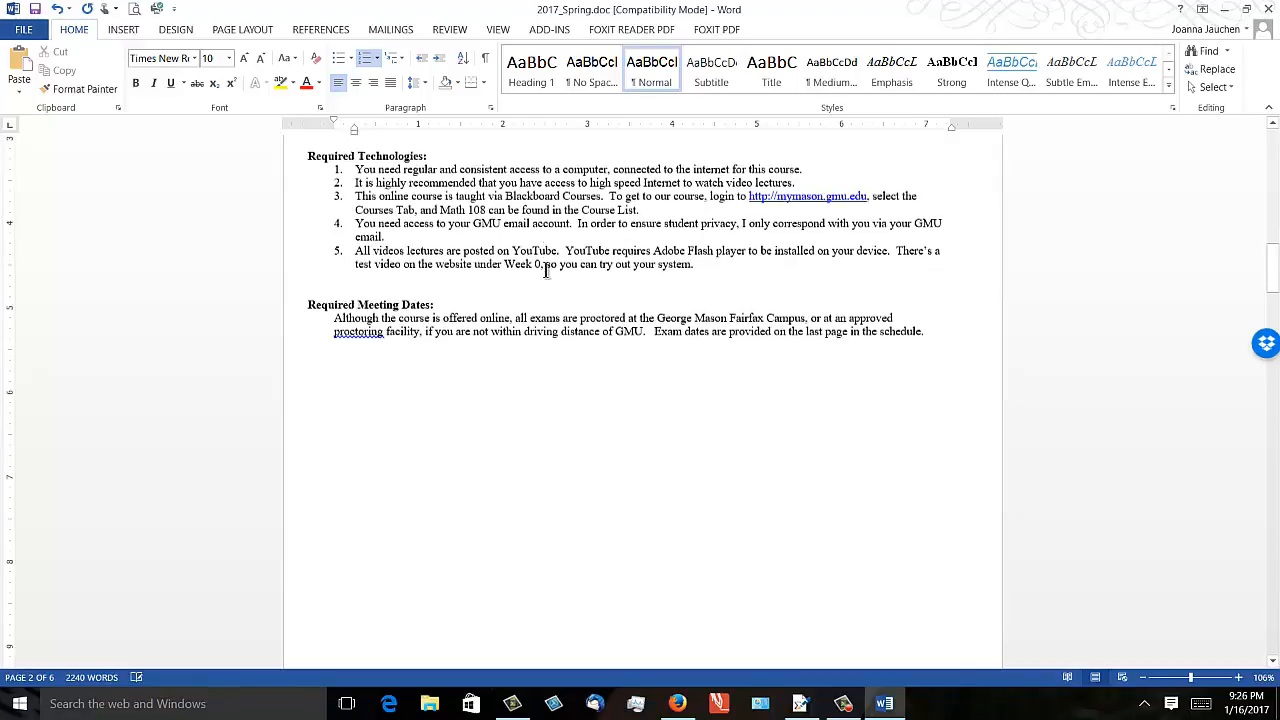
pyautogui.scroll(-3)
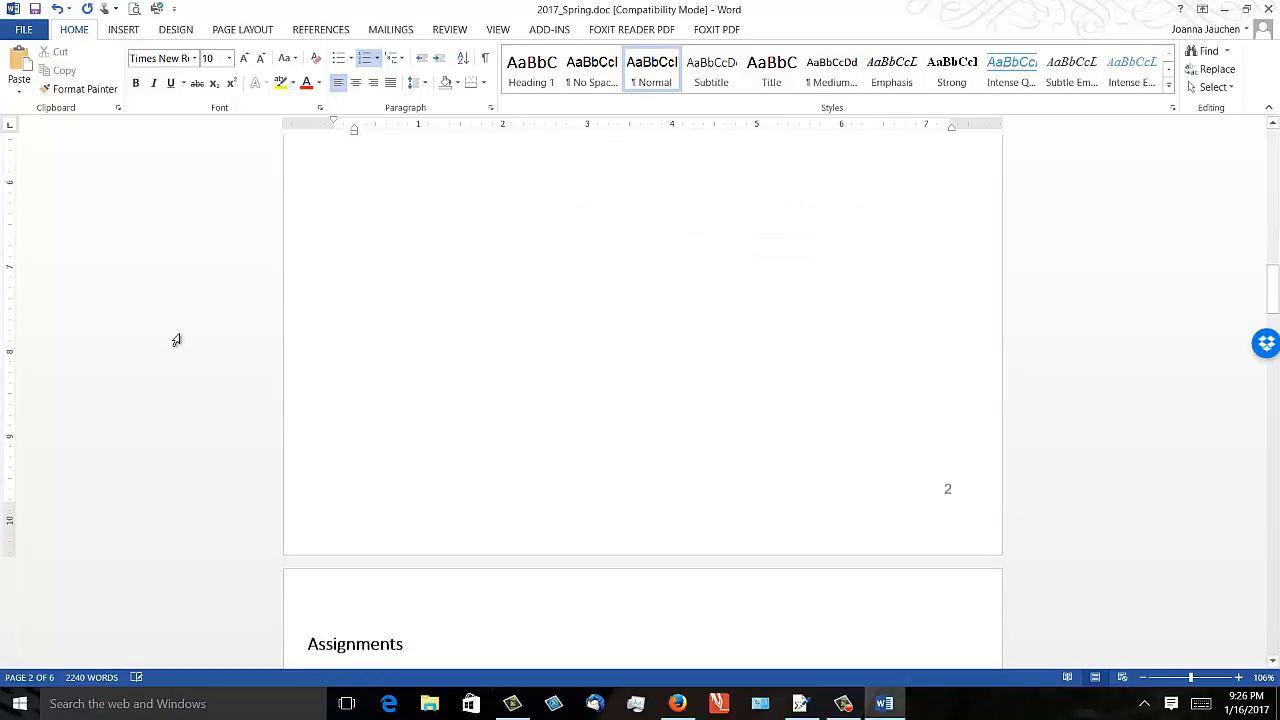
# Scroll to page 3's grade breakdown, Homework (graded) policies and Discussions
pyautogui.scroll(-3)
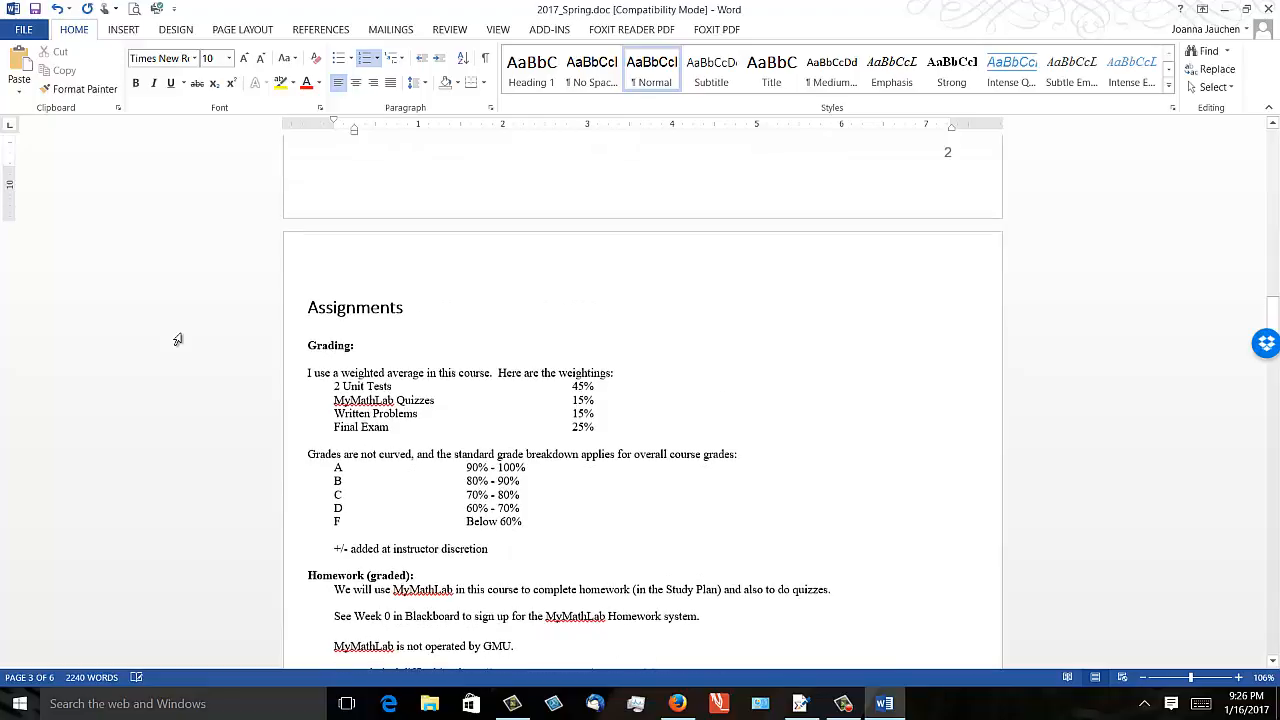
pyautogui.scroll(-3)
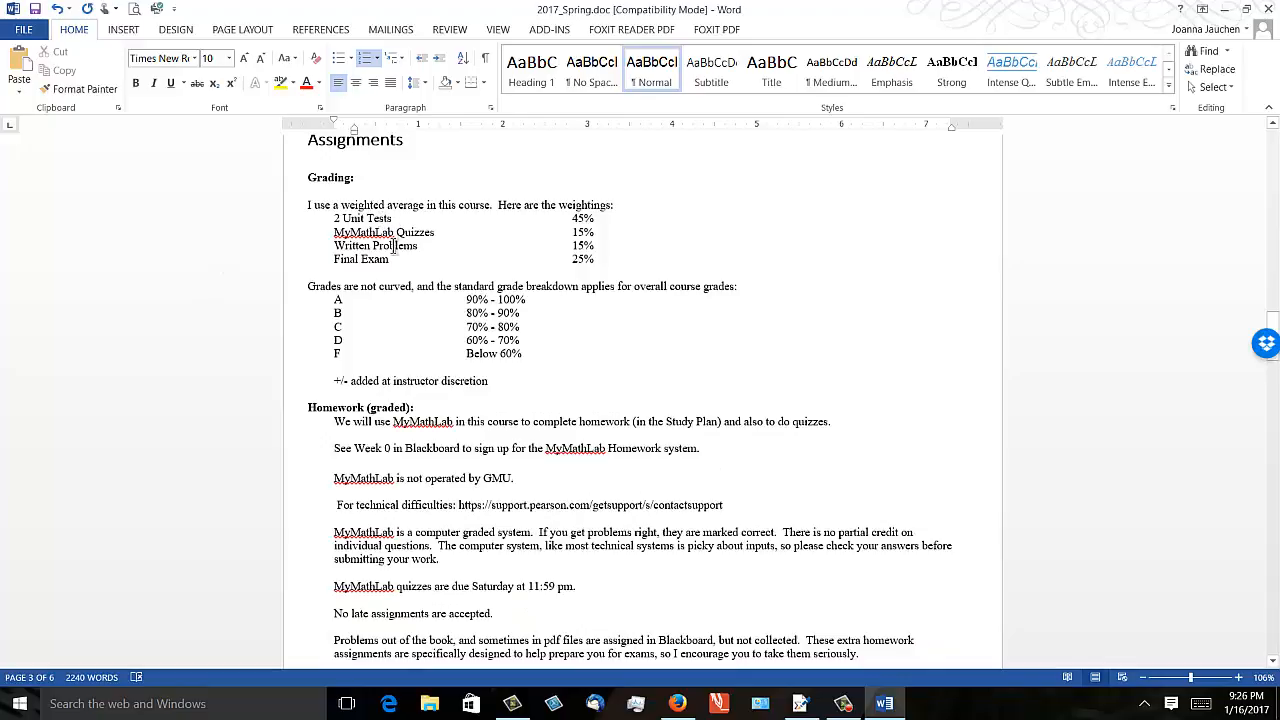
pyautogui.moveTo(463, 231)
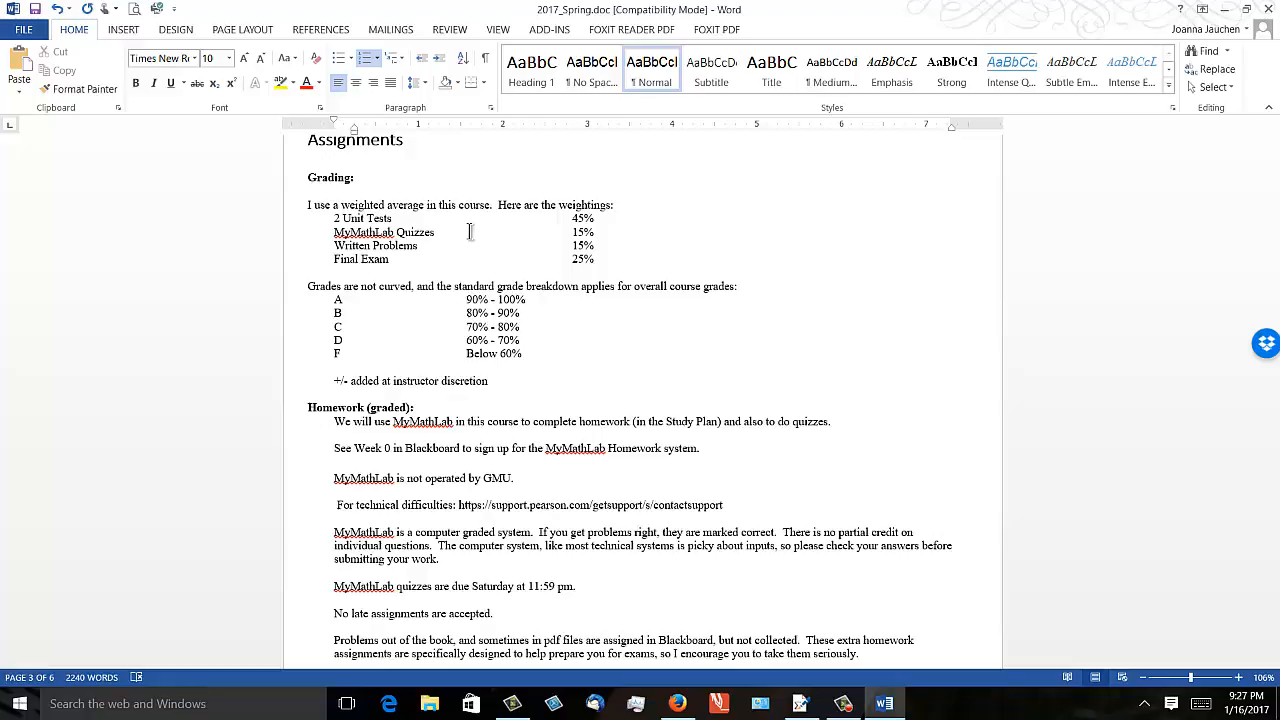
pyautogui.scroll(-3)
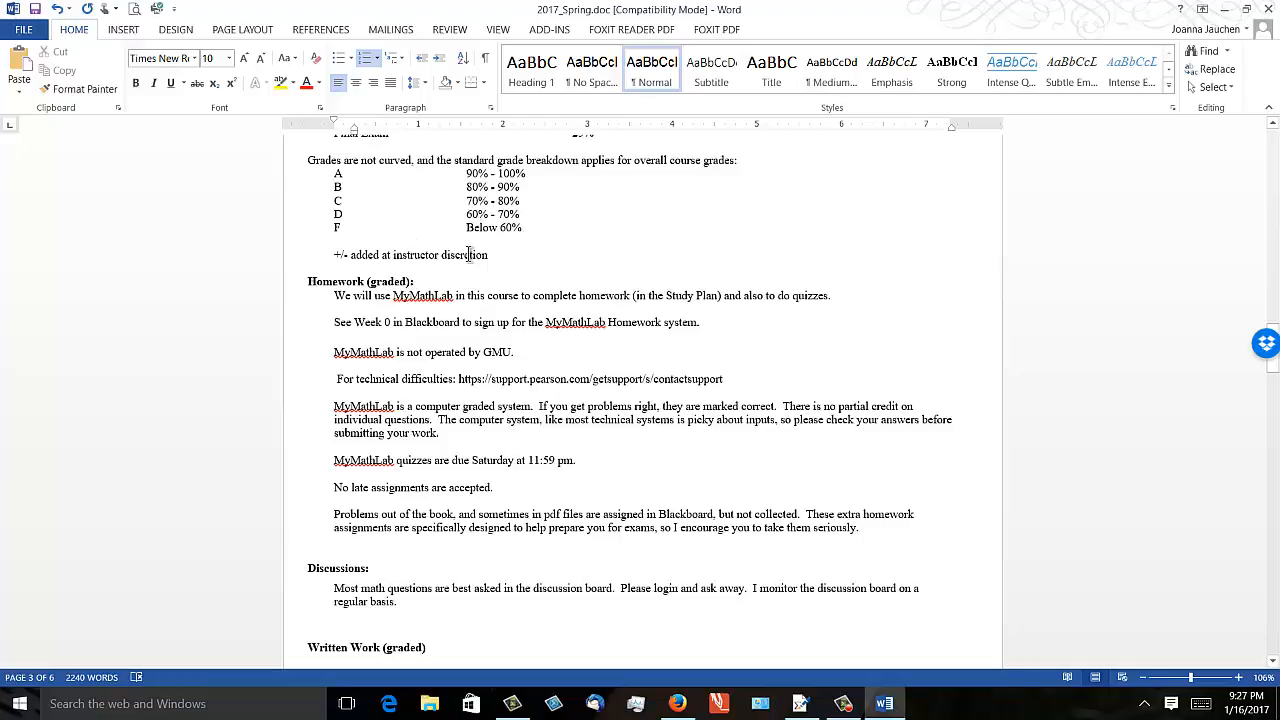
# Scroll further to the Written Work (graded) section at the bottom of page 3
pyautogui.scroll(-3)
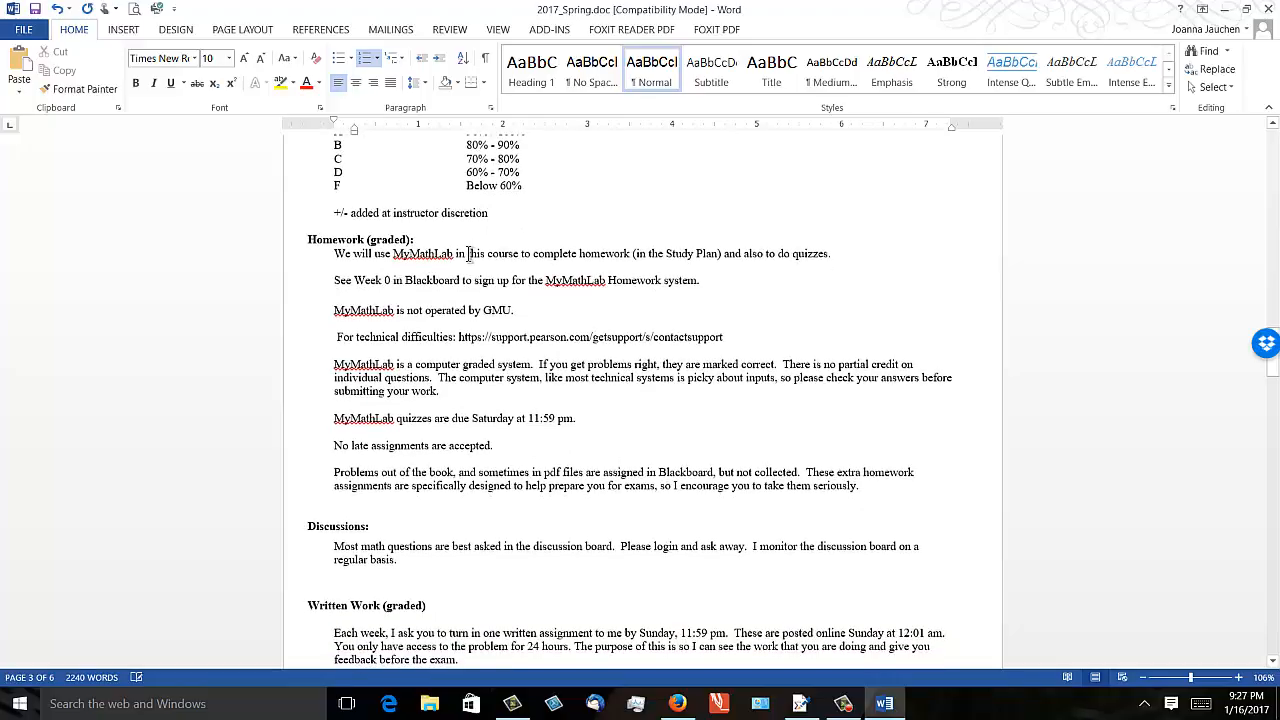
pyautogui.scroll(-3)
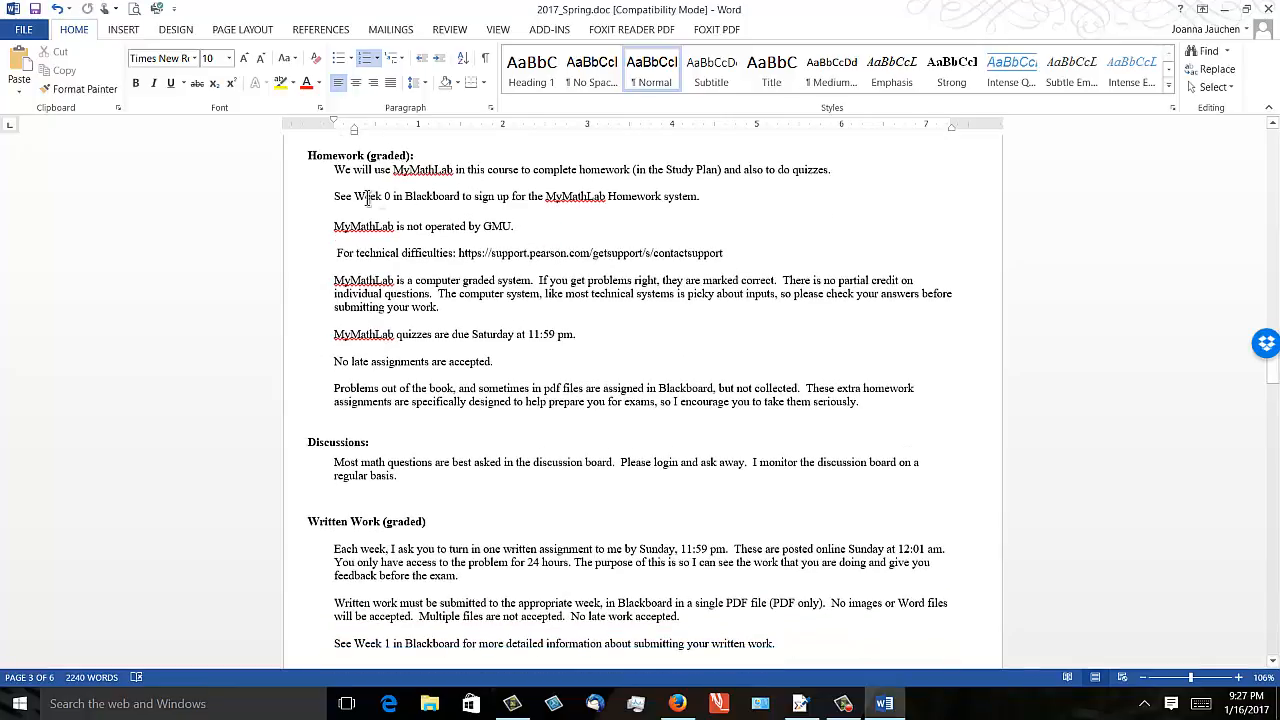
pyautogui.scroll(-3)
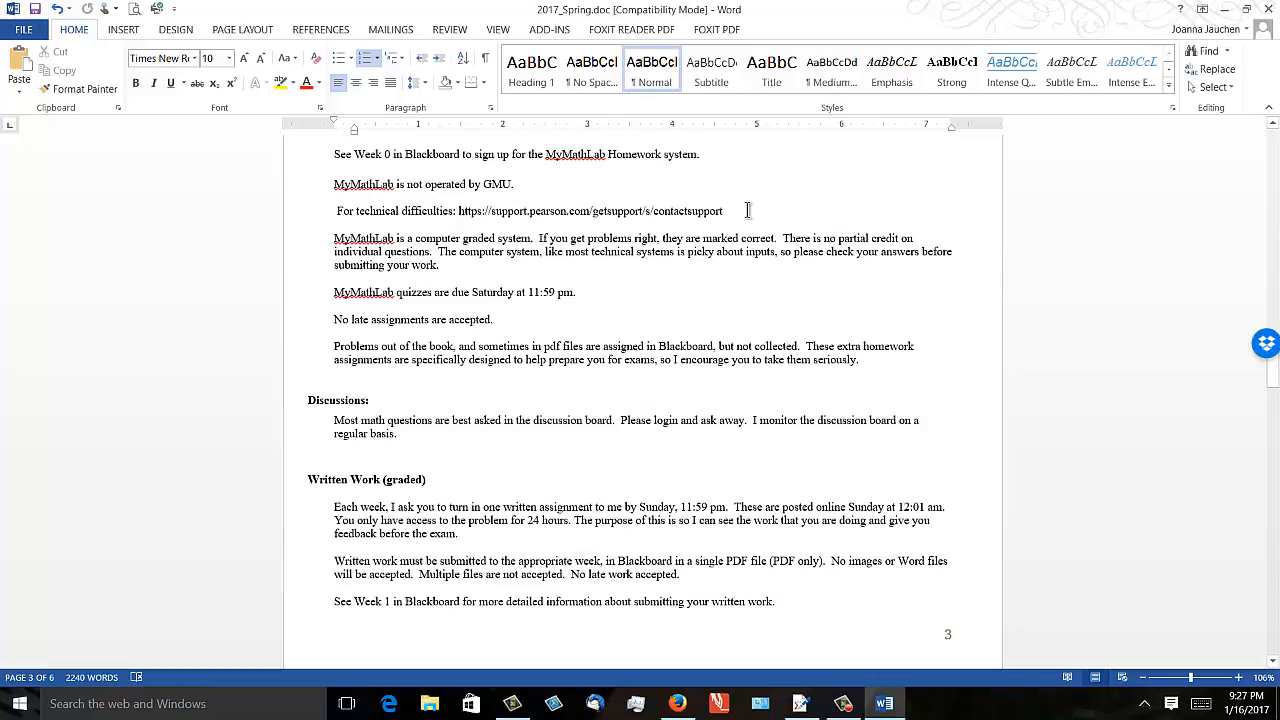
pyautogui.moveTo(462, 211)
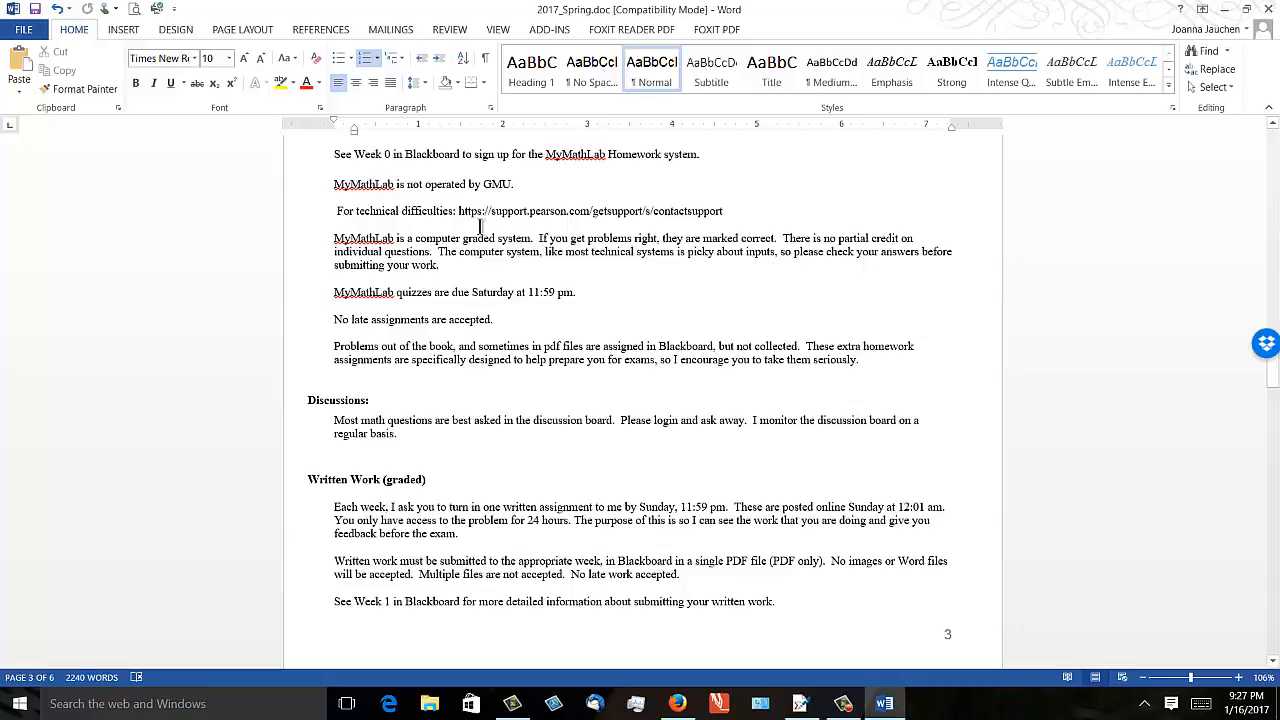
pyautogui.moveTo(513, 307)
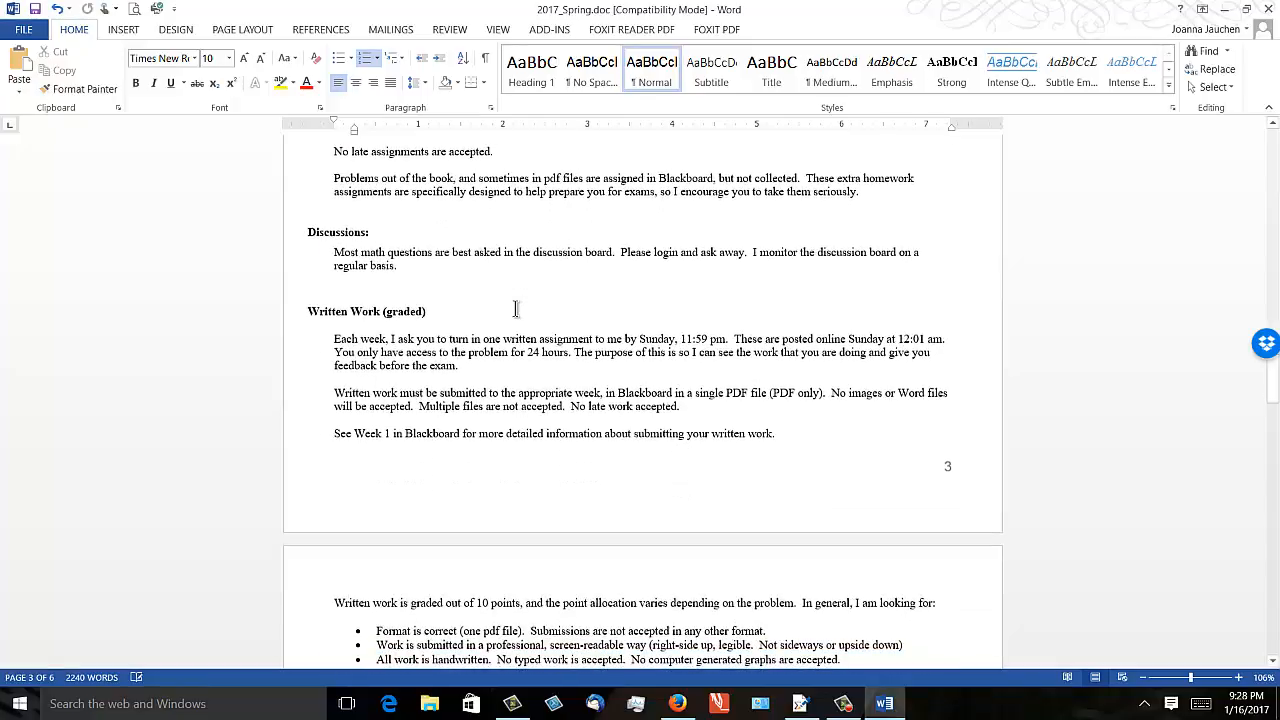
# Read onward through the written work criteria, Extra credit and Exams onto page 4
pyautogui.scroll(-3)
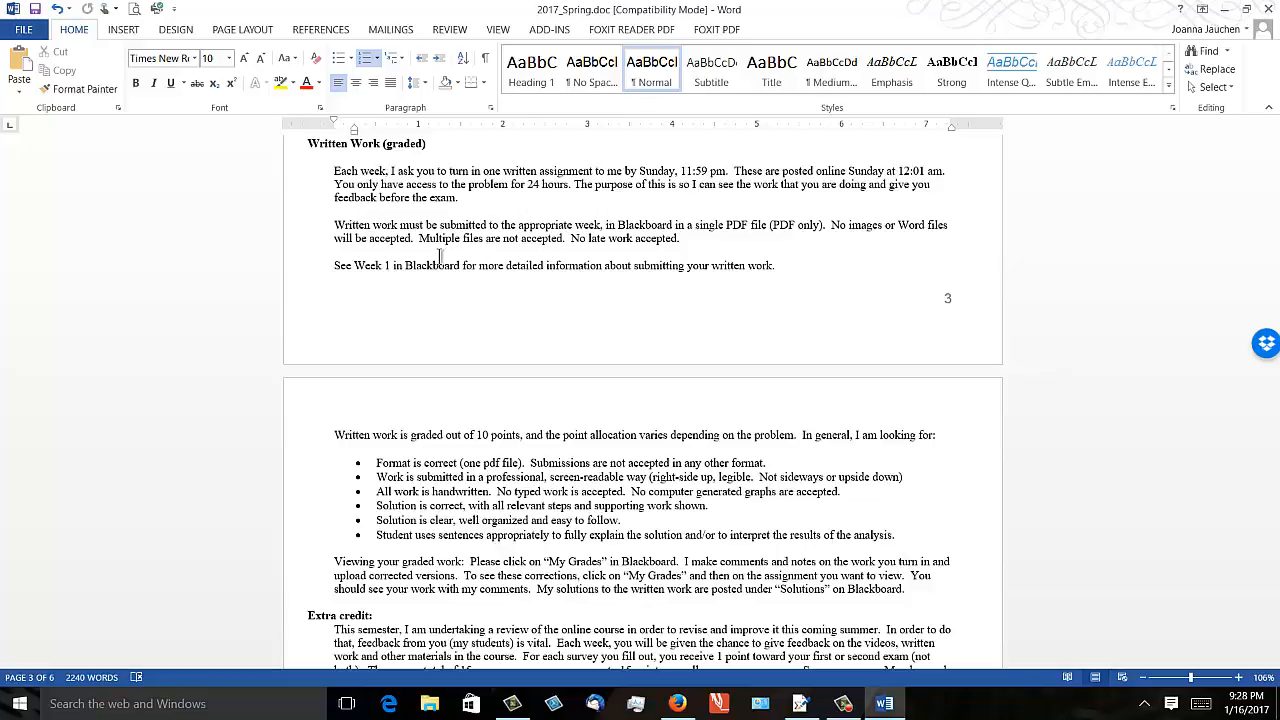
pyautogui.moveTo(637, 231)
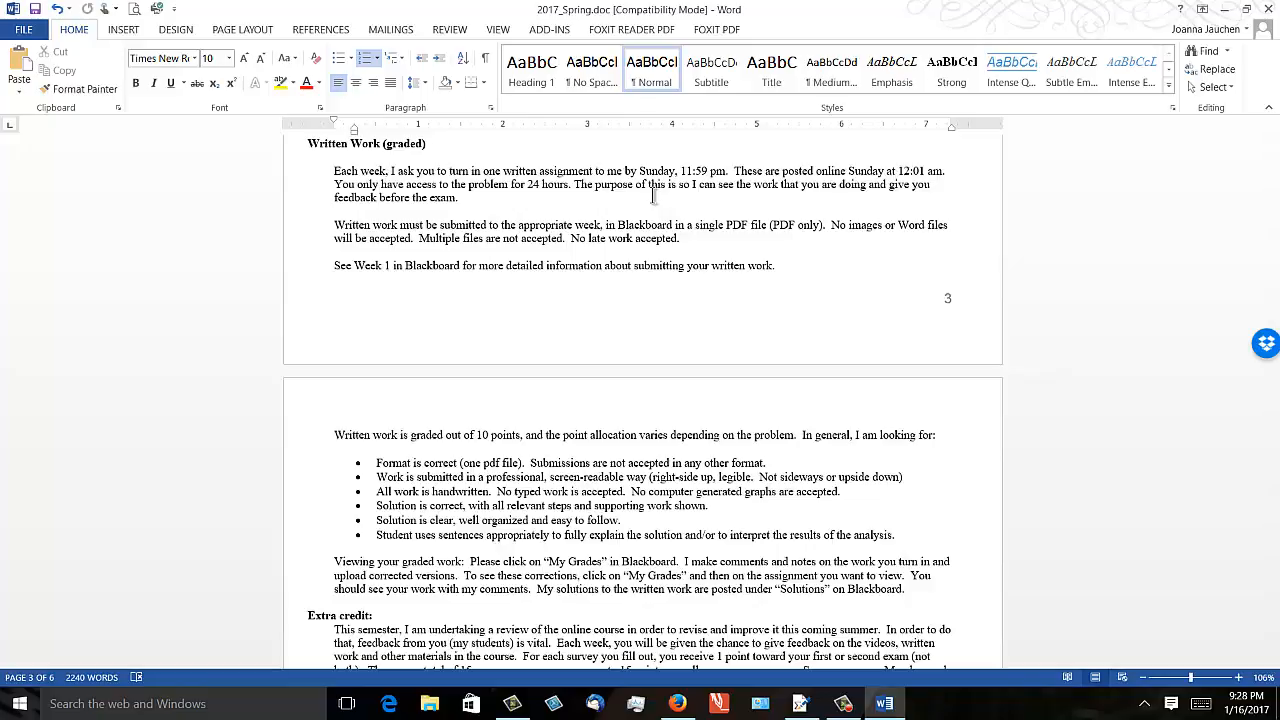
pyautogui.moveTo(620, 293)
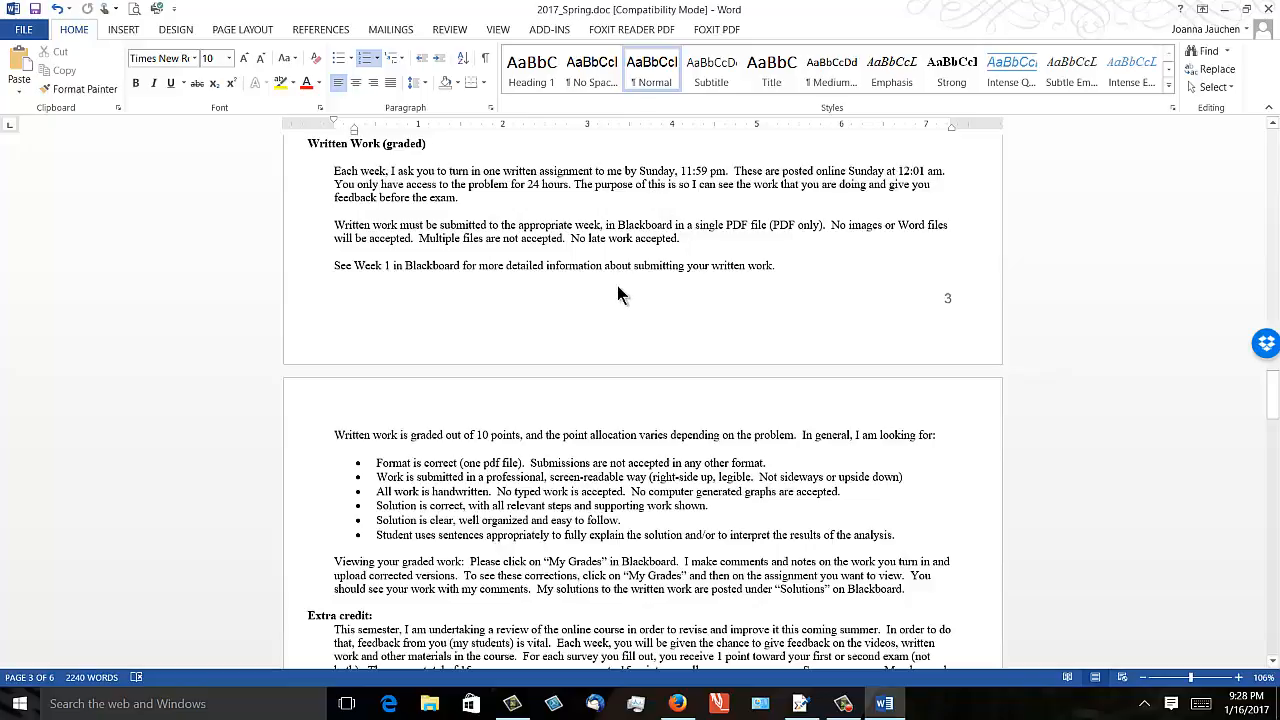
pyautogui.scroll(-3)
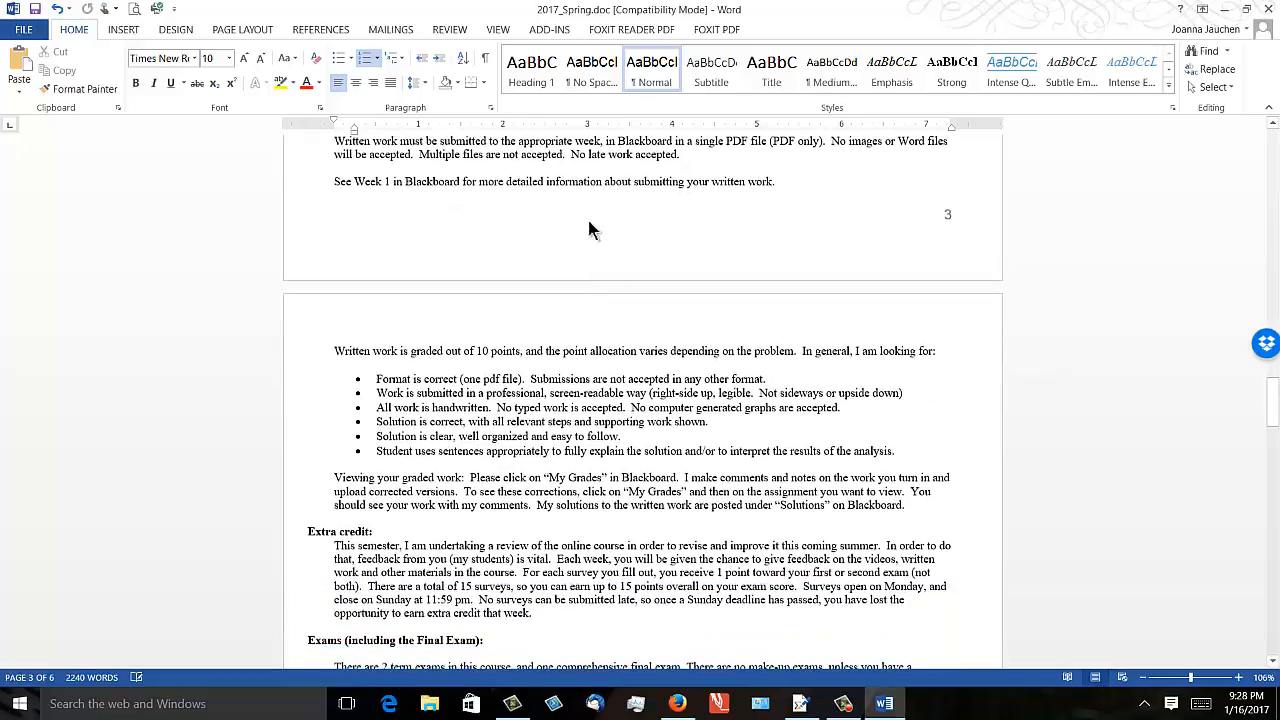
pyautogui.moveTo(685, 218)
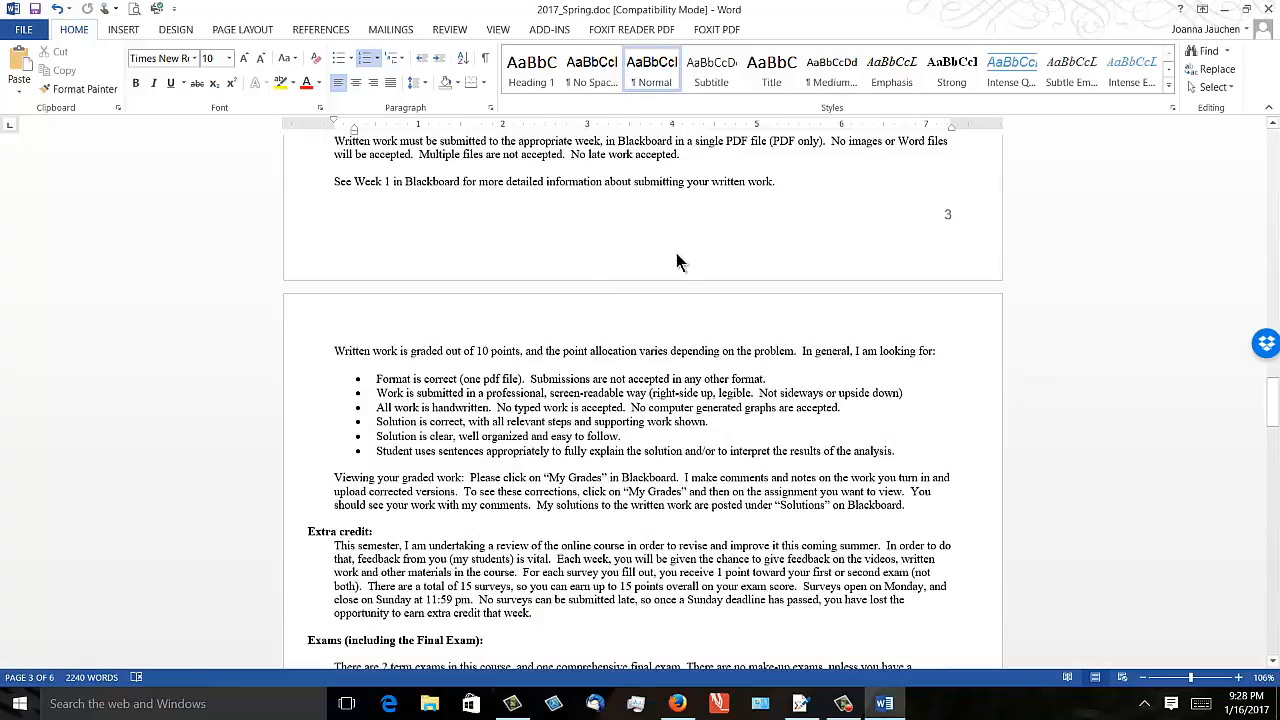
pyautogui.scroll(-3)
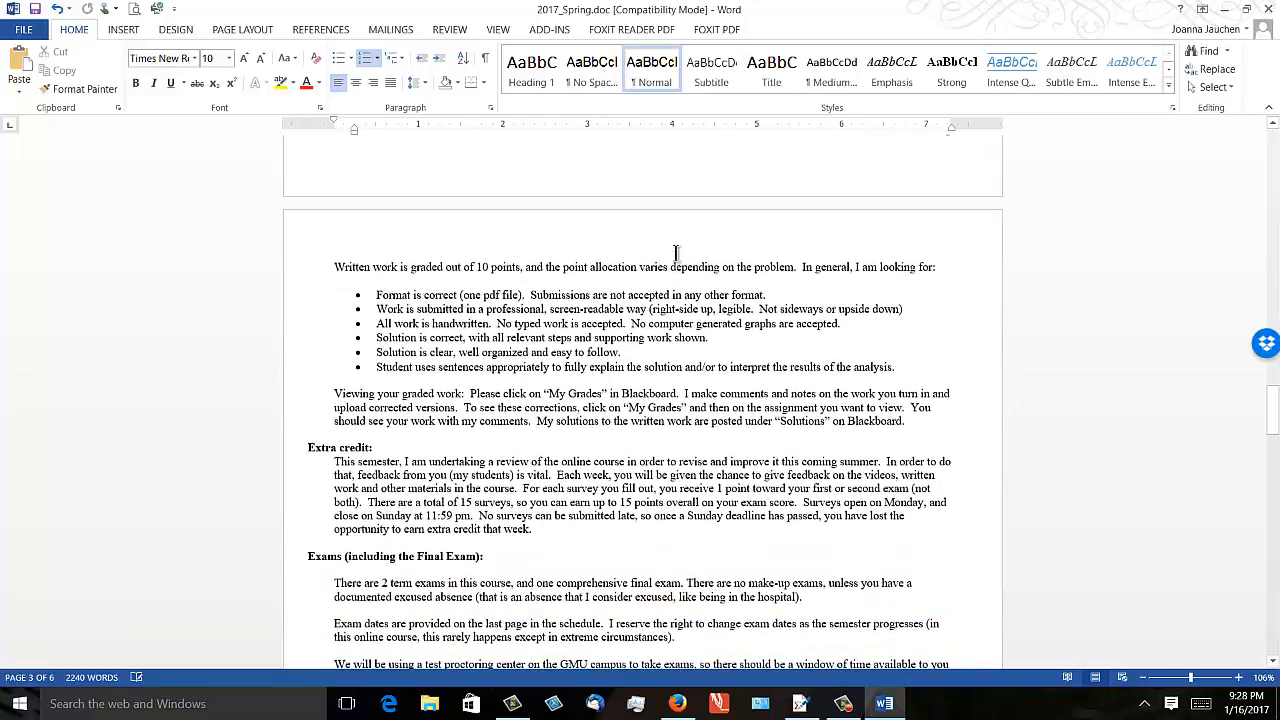
pyautogui.scroll(-3)
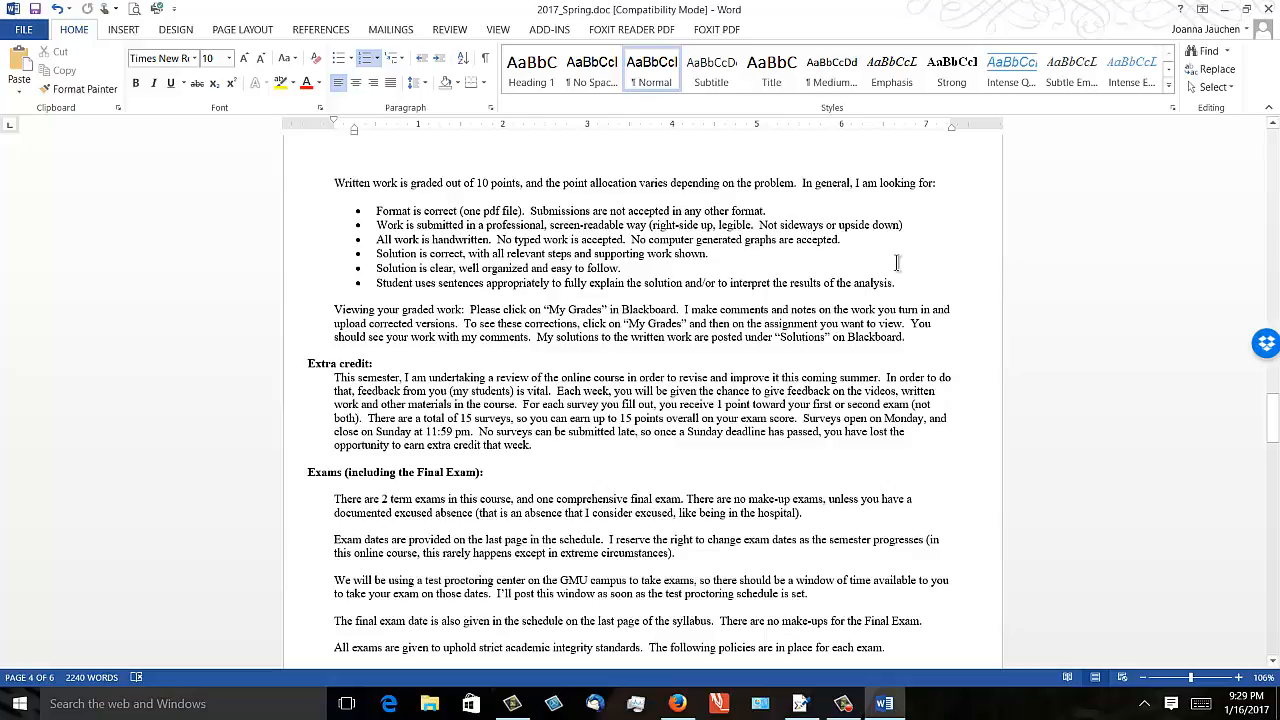
pyautogui.scroll(-3)
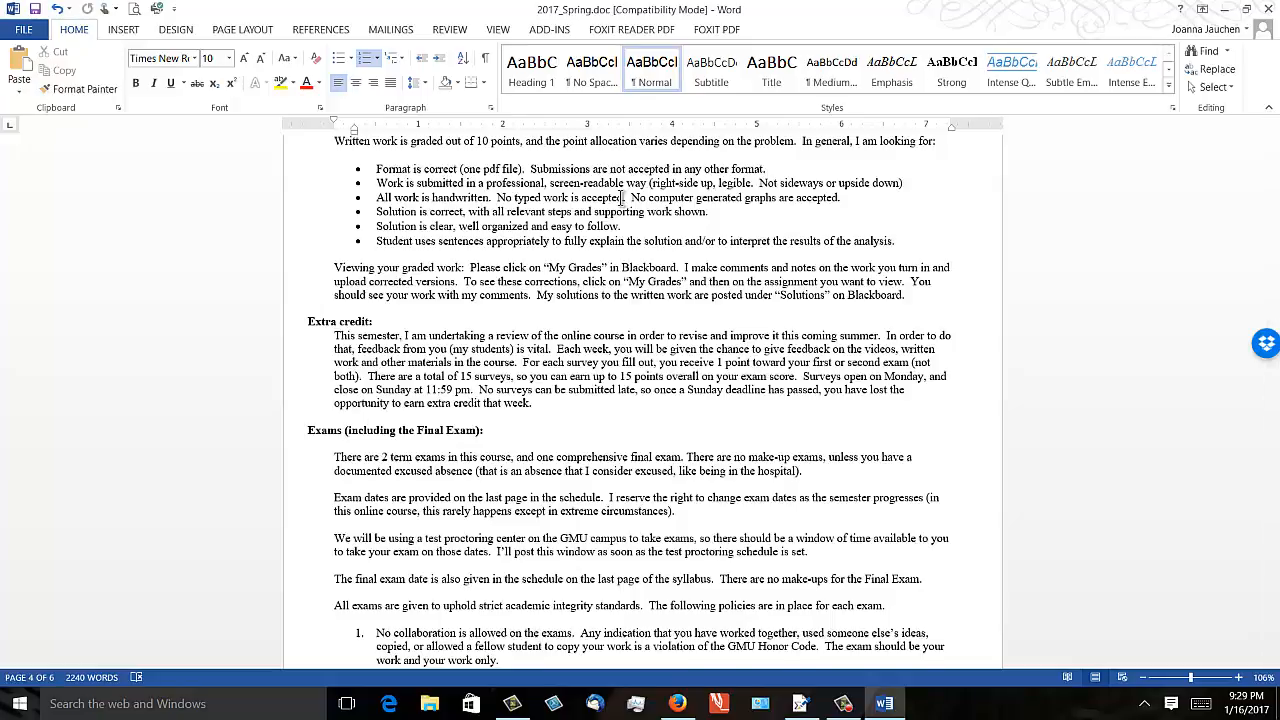
pyautogui.scroll(-3)
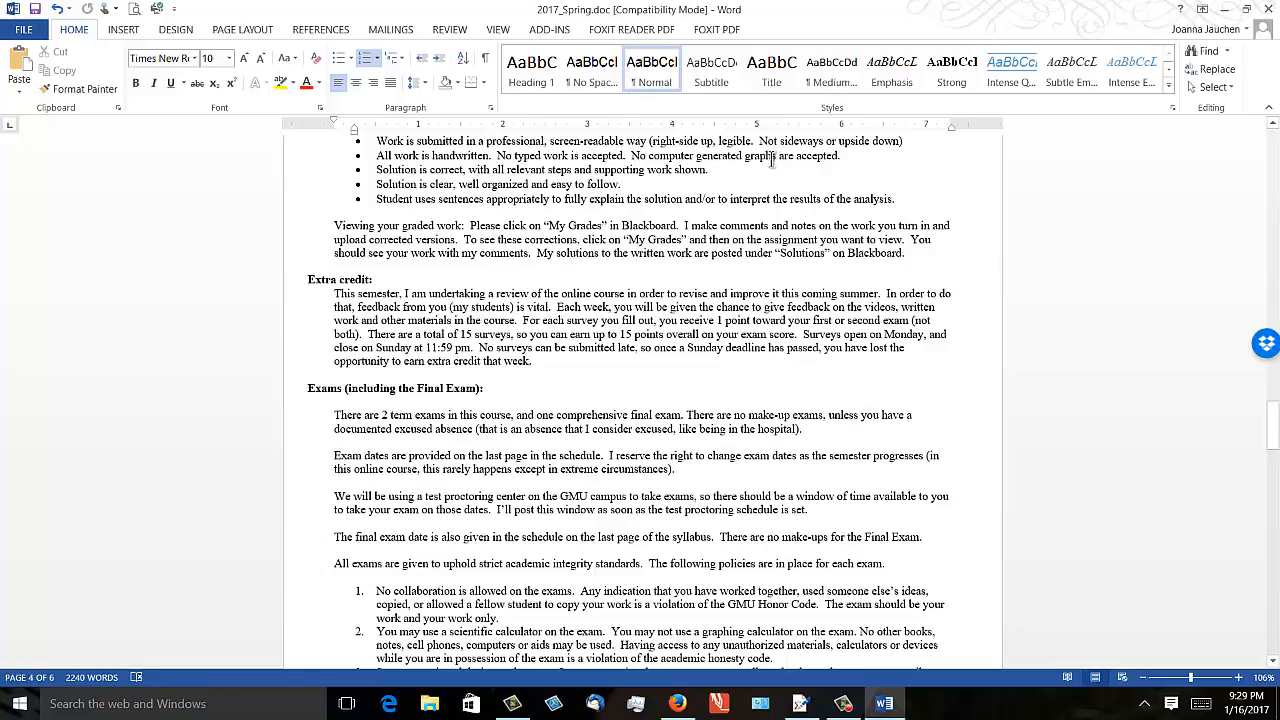
pyautogui.moveTo(320, 262)
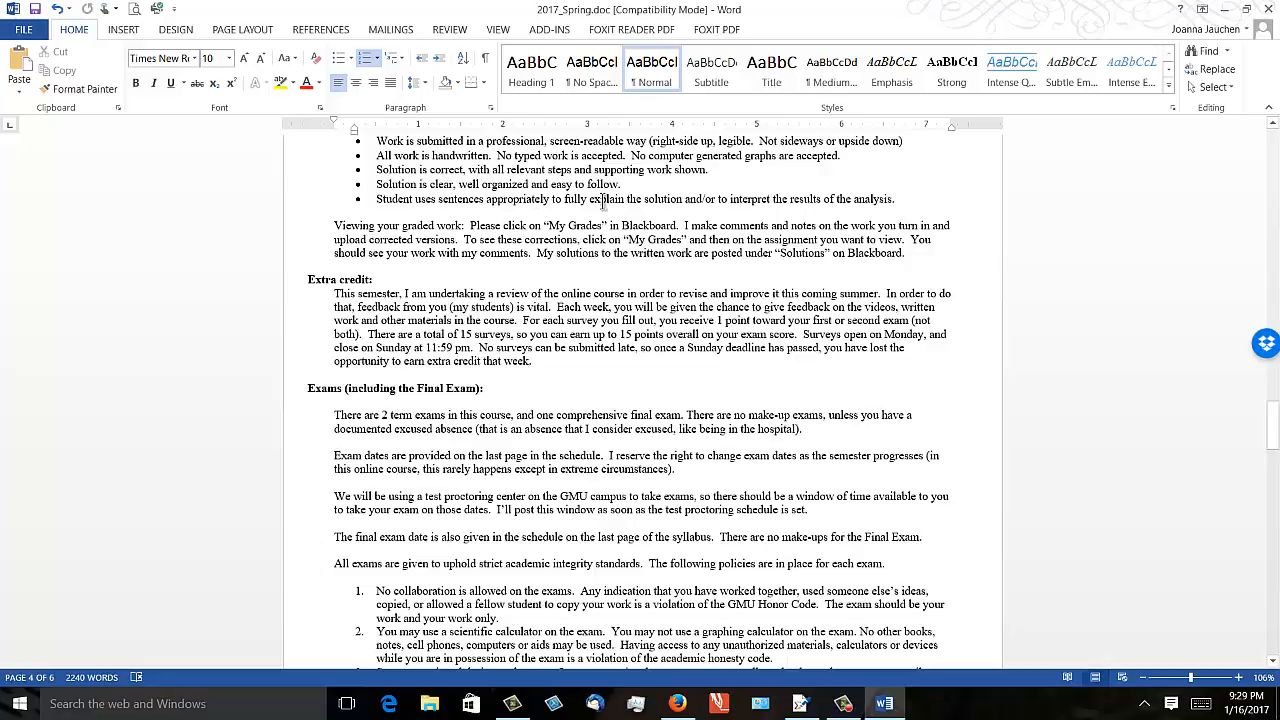
pyautogui.scroll(-3)
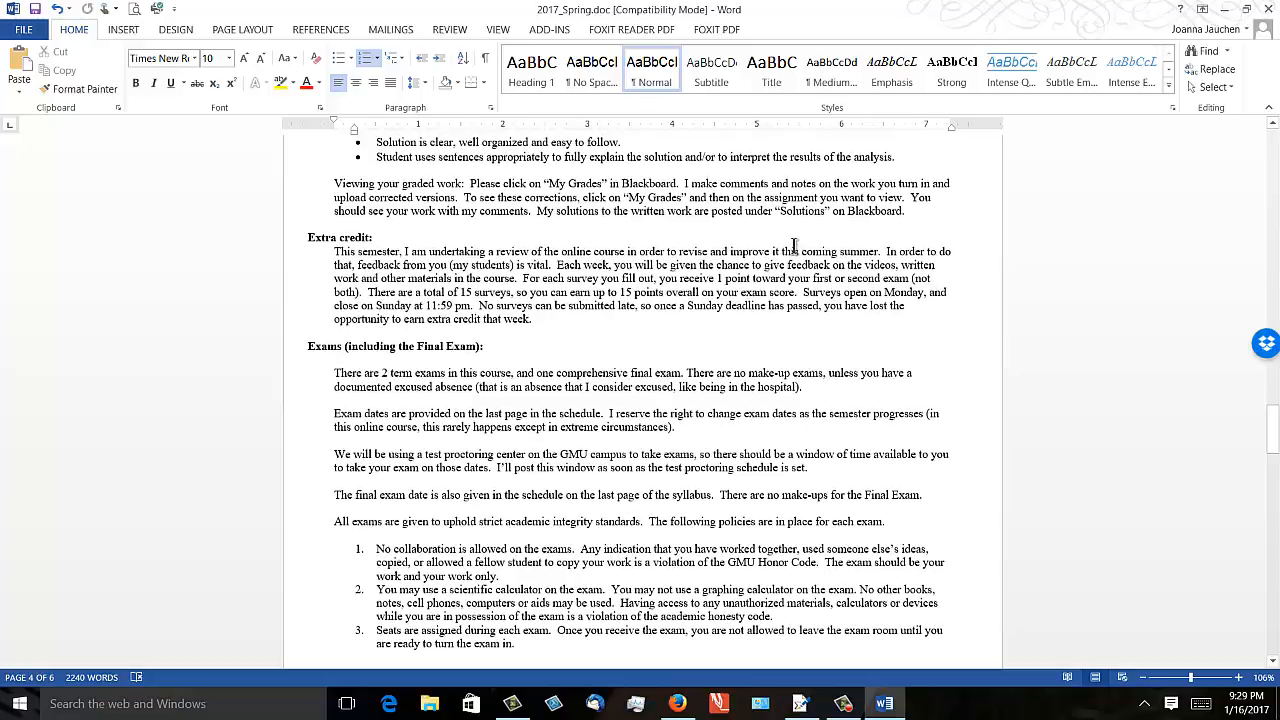
pyautogui.scroll(-3)
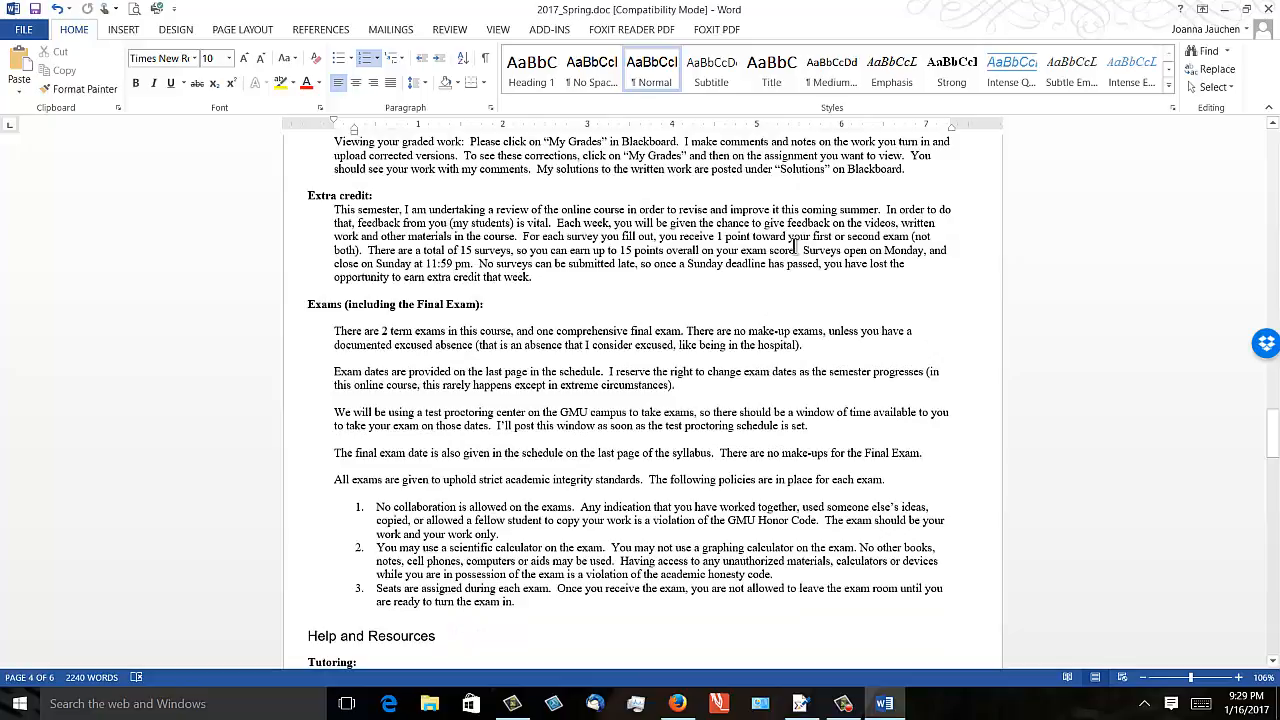
# Scroll page 4 past the exam rules and Tutoring to the GMU Honor Code section
pyautogui.scroll(-3)
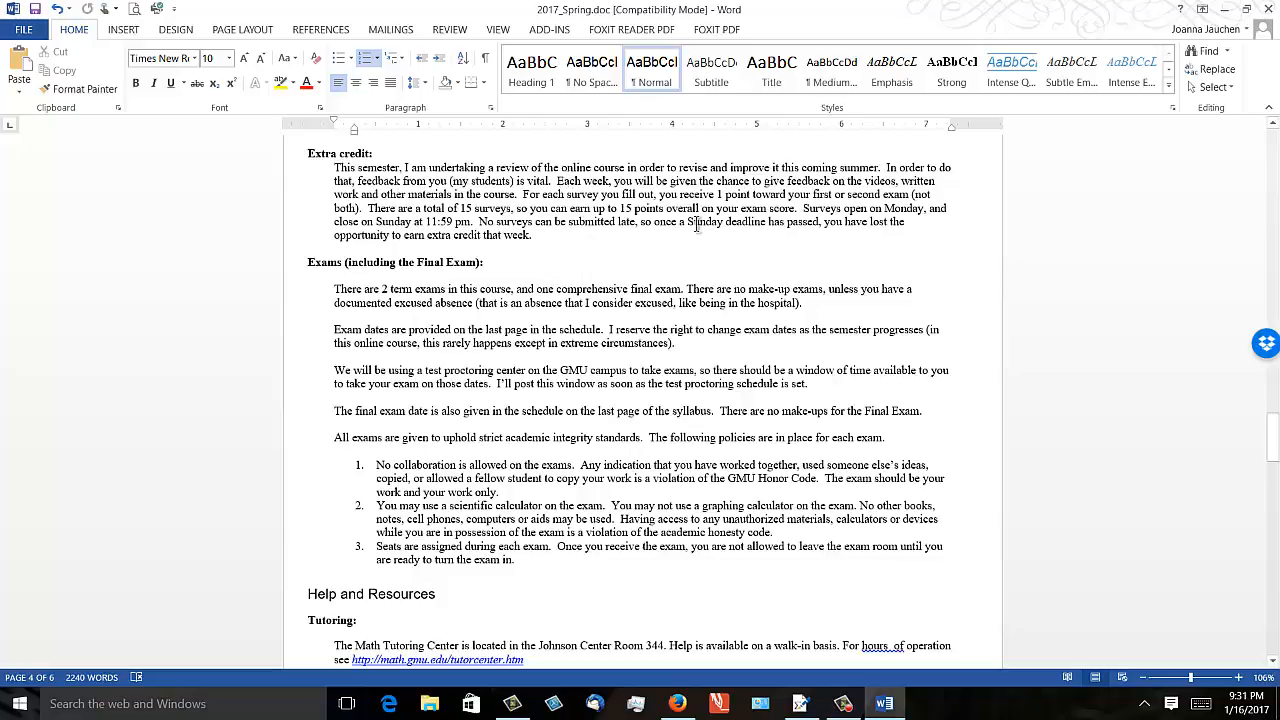
pyautogui.scroll(-3)
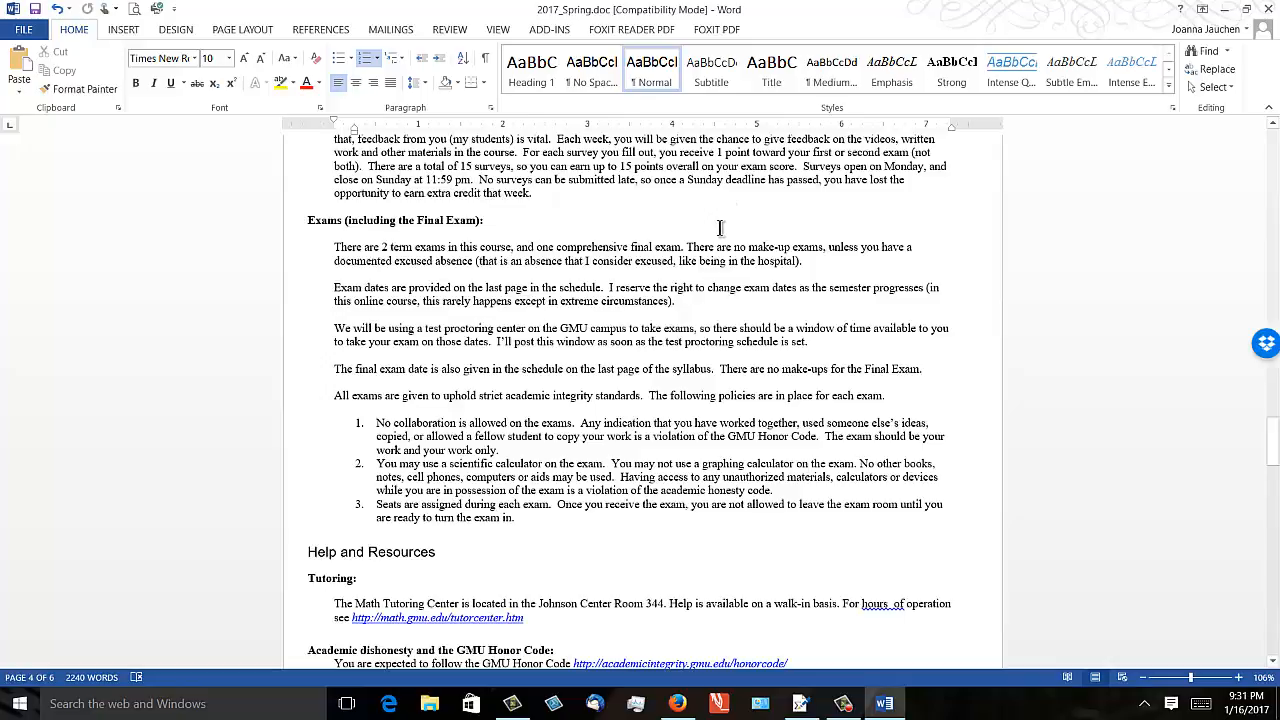
pyautogui.moveTo(614, 234)
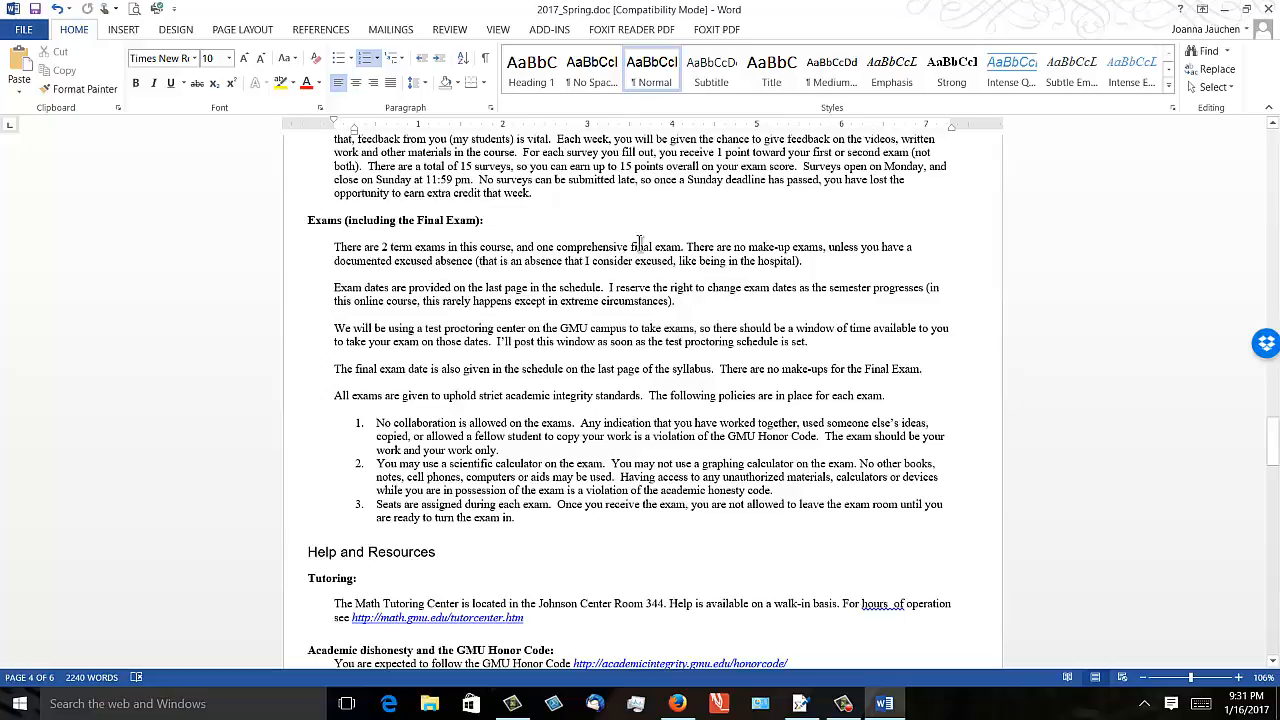
pyautogui.moveTo(867, 179)
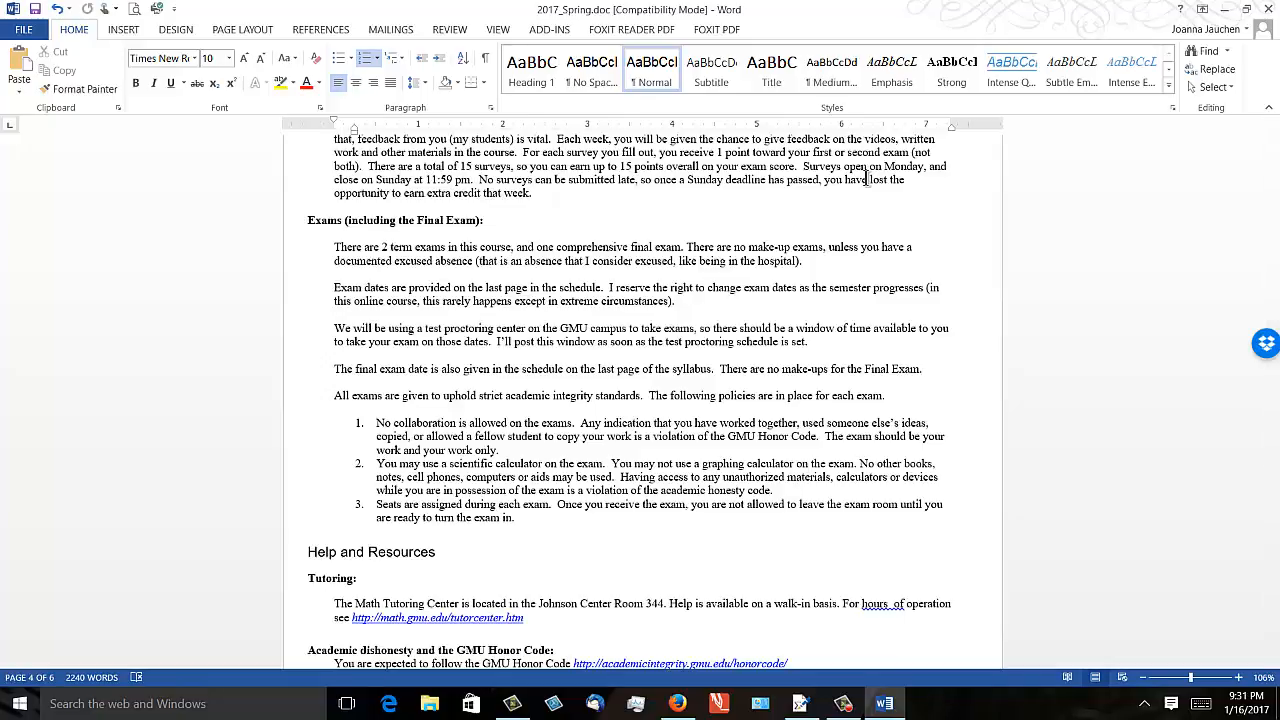
pyautogui.moveTo(685, 230)
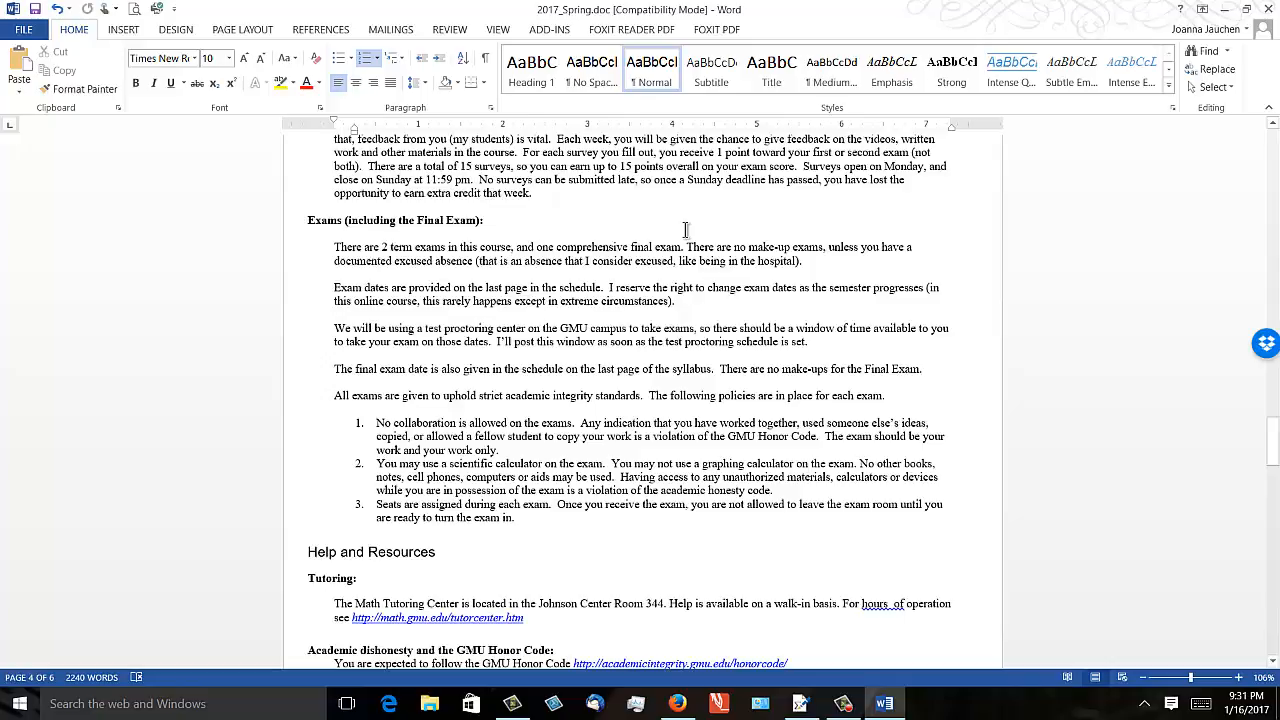
pyautogui.scroll(-3)
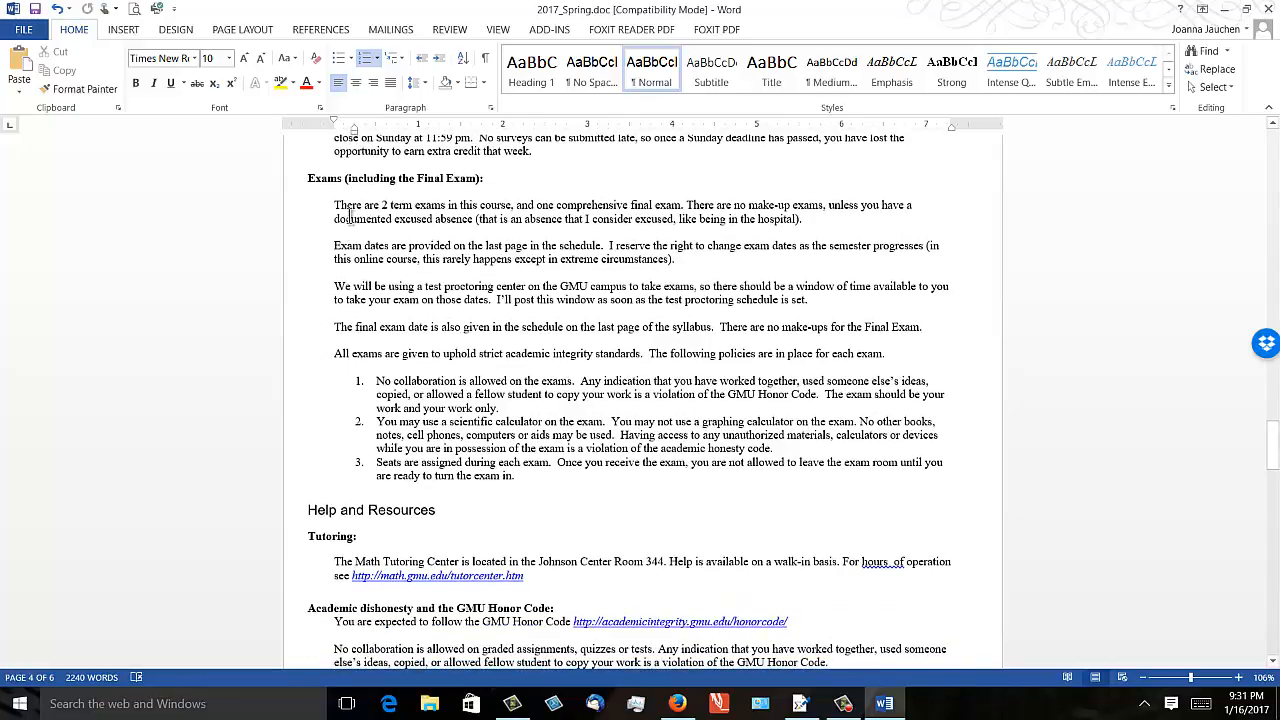
# Scroll the syllabus past the exam policies and Help and Resources onto page 5
pyautogui.scroll(-3)
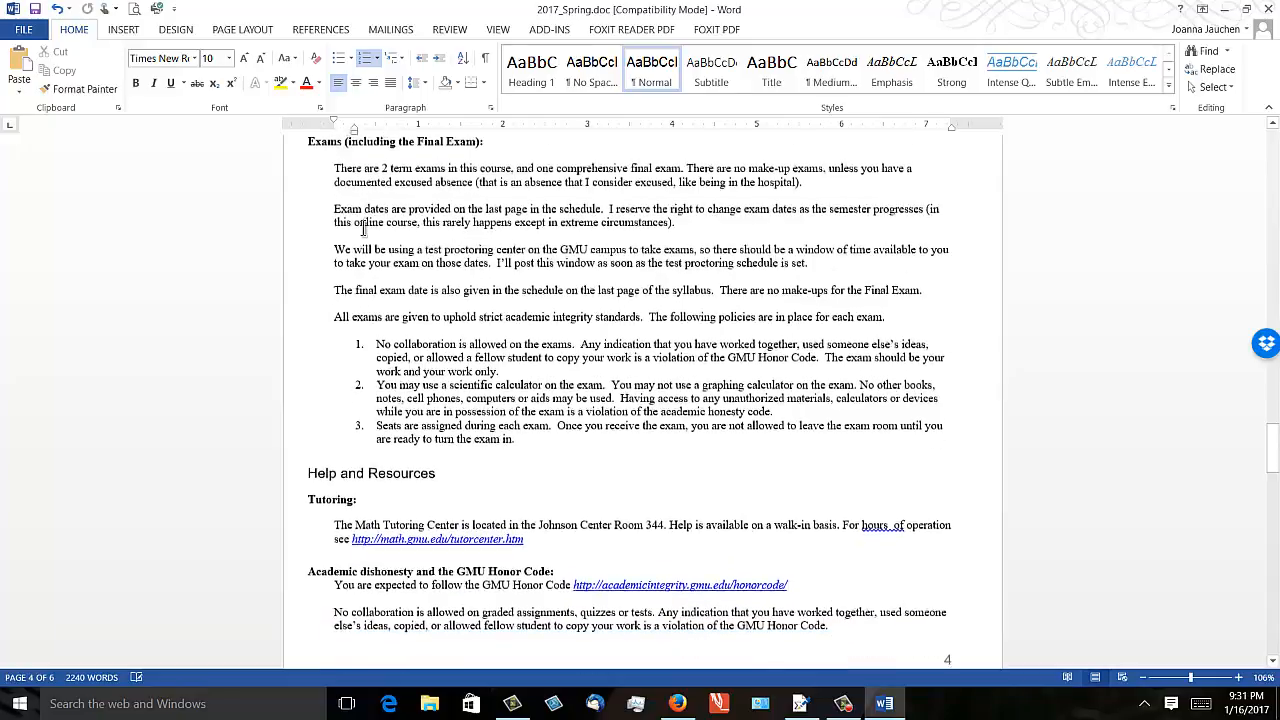
pyautogui.scroll(-3)
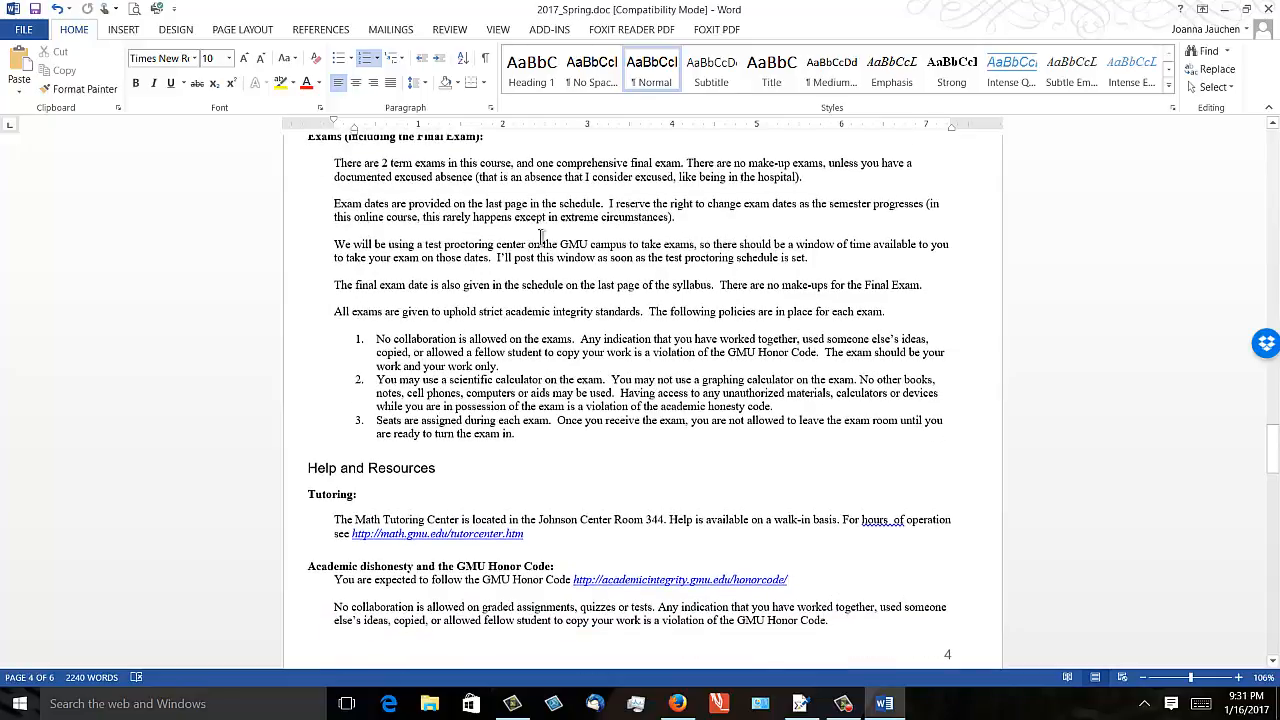
pyautogui.scroll(-3)
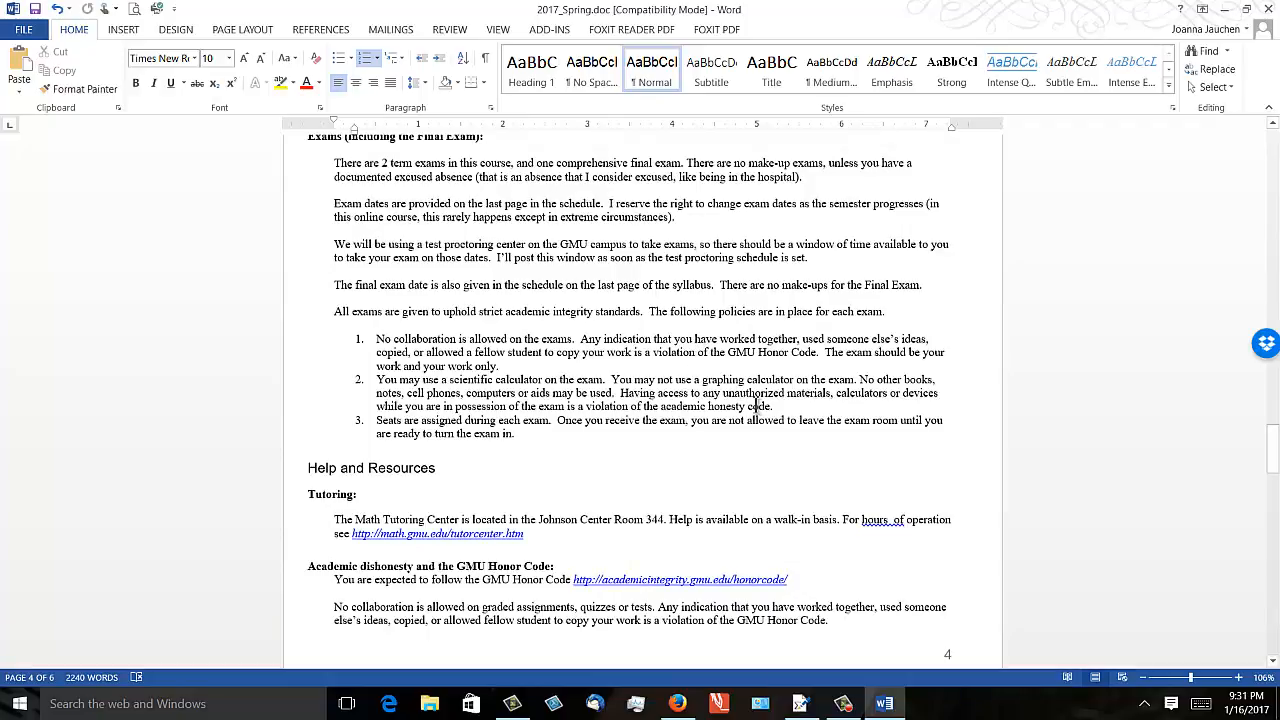
pyautogui.scroll(-3)
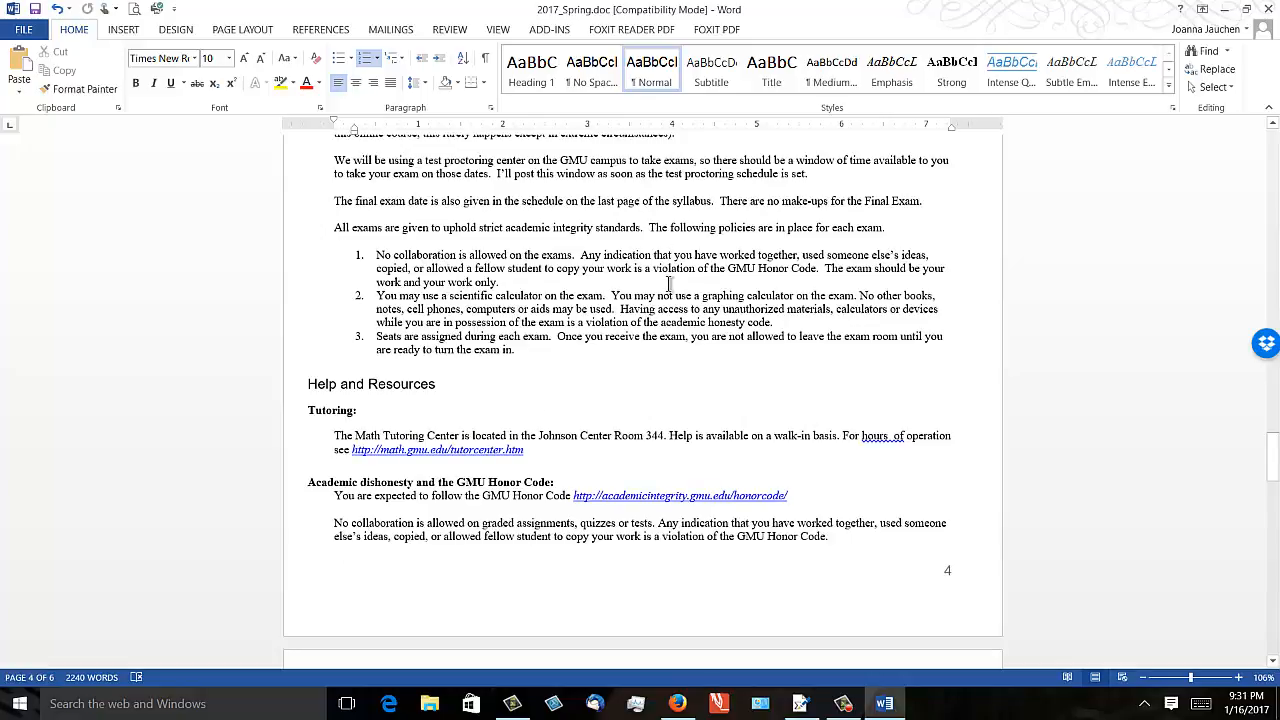
pyautogui.scroll(-3)
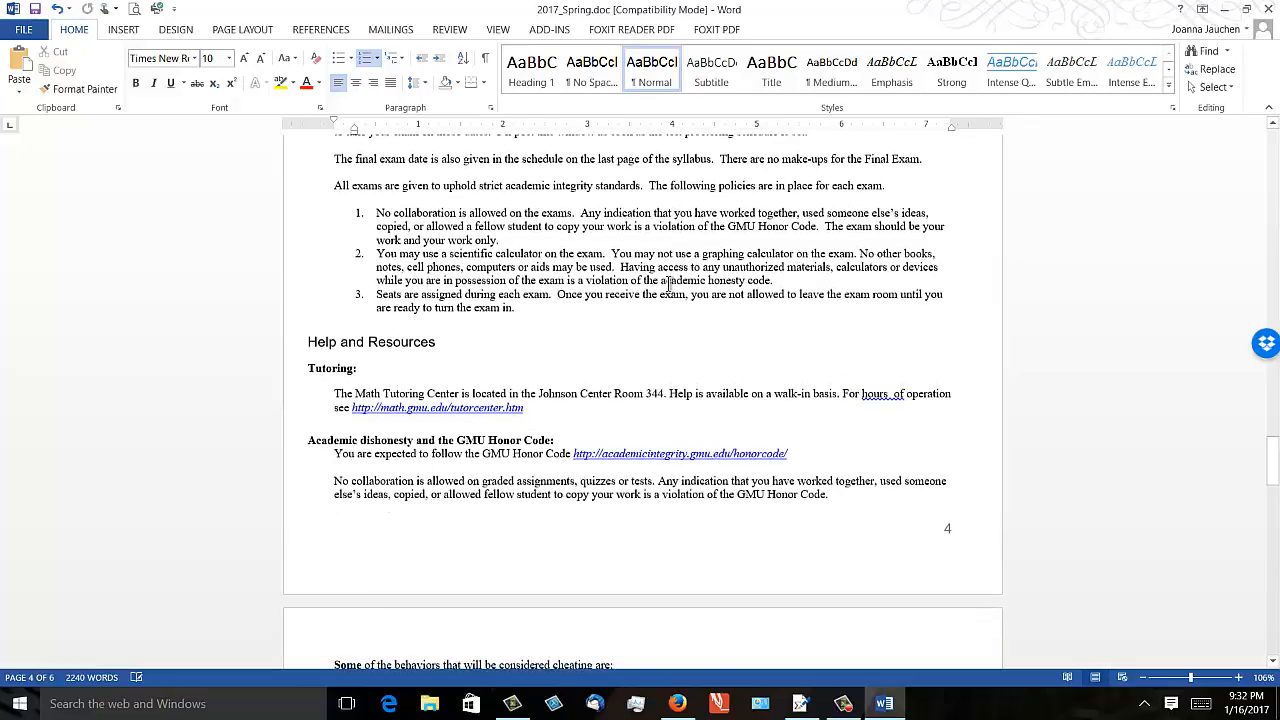
pyautogui.scroll(-3)
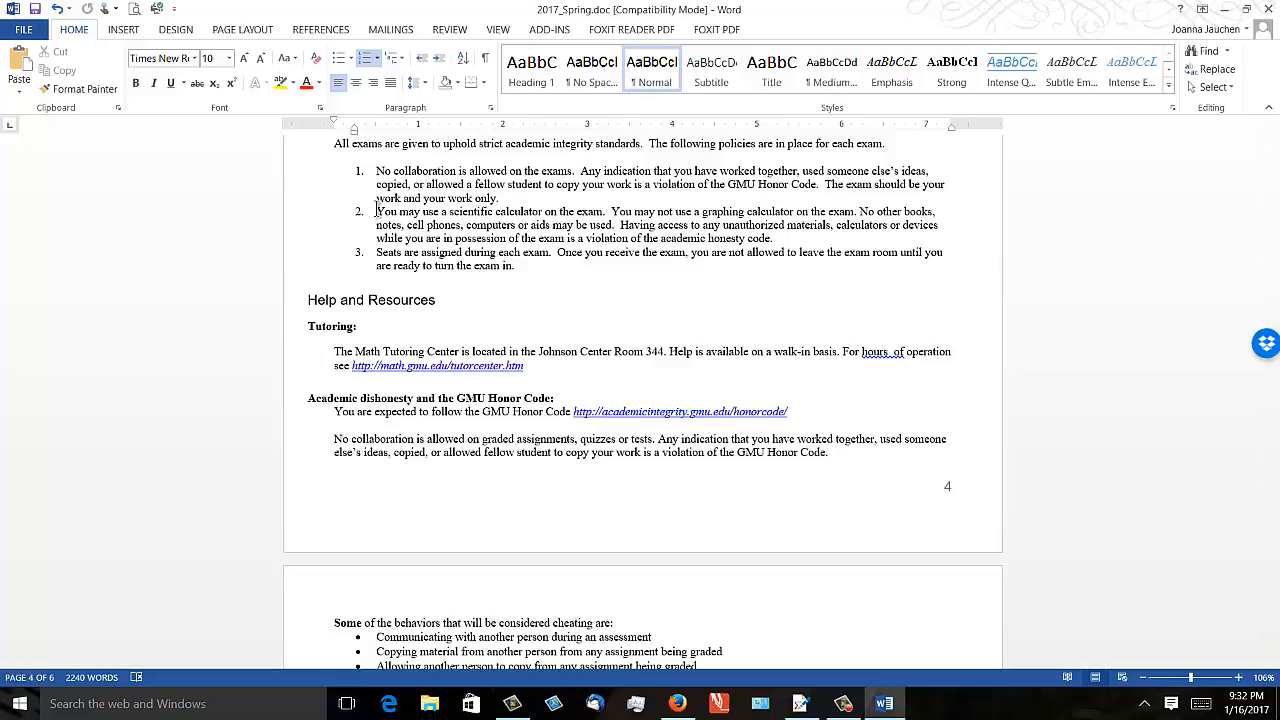
pyautogui.scroll(-3)
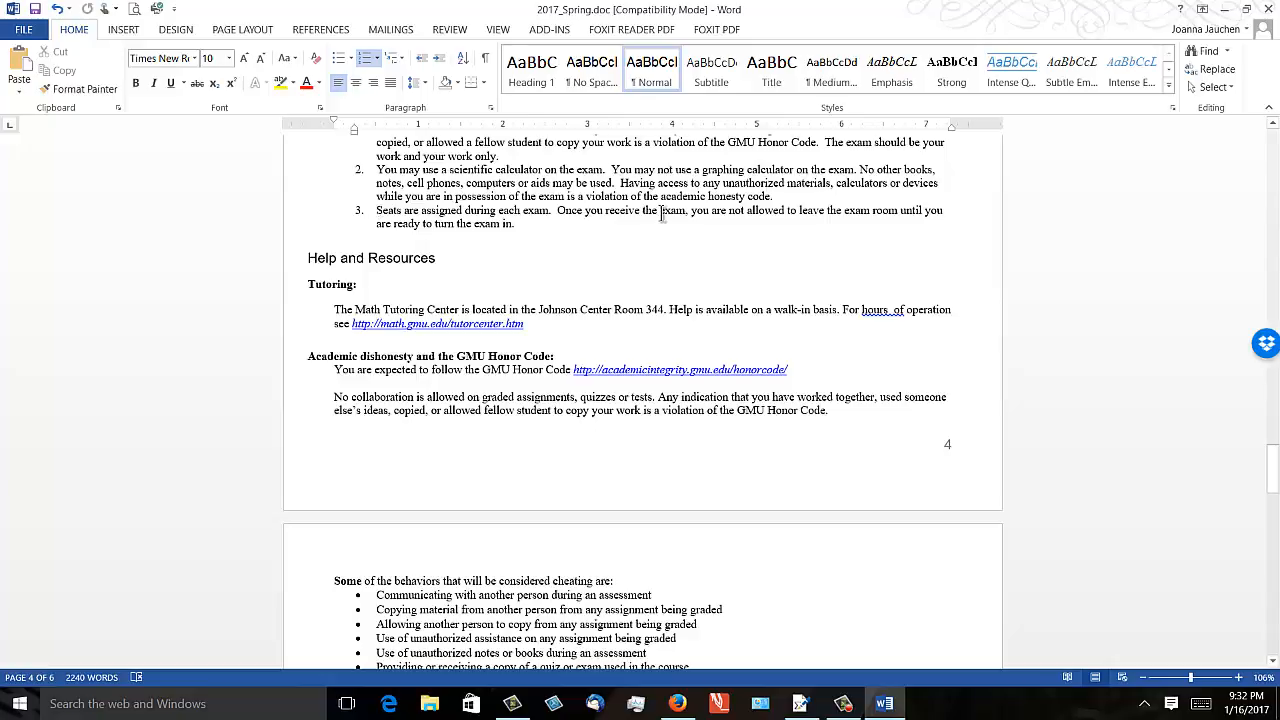
pyautogui.scroll(-3)
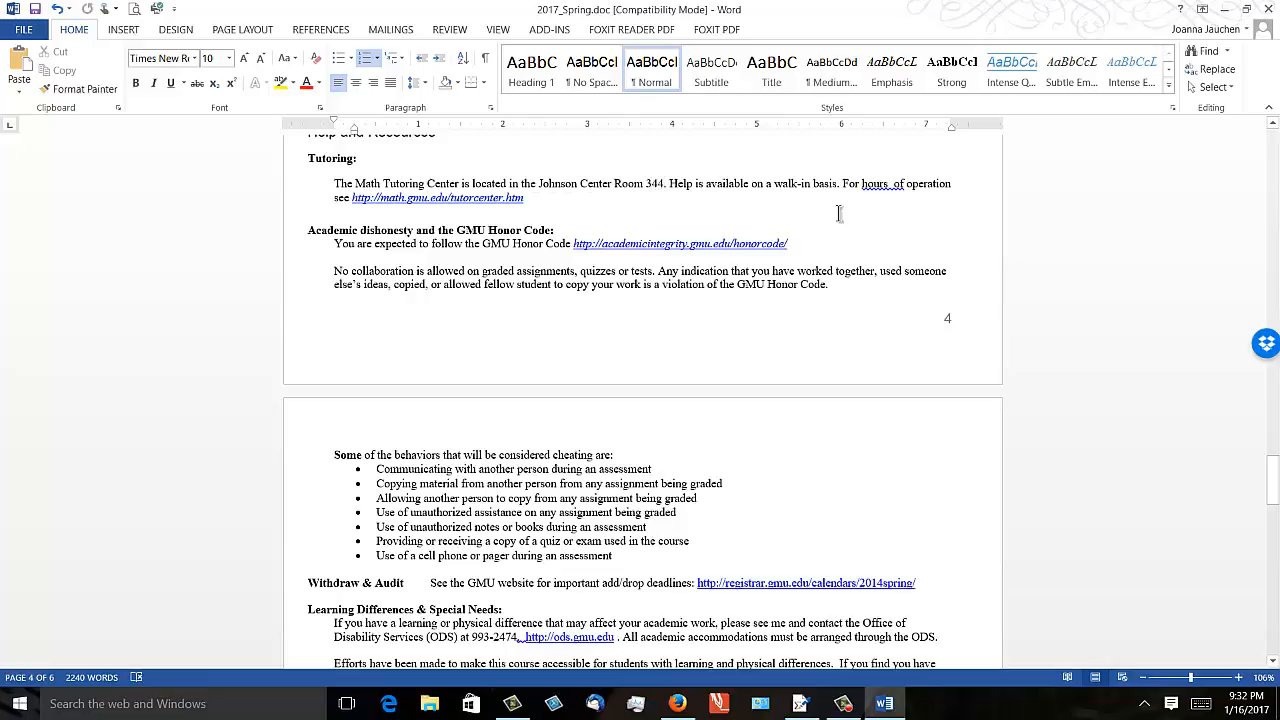
pyautogui.moveTo(540, 359)
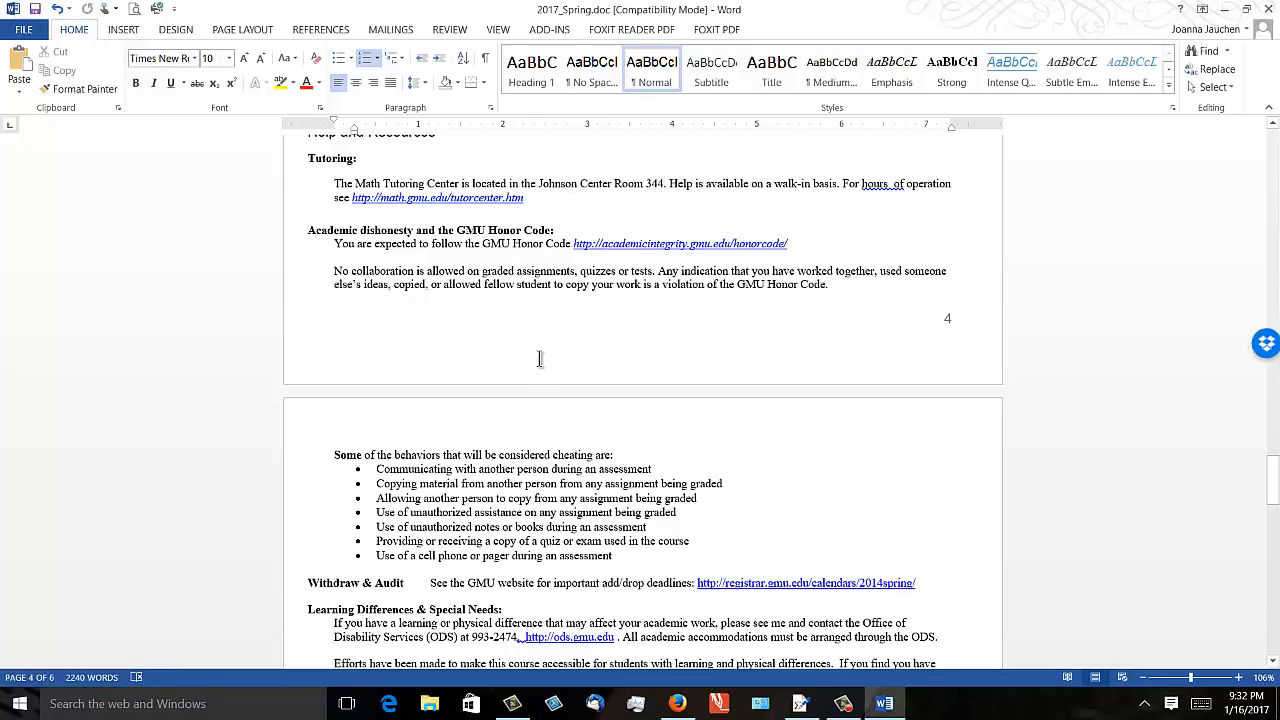
# Scroll through Learning Differences, Counseling and University Policies to page 5's blank bottom
pyautogui.scroll(-3)
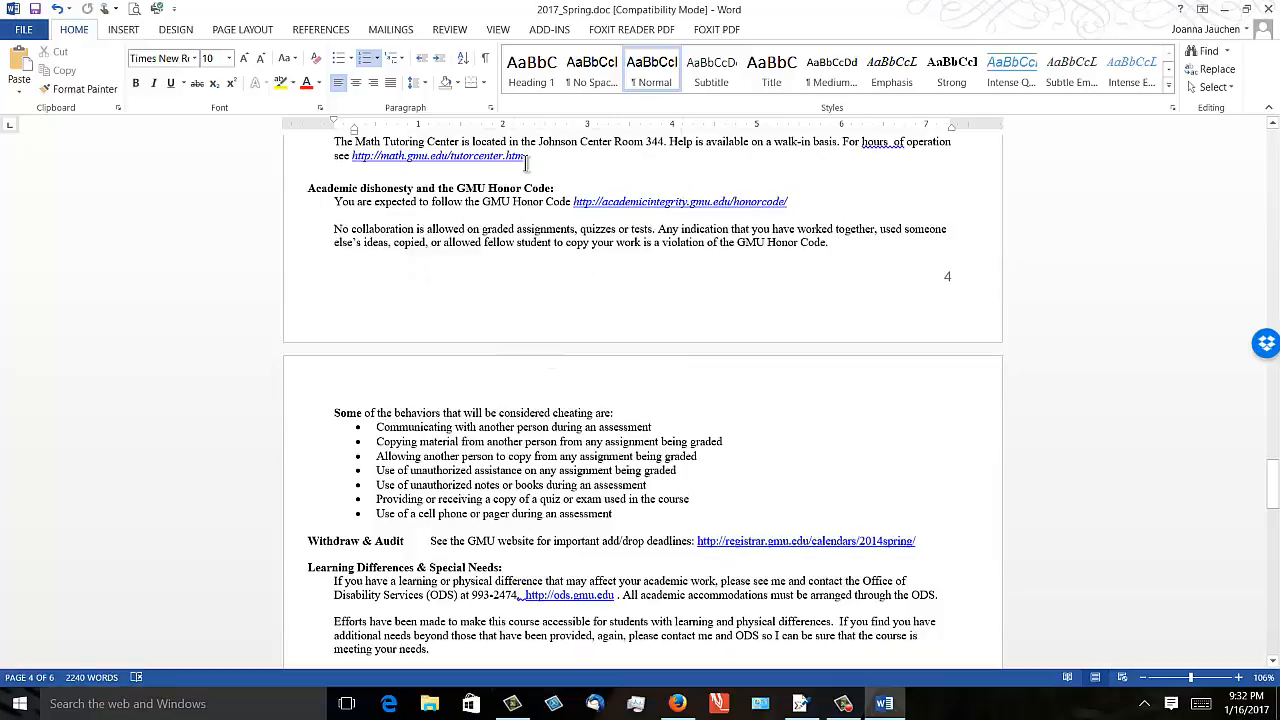
pyautogui.scroll(-3)
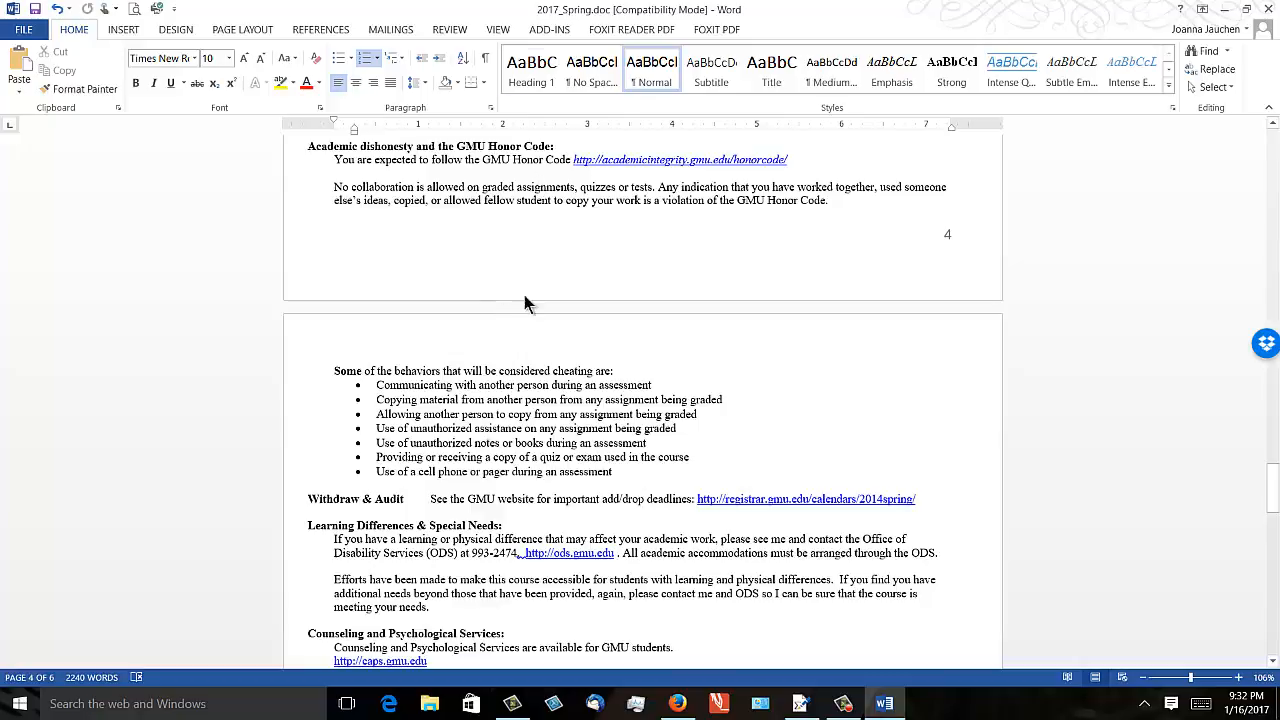
pyautogui.scroll(-3)
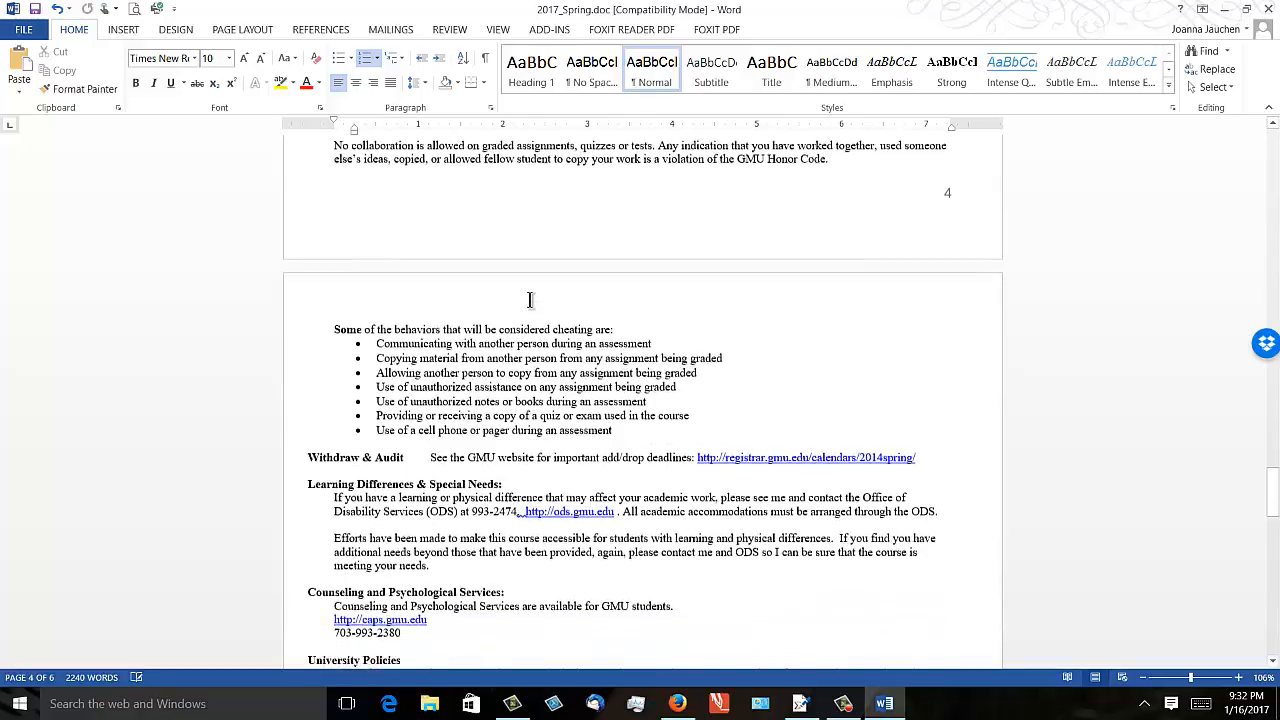
pyautogui.scroll(-3)
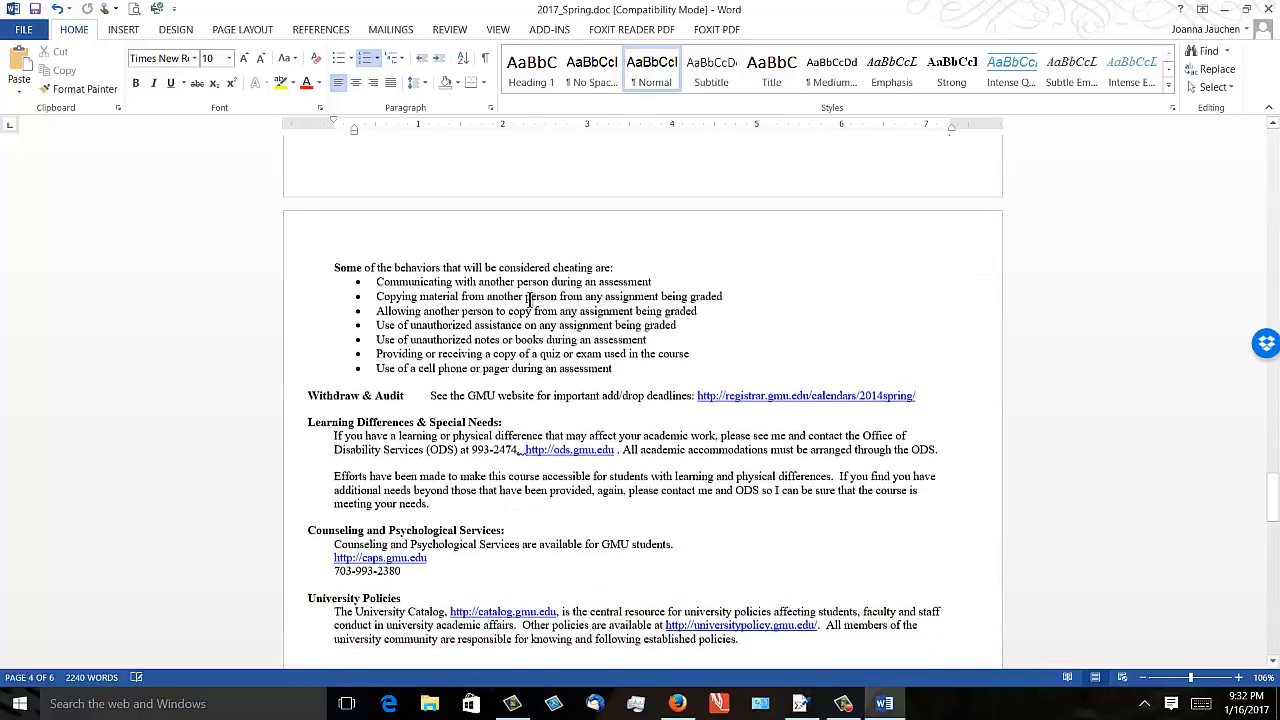
pyautogui.scroll(-3)
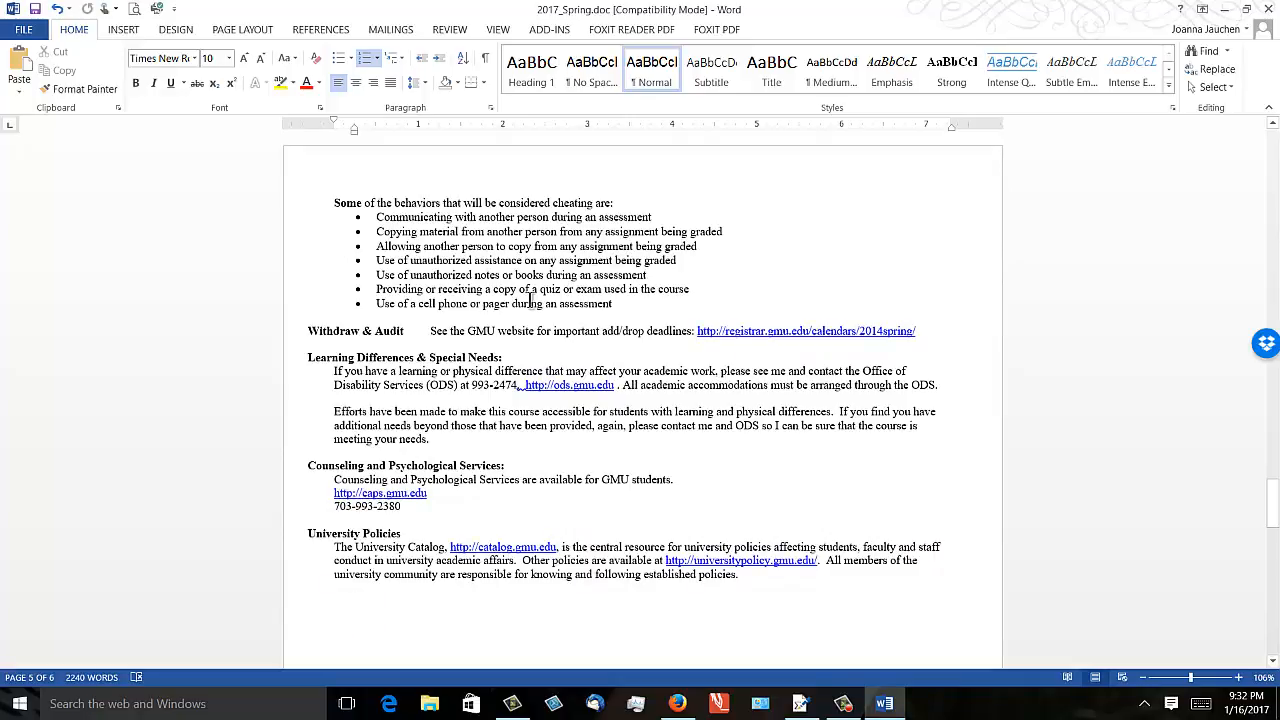
pyautogui.scroll(-3)
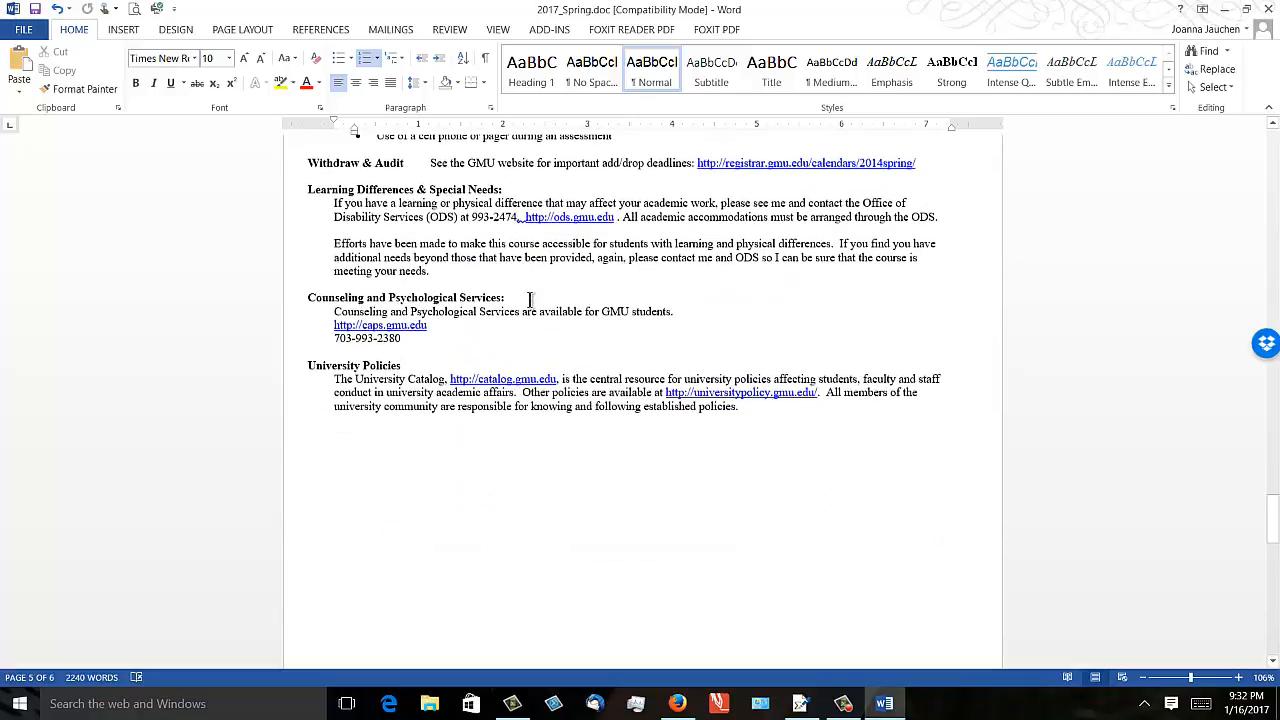
pyautogui.scroll(-3)
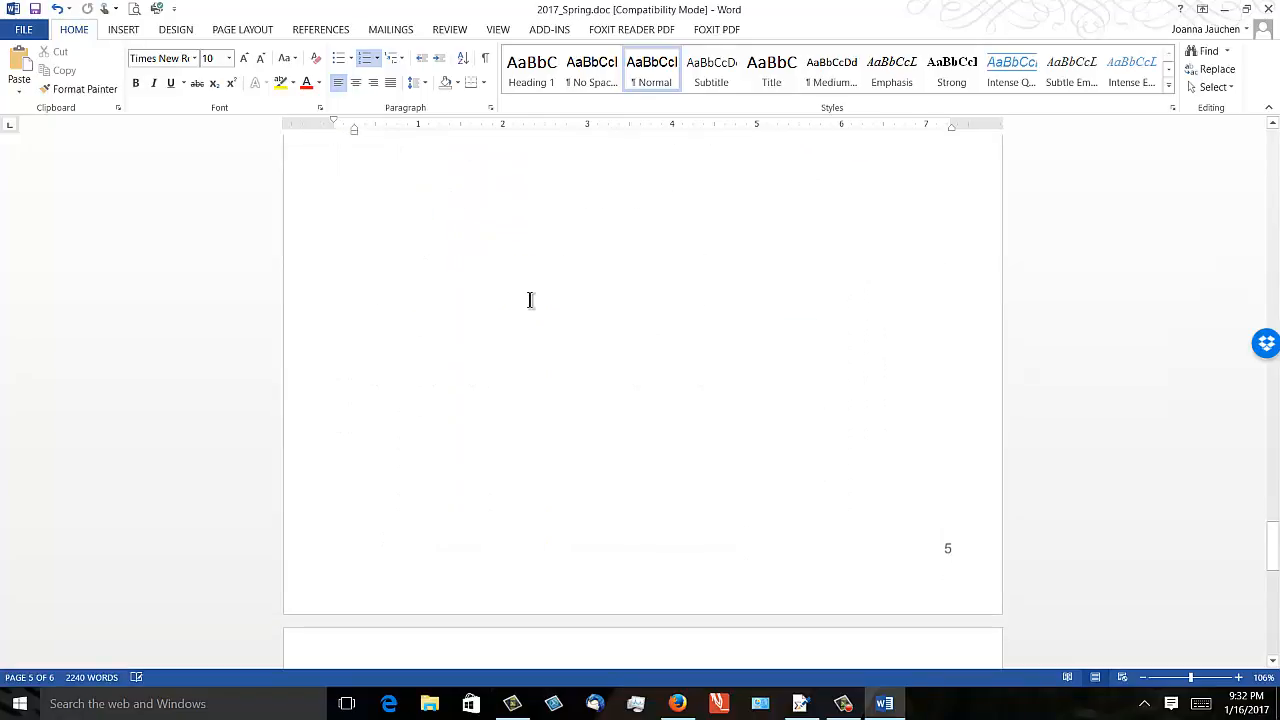
# Scroll the page 6 schedule to the Unit 15 final exam, then return to Firefox
pyautogui.scroll(-3)
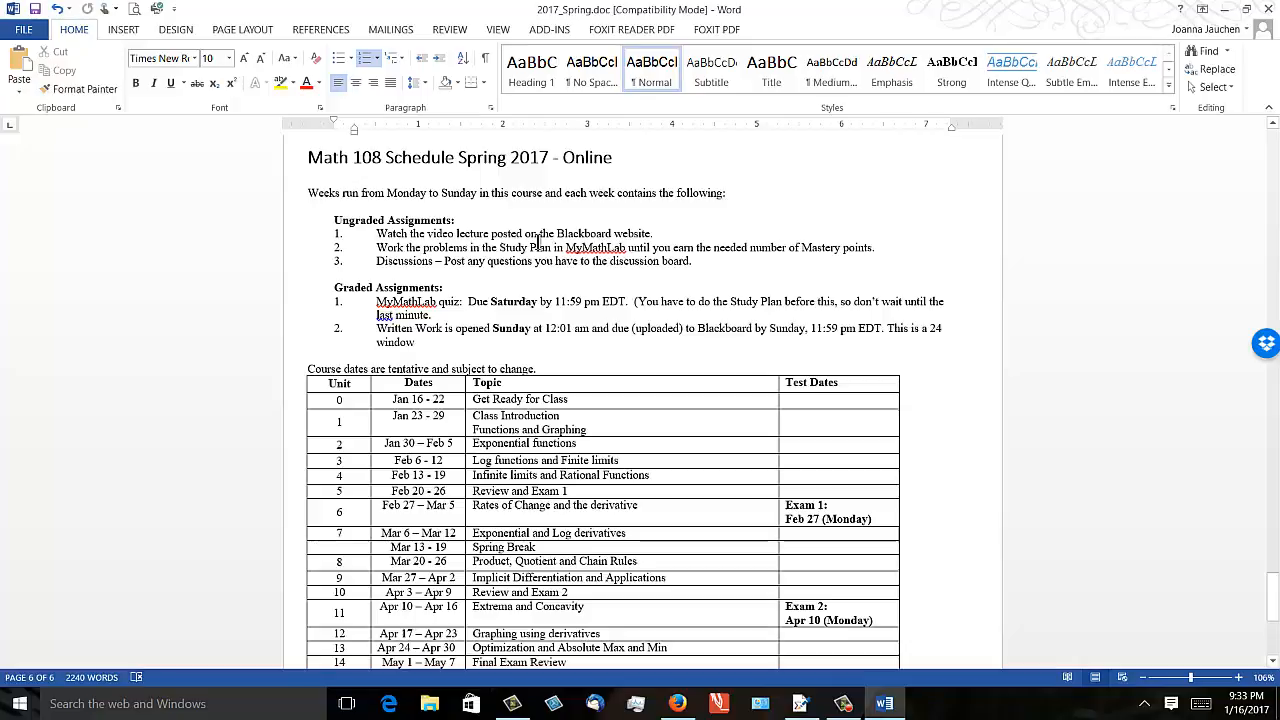
pyautogui.scroll(-3)
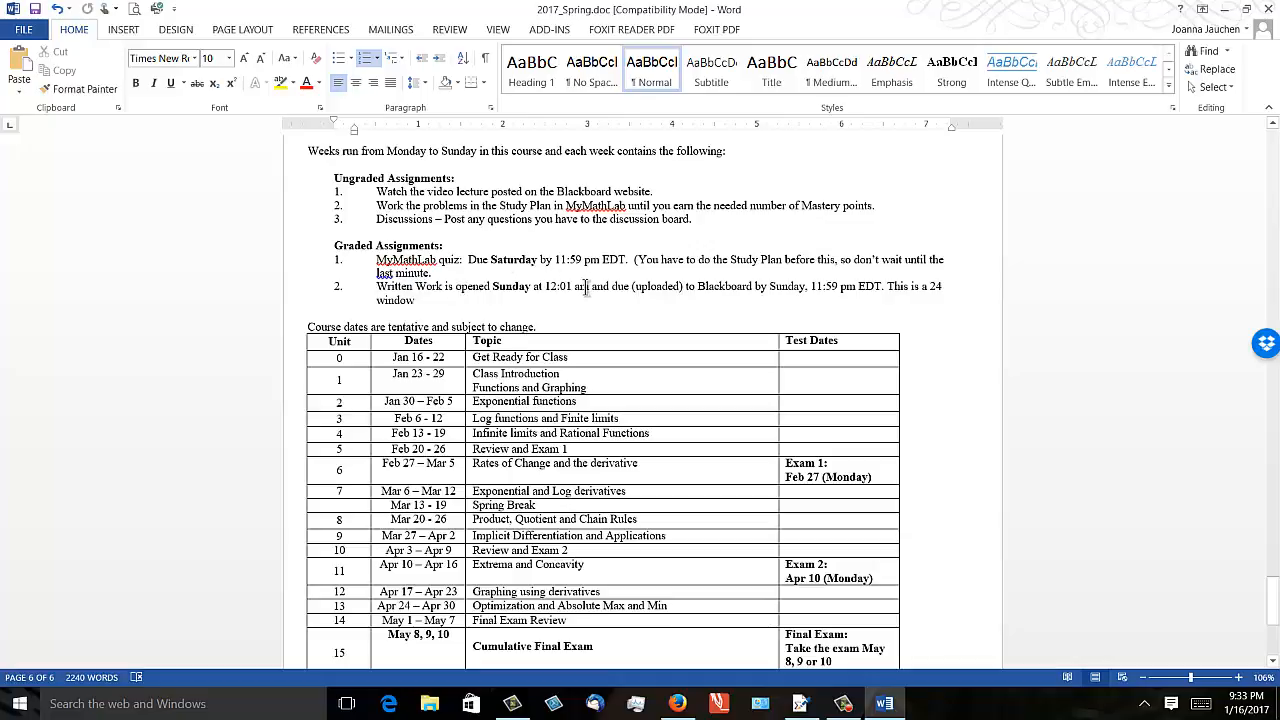
pyautogui.moveTo(841, 285)
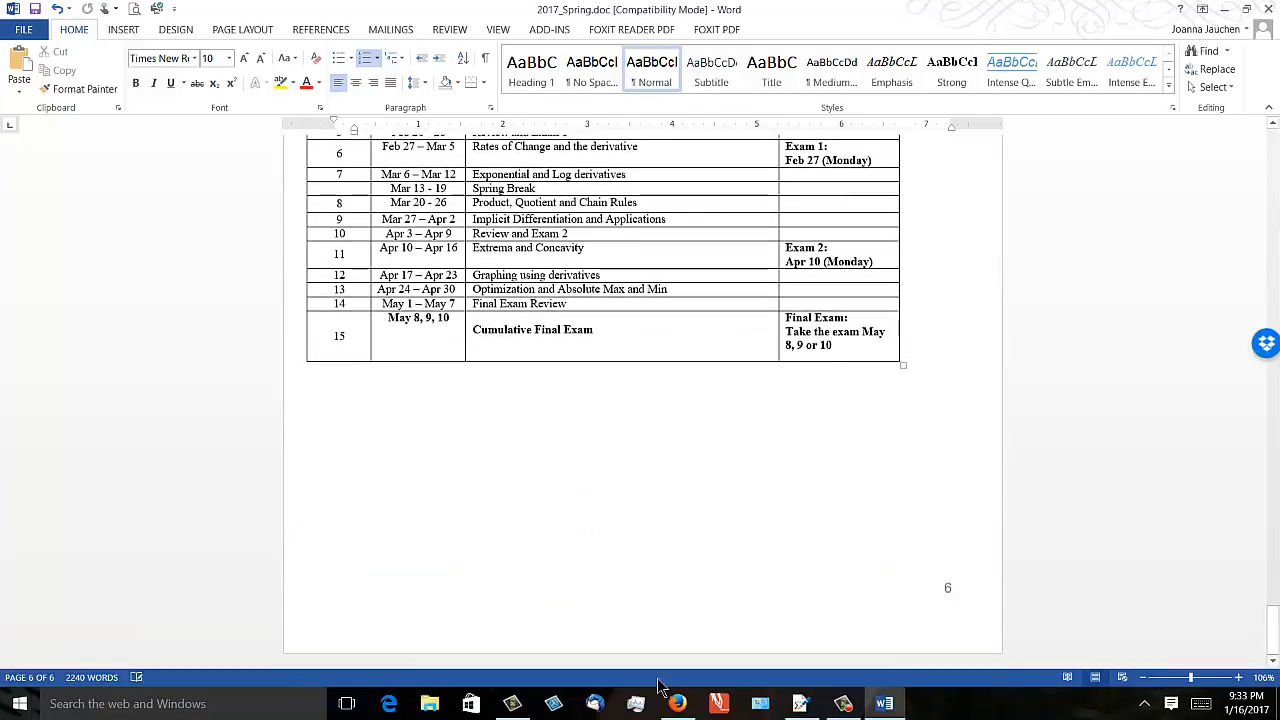
pyautogui.click(677, 703)
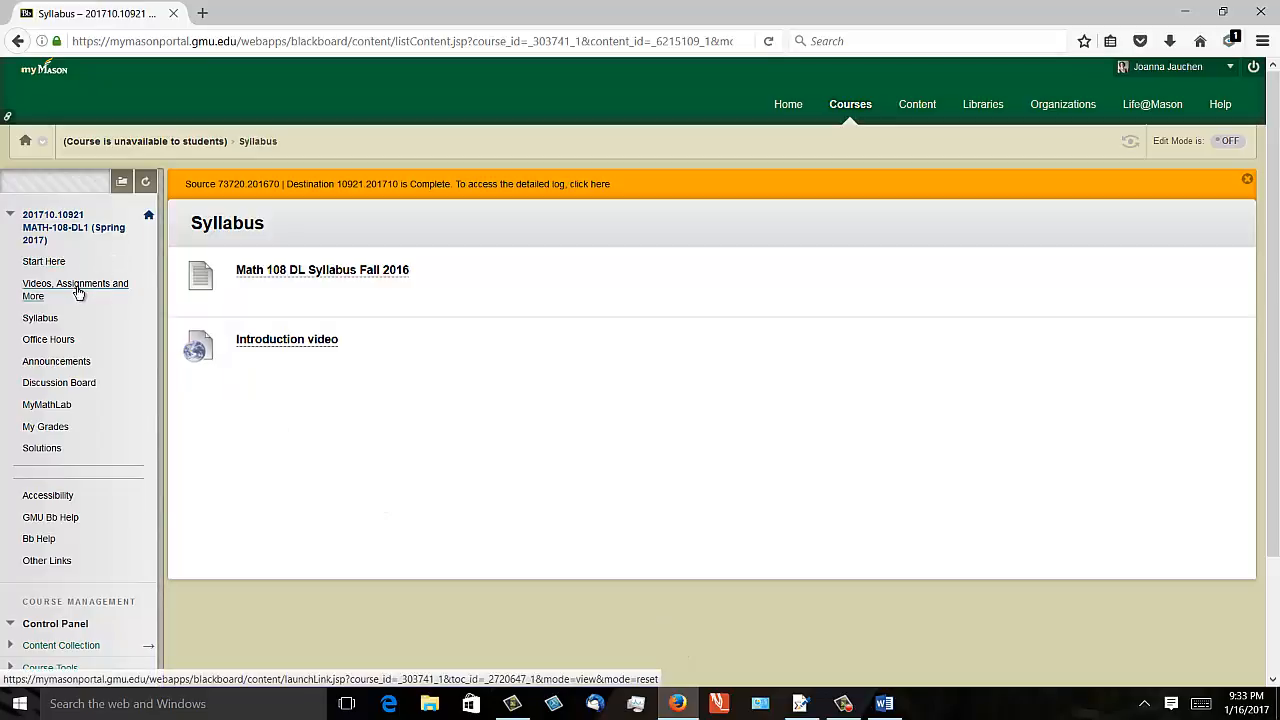
pyautogui.moveTo(75, 289)
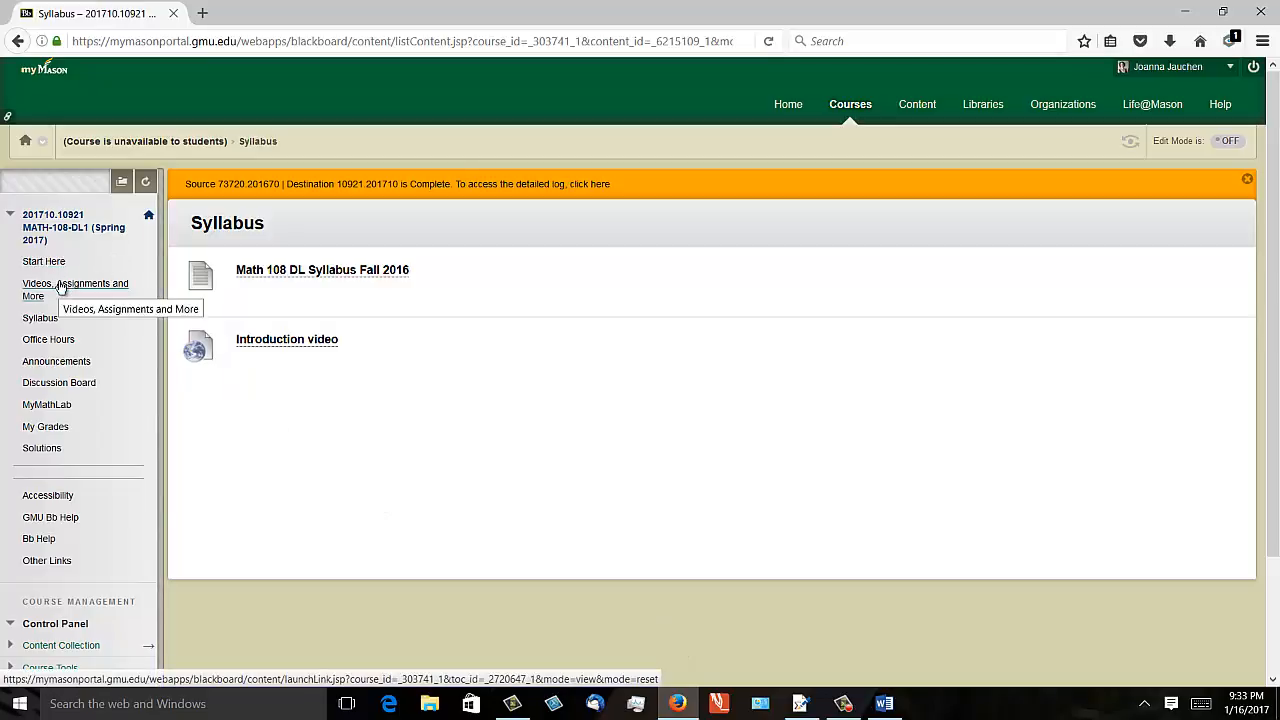
# Open Videos, Assignments and More and enter the Unit 1 lessons
pyautogui.click(75, 289)
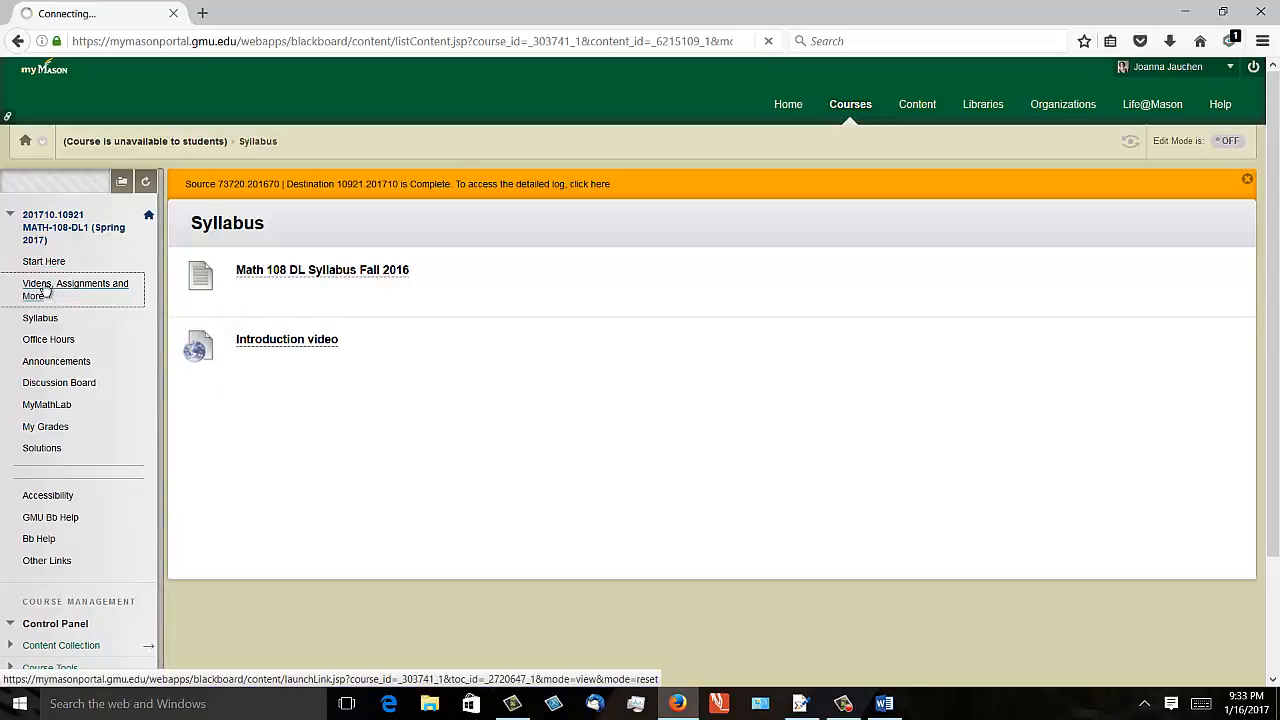
pyautogui.click(75, 289)
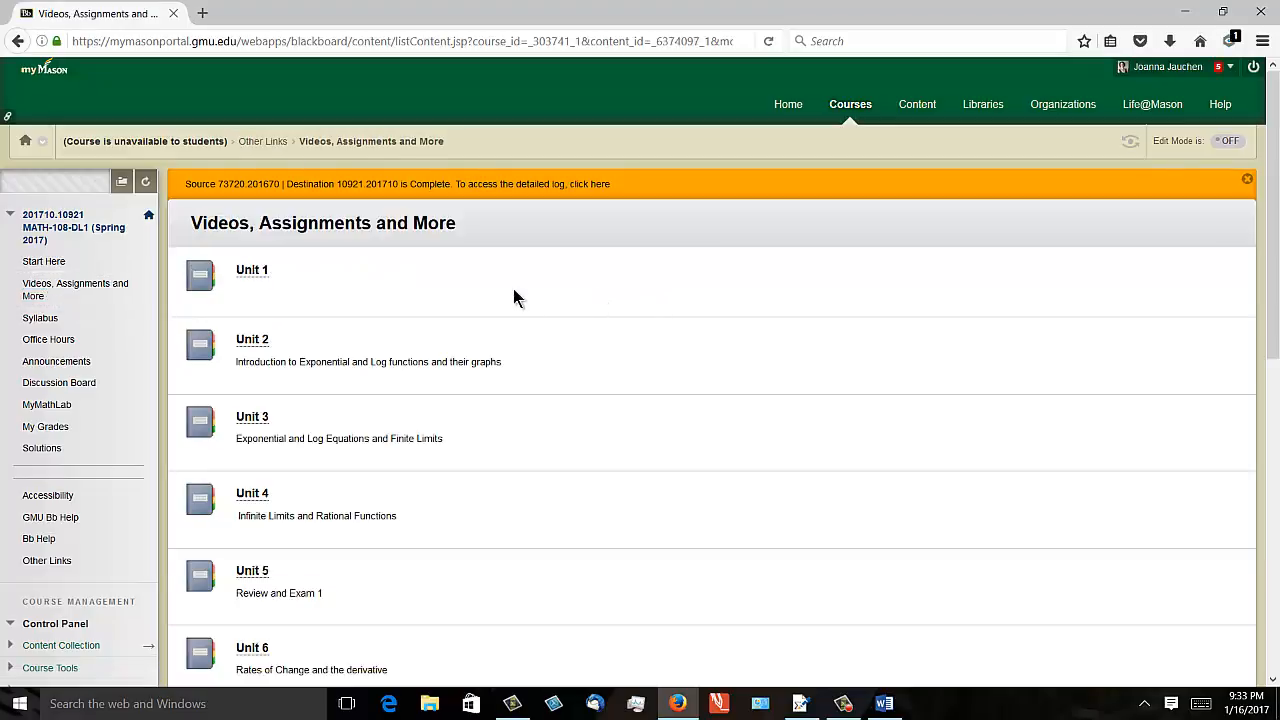
pyautogui.click(251, 270)
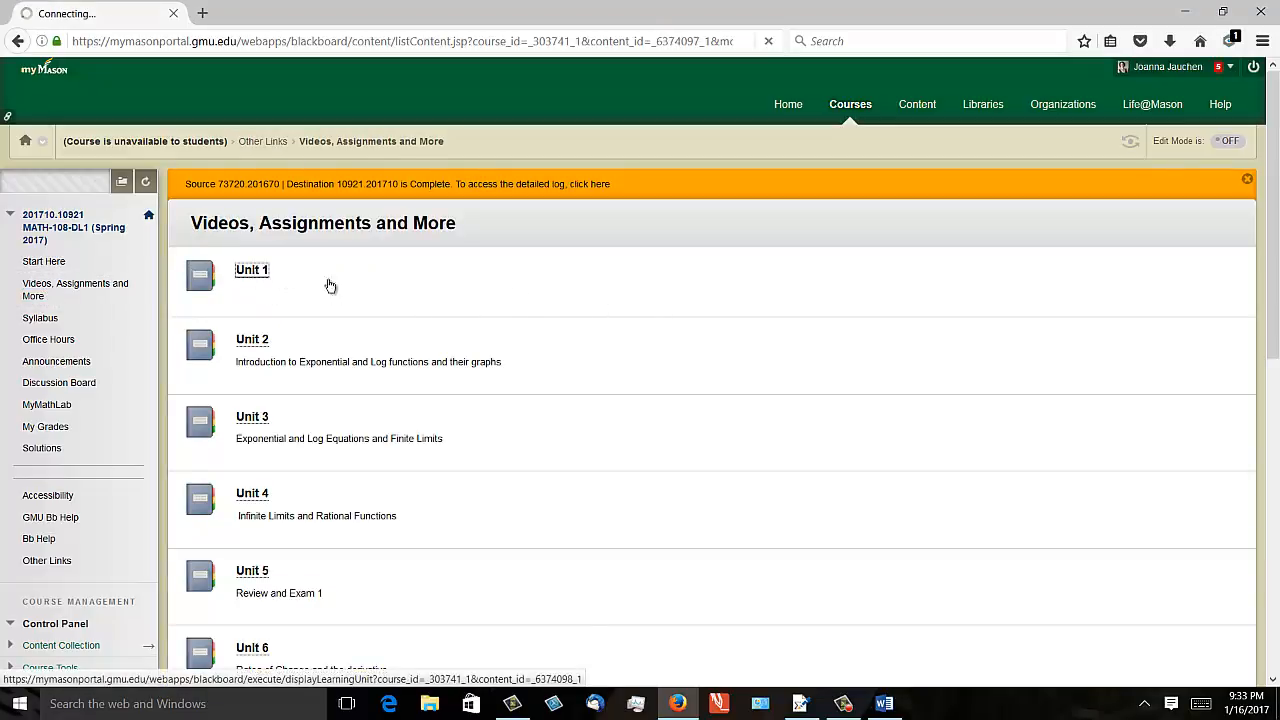
pyautogui.click(251, 269)
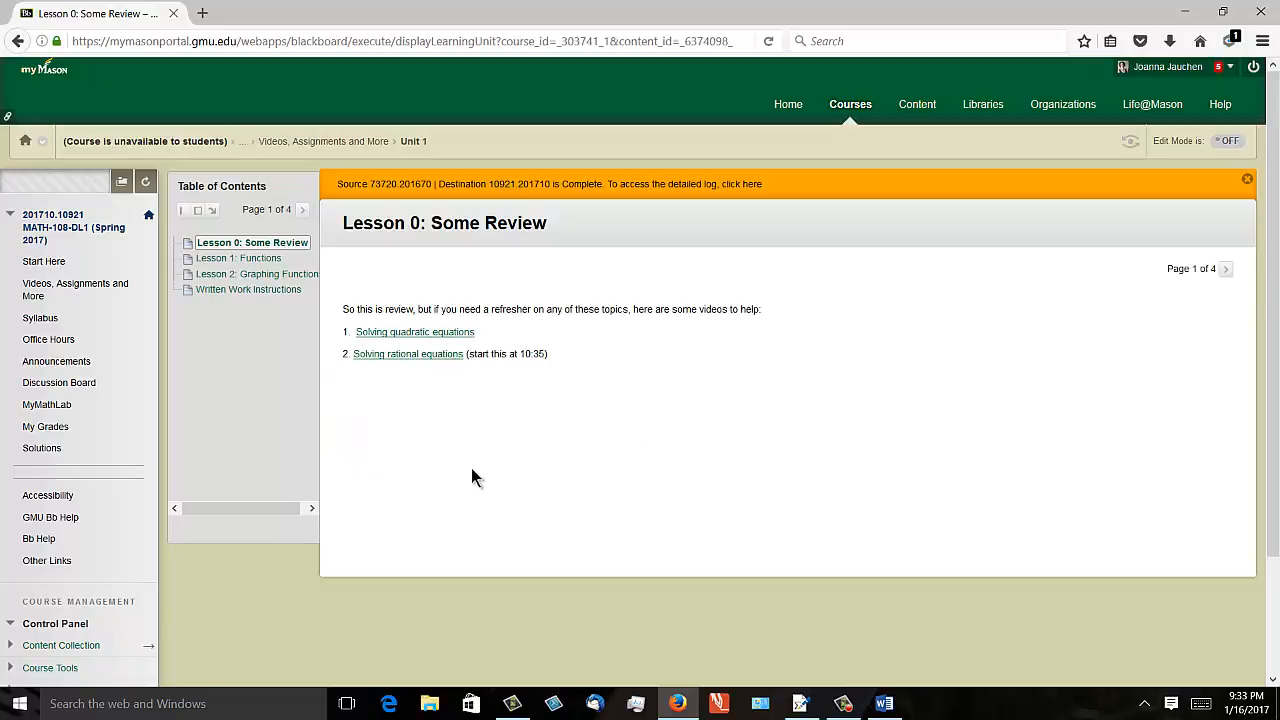
pyautogui.moveTo(282, 274)
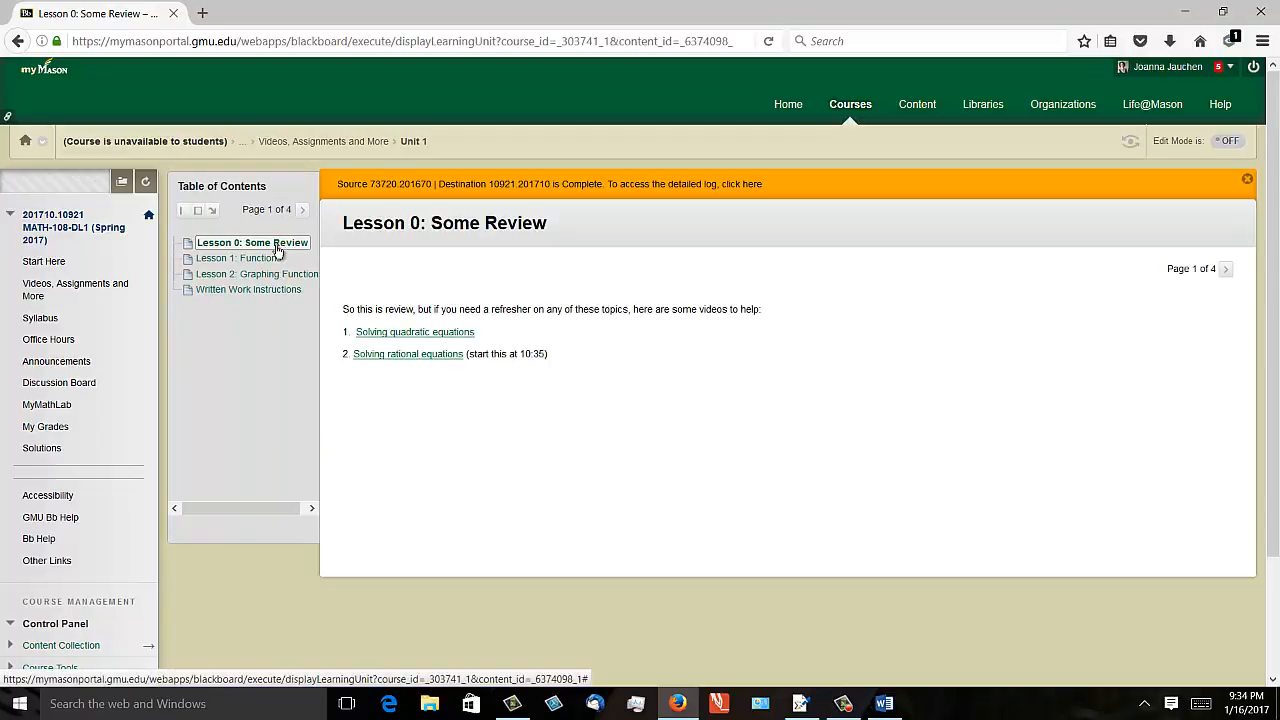
pyautogui.moveTo(388, 330)
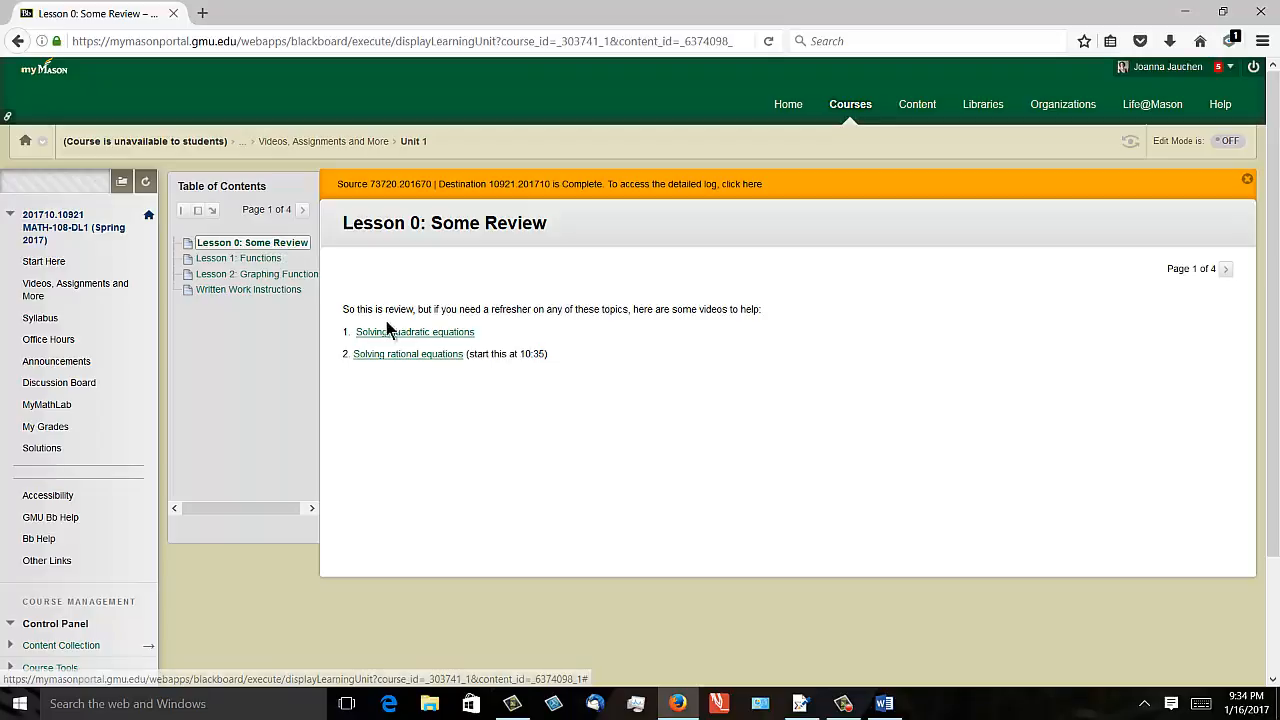
# Page through Lessons 1, 2, 0 and 1, ending on Written Work Instructions
pyautogui.click(238, 258)
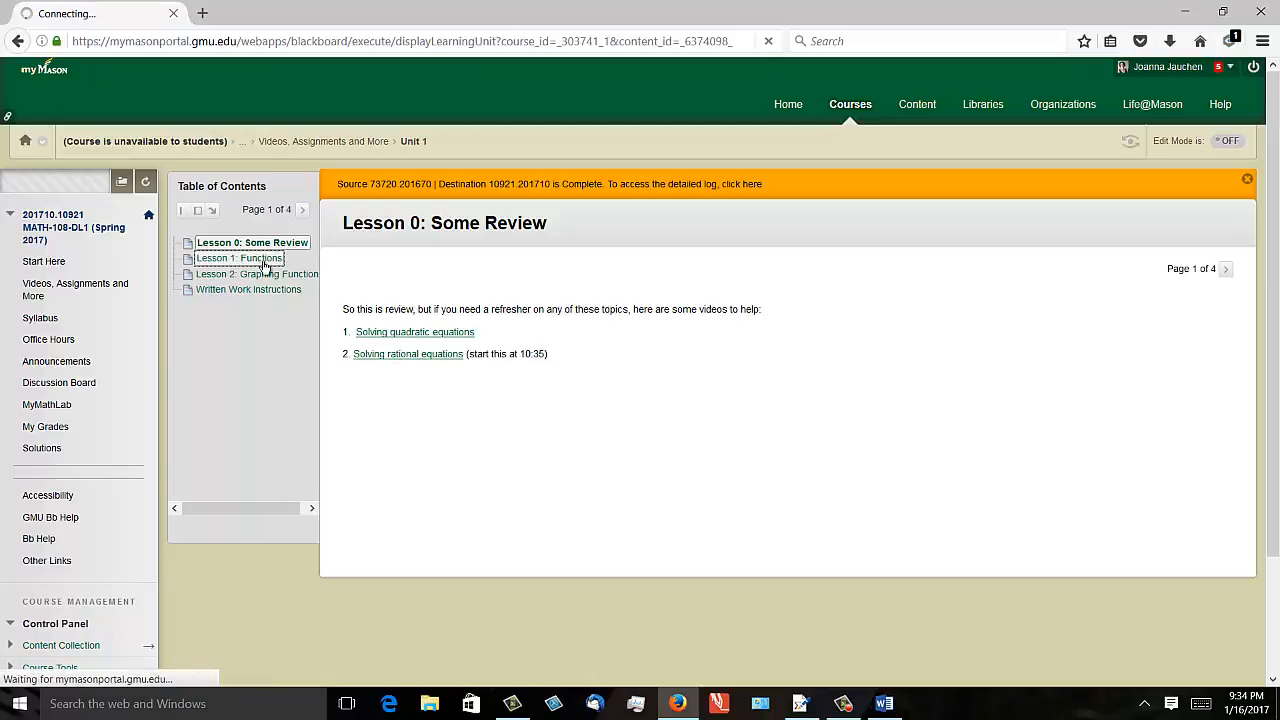
pyautogui.click(238, 258)
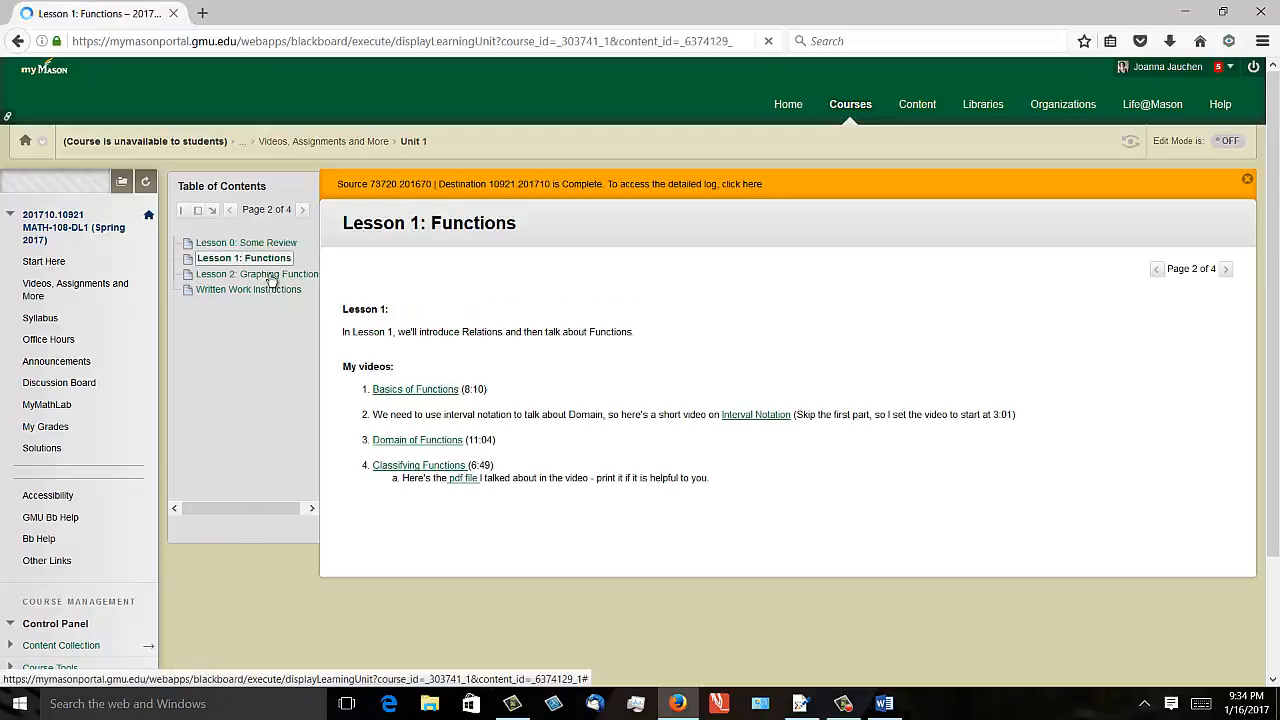
pyautogui.click(257, 274)
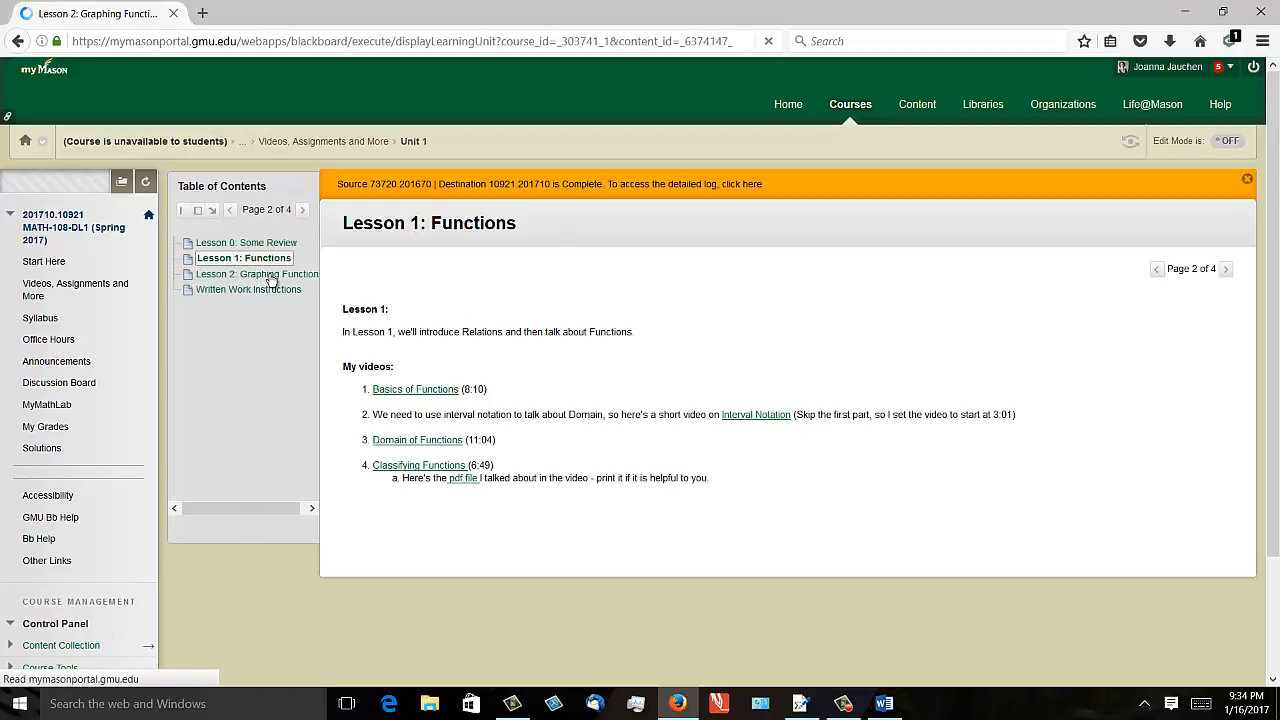
pyautogui.click(257, 273)
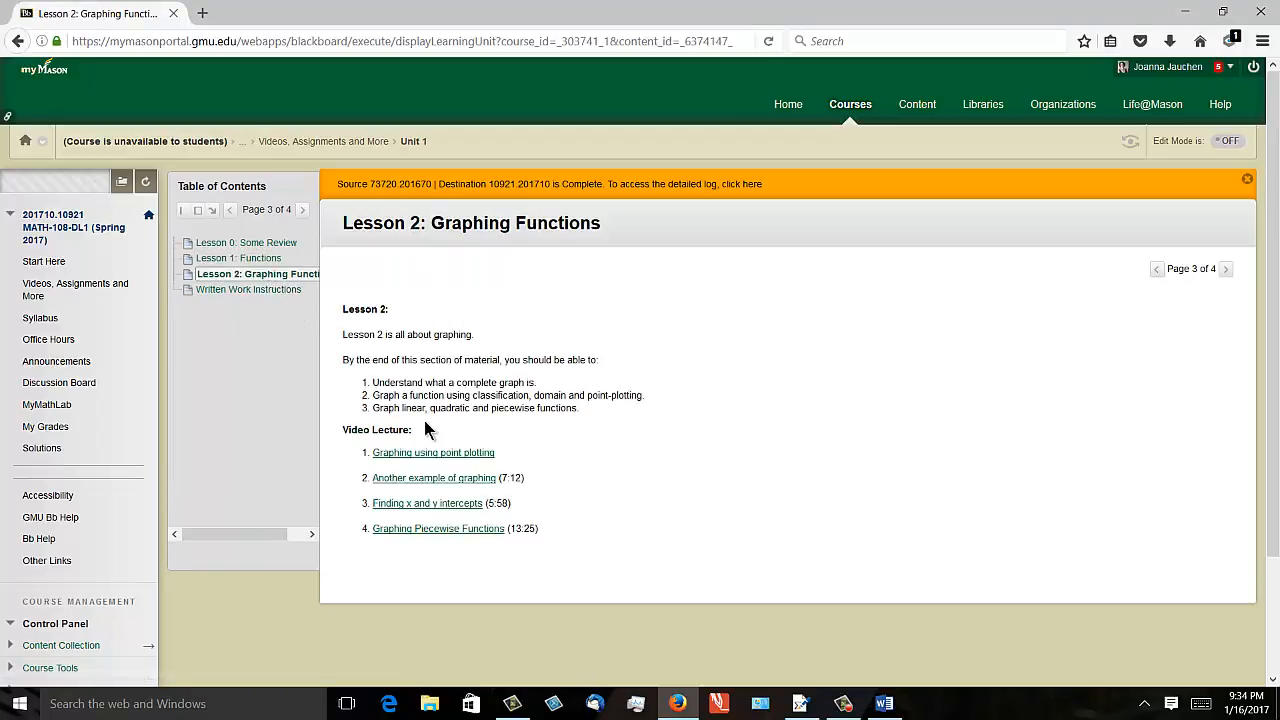
pyautogui.moveTo(427, 503)
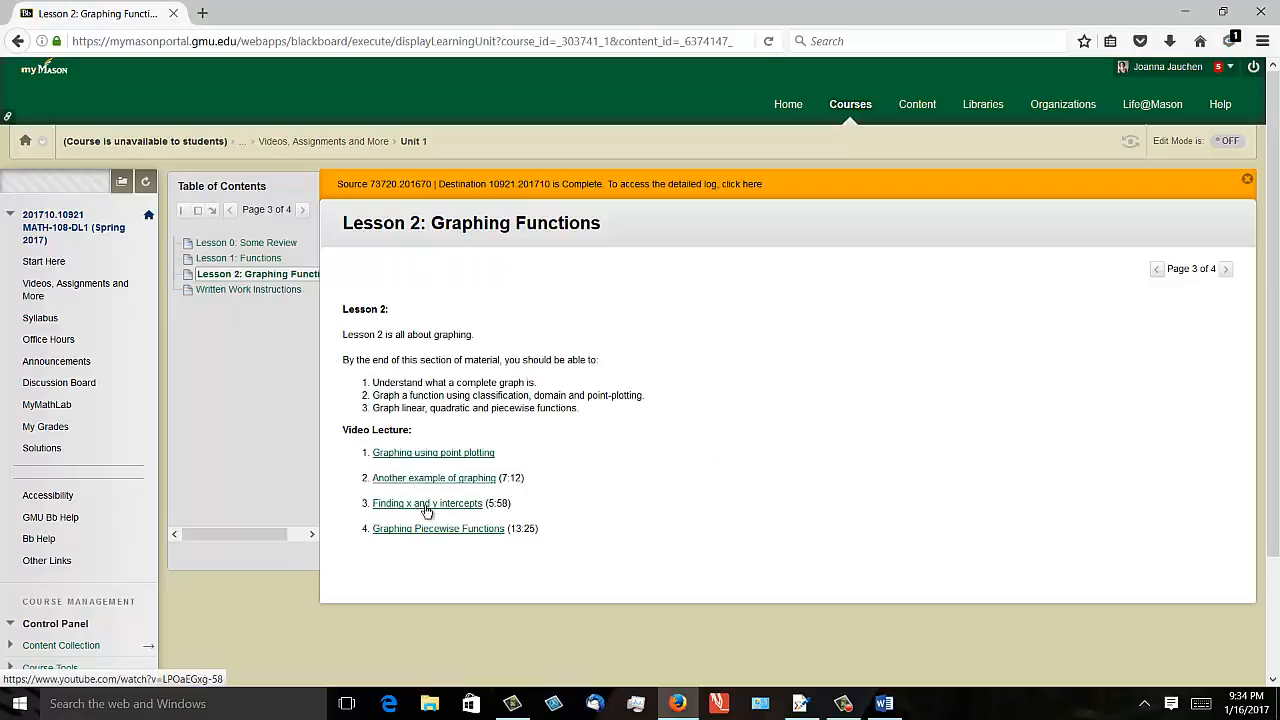
pyautogui.click(247, 242)
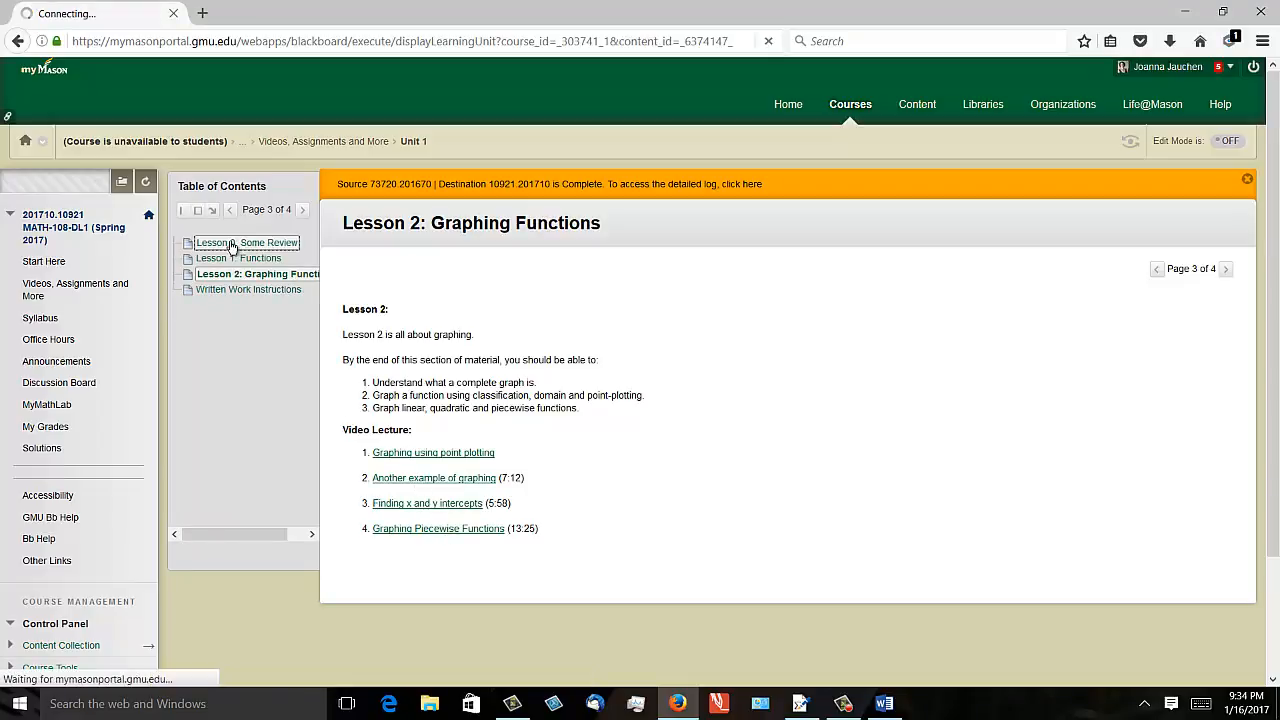
pyautogui.click(247, 242)
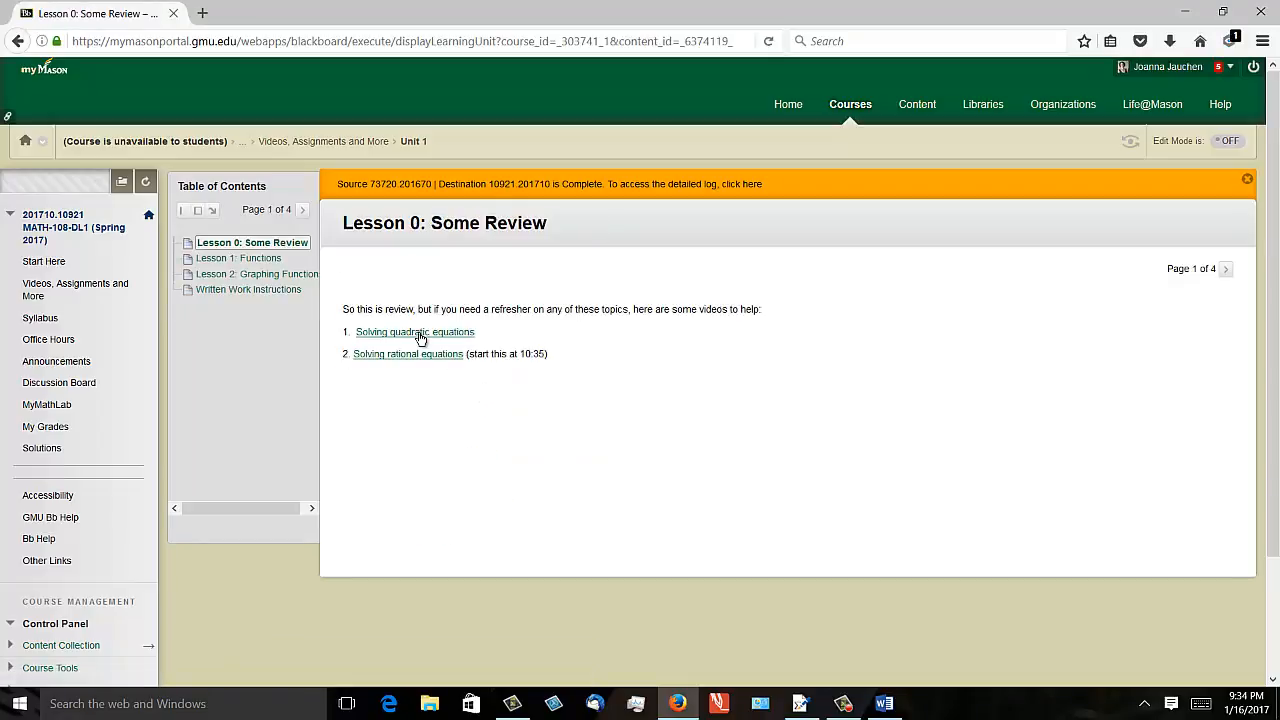
pyautogui.moveTo(238, 258)
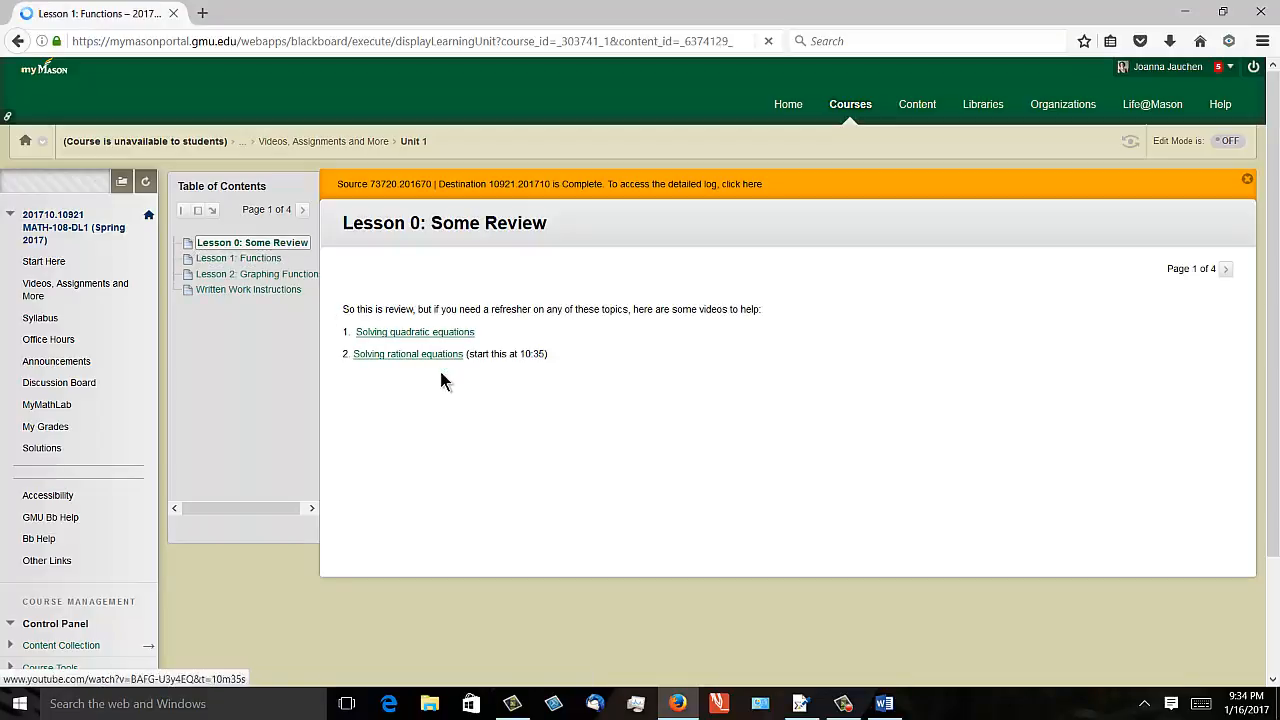
pyautogui.click(238, 258)
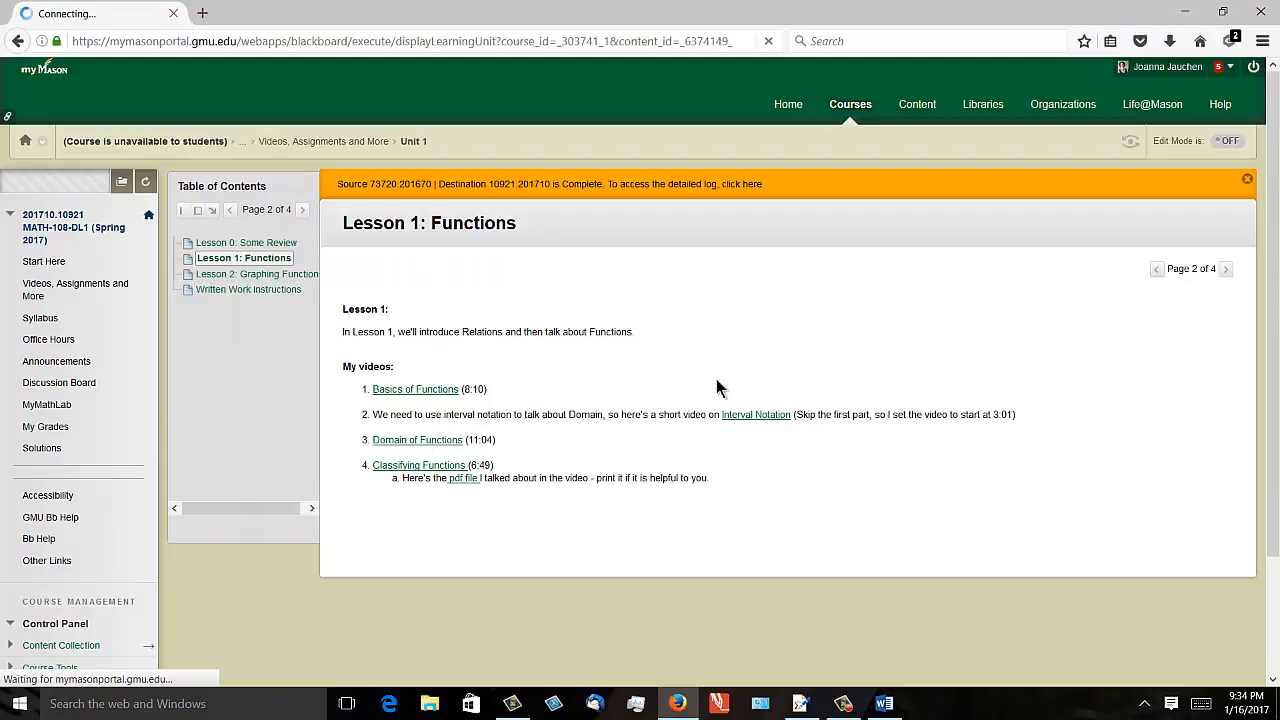
pyautogui.click(248, 289)
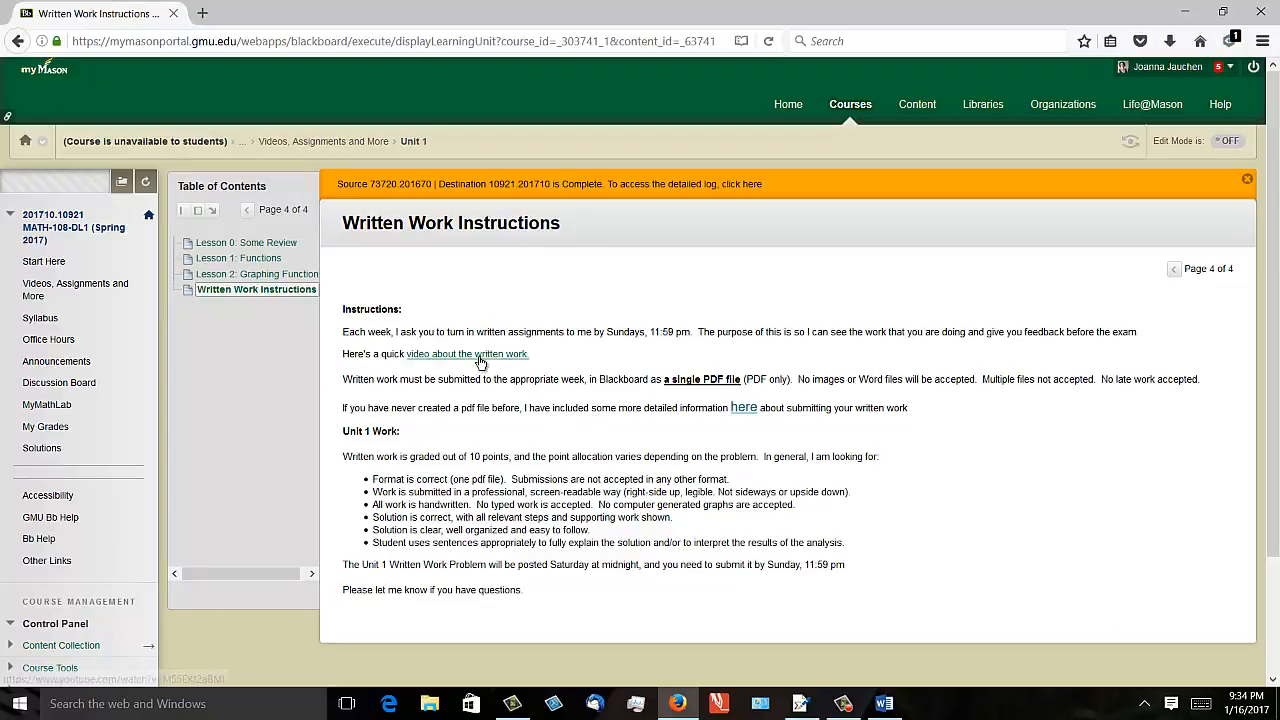
pyautogui.moveTo(740, 432)
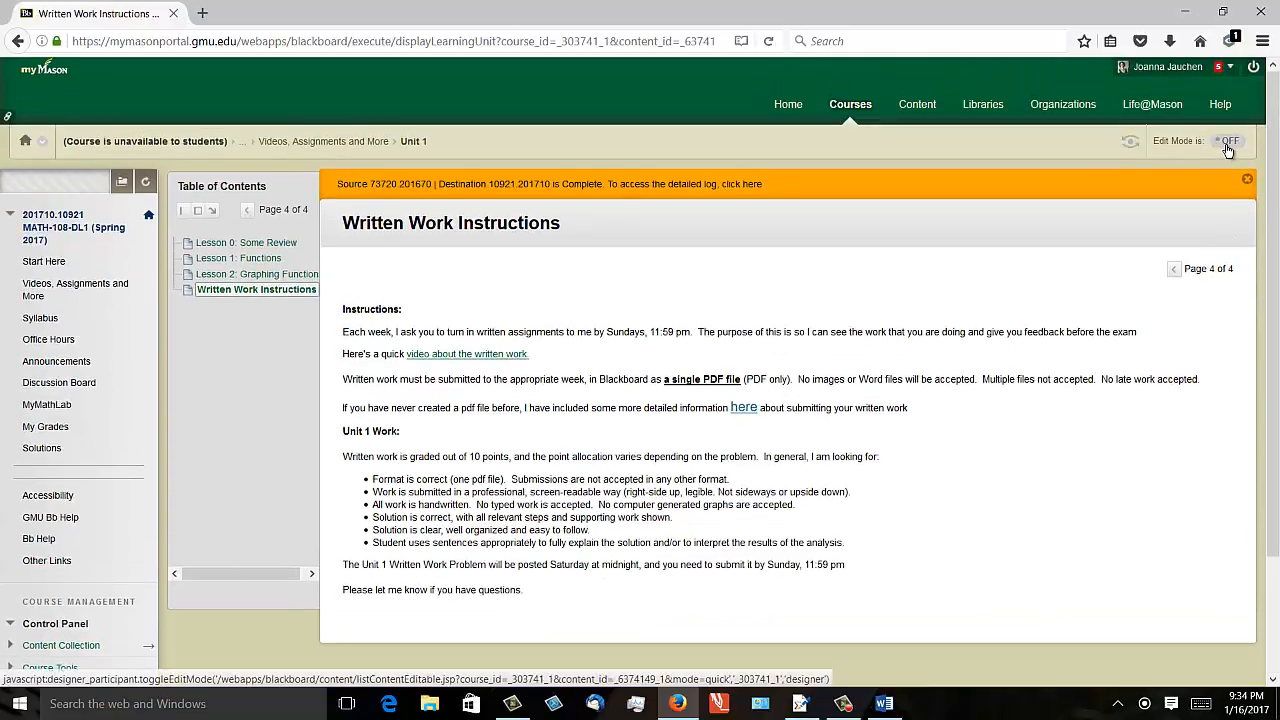
# Switch Edit Mode on for the course
pyautogui.click(1228, 141)
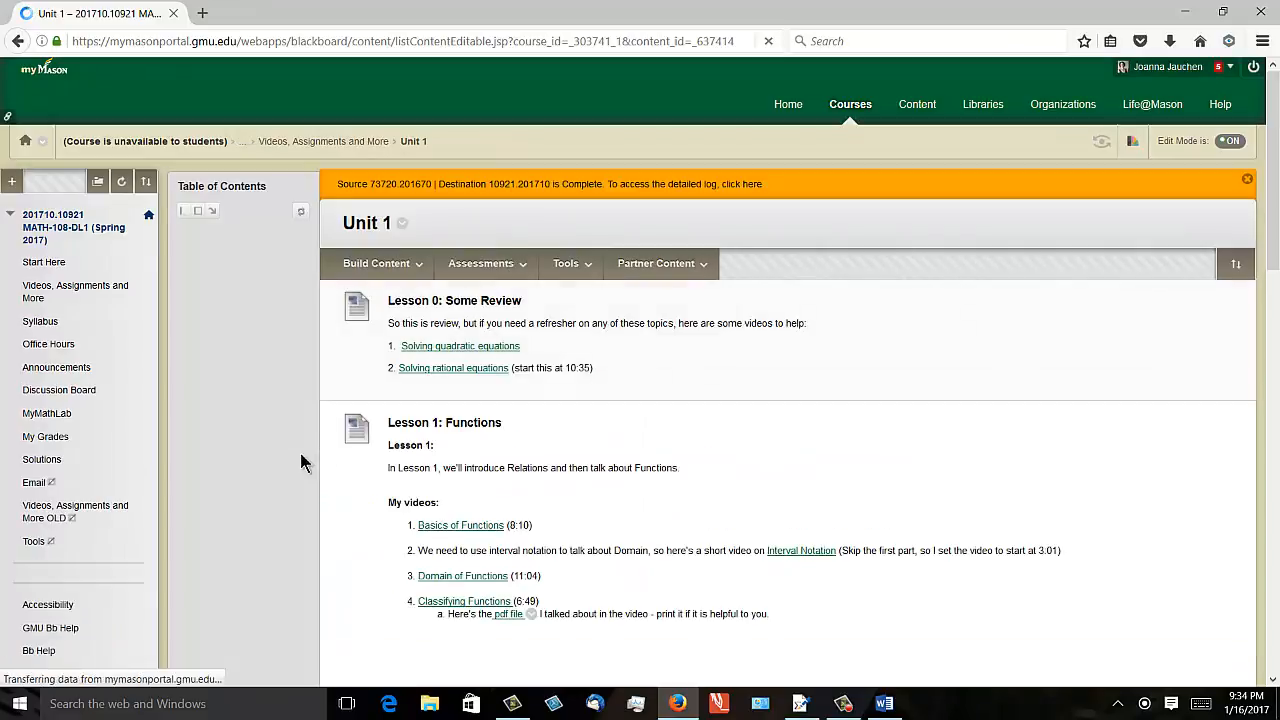
# Scroll Unit 1 down to Unit 1 Written Work, then return to Videos, Assignments and More
pyautogui.scroll(-3)
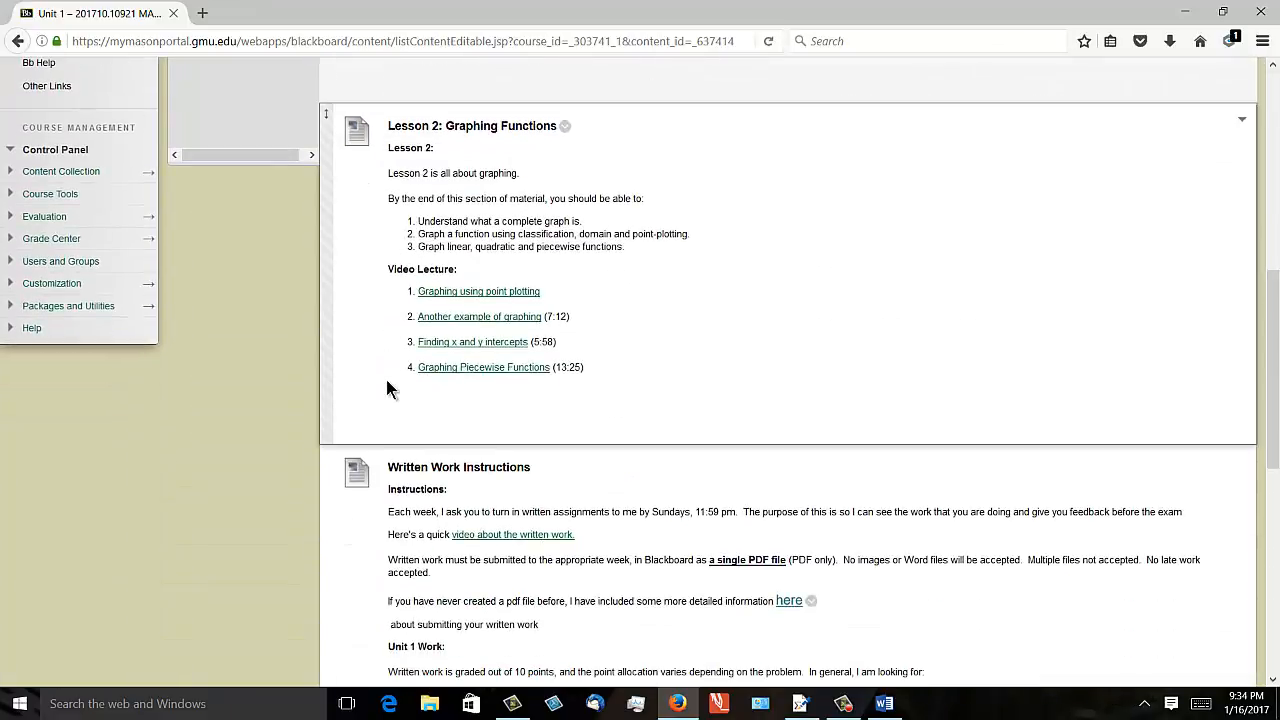
pyautogui.scroll(-3)
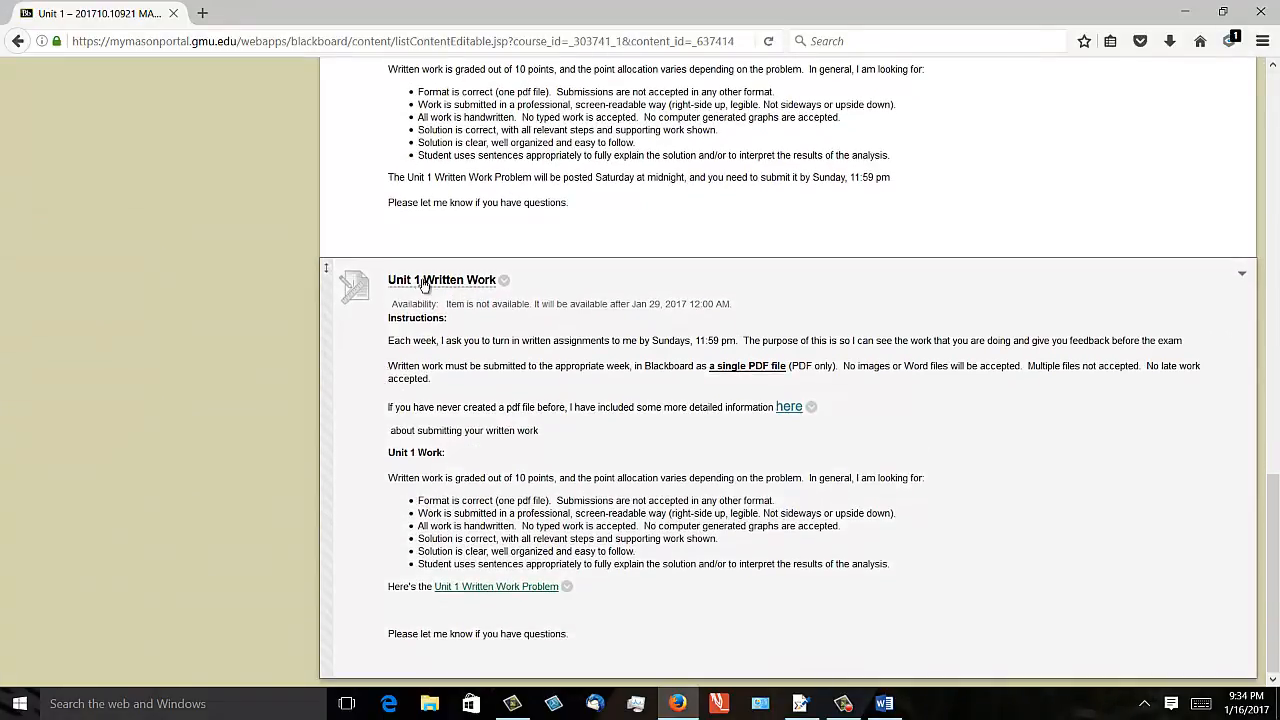
pyautogui.moveTo(587, 338)
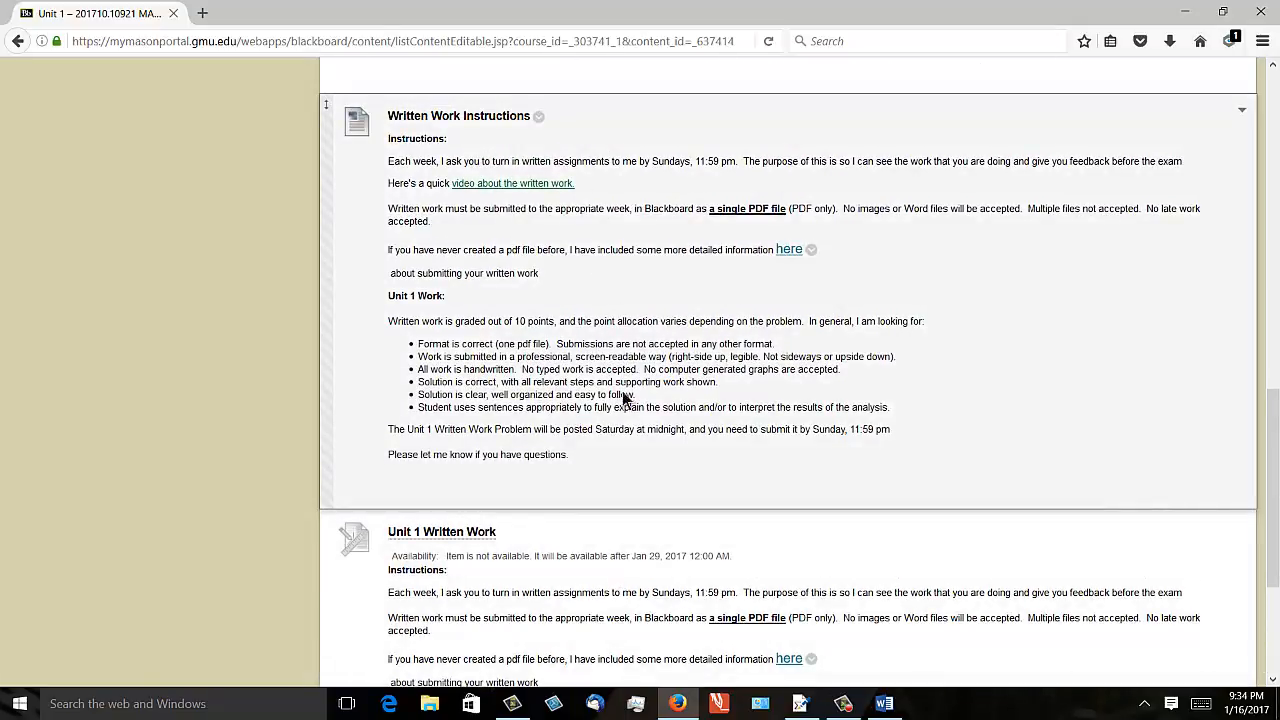
pyautogui.scroll(-3)
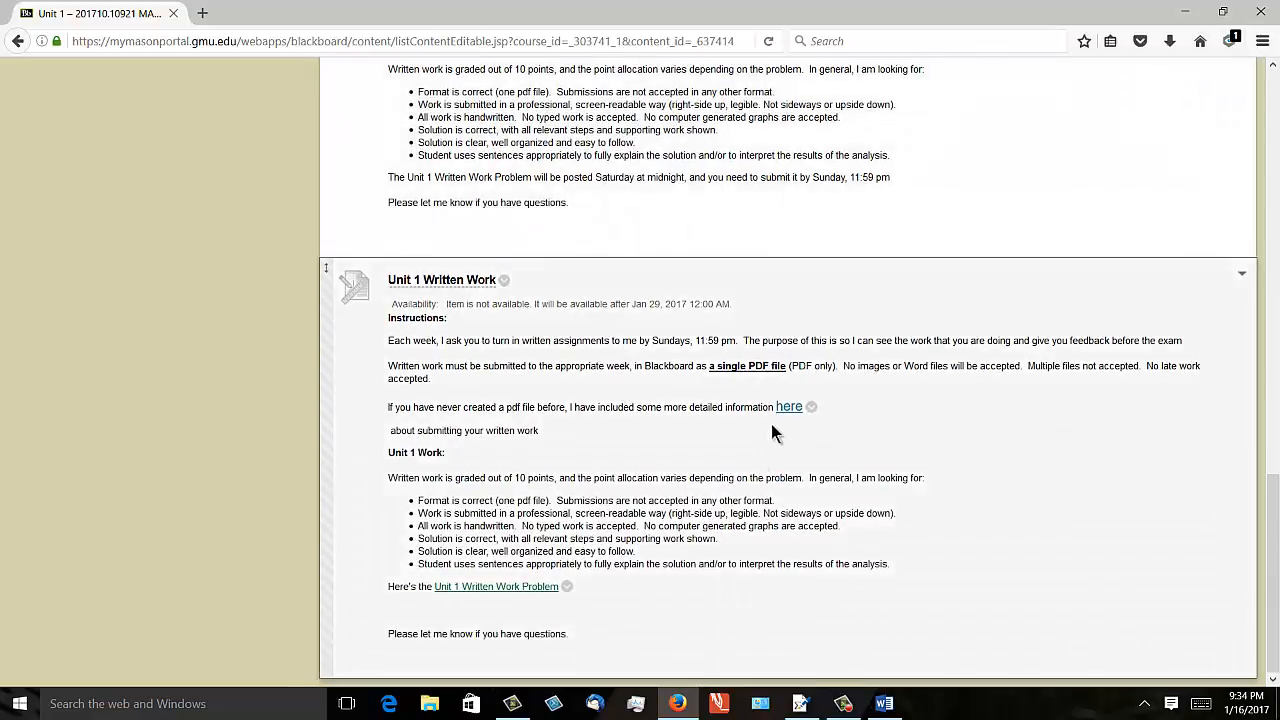
pyautogui.moveTo(448, 597)
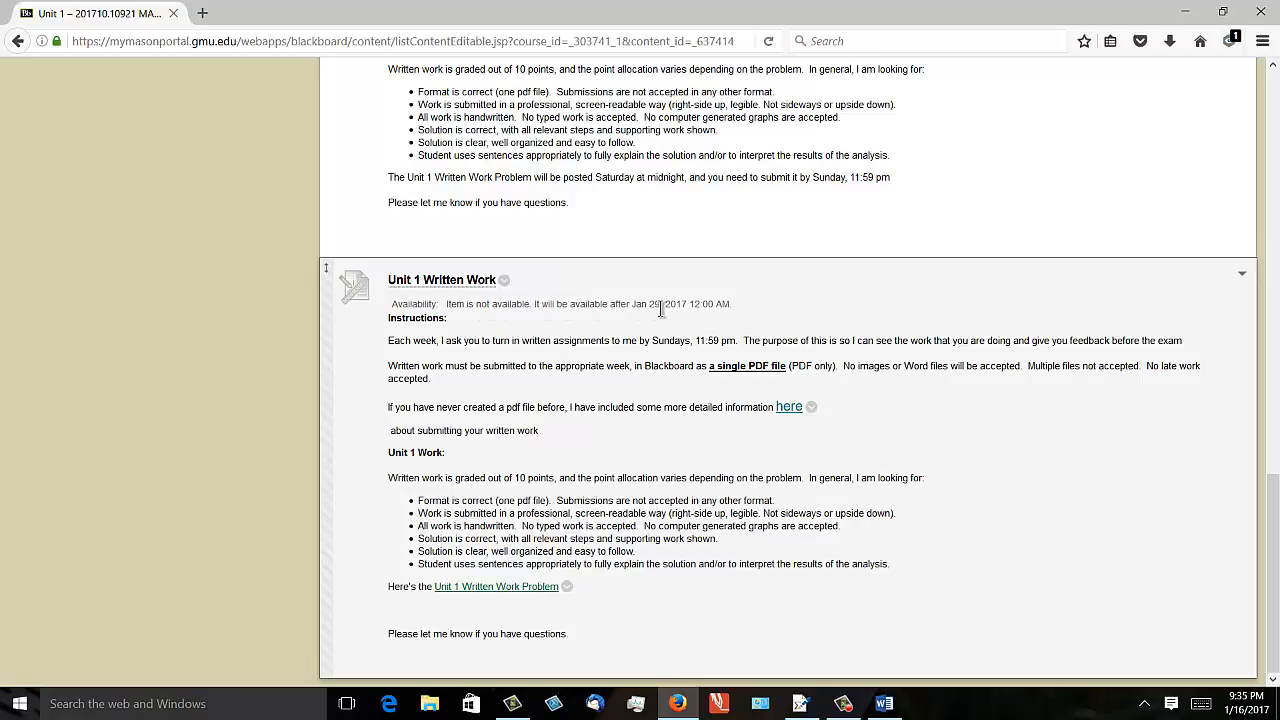
pyautogui.moveTo(655, 305)
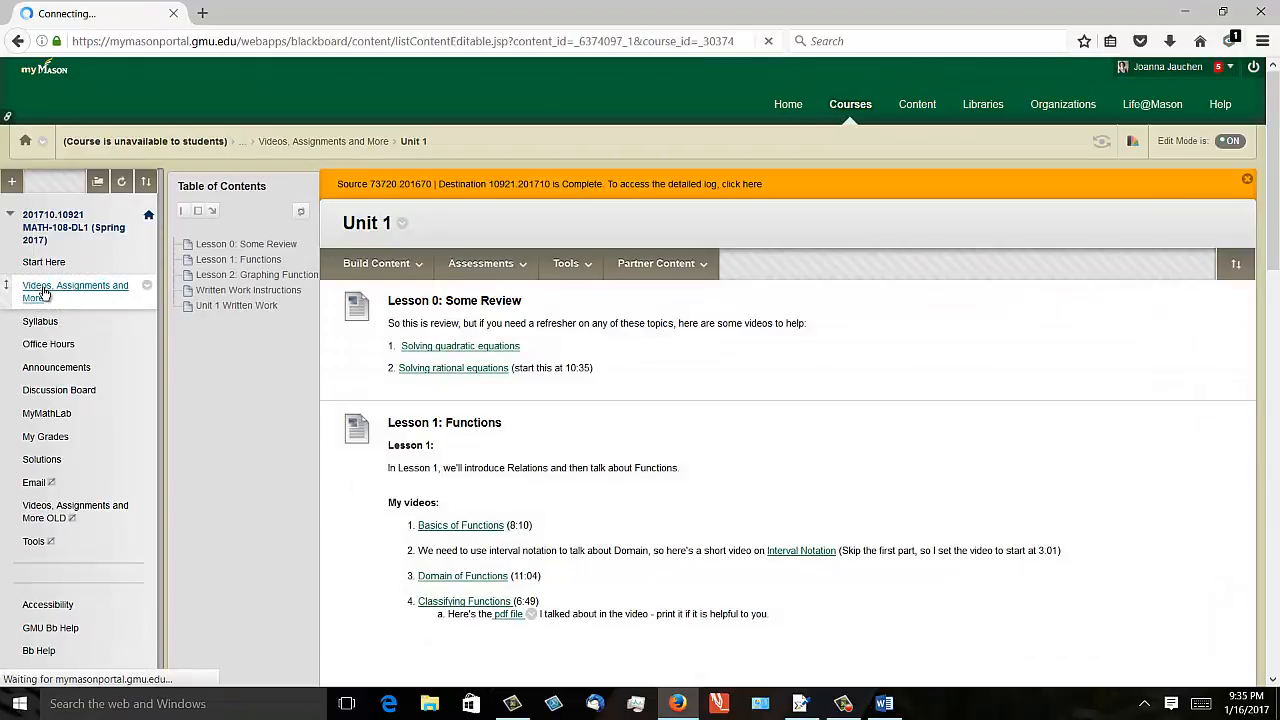
pyautogui.click(75, 291)
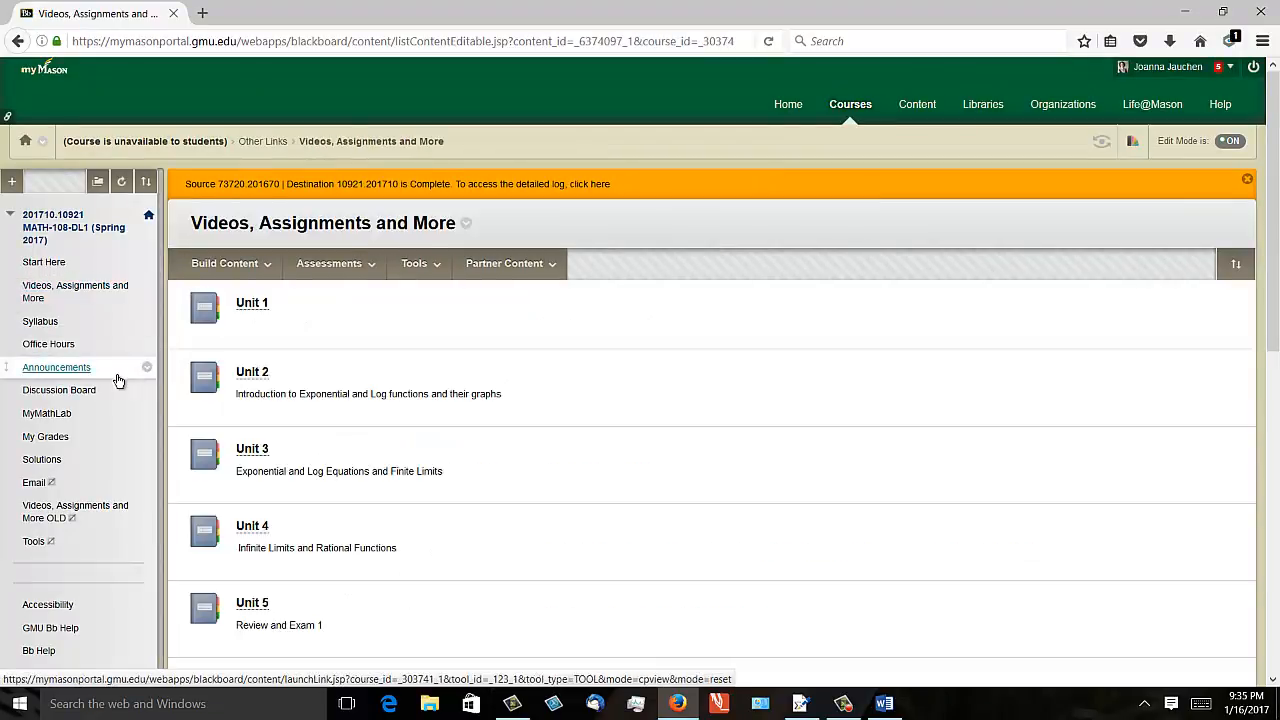
pyautogui.moveTo(56, 367)
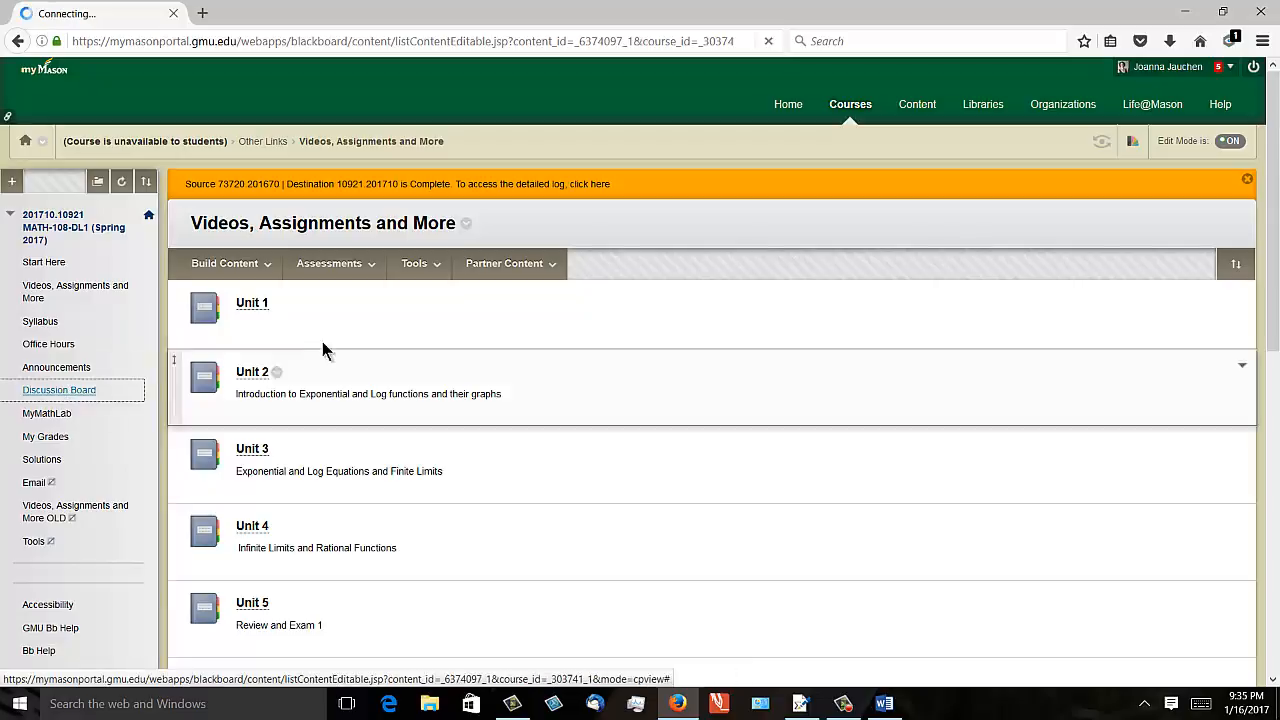
pyautogui.click(59, 390)
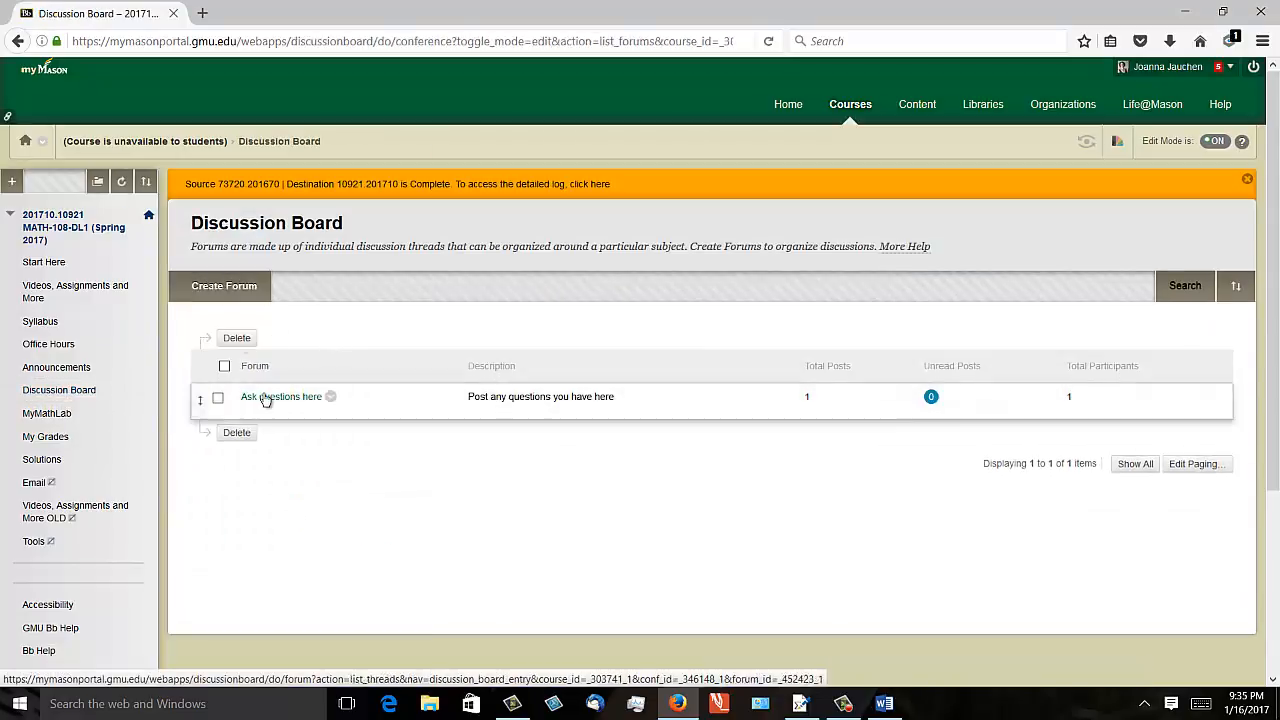
# Open the 'Ask questions here' forum, unsubscribe, then subscribe again
pyautogui.click(281, 396)
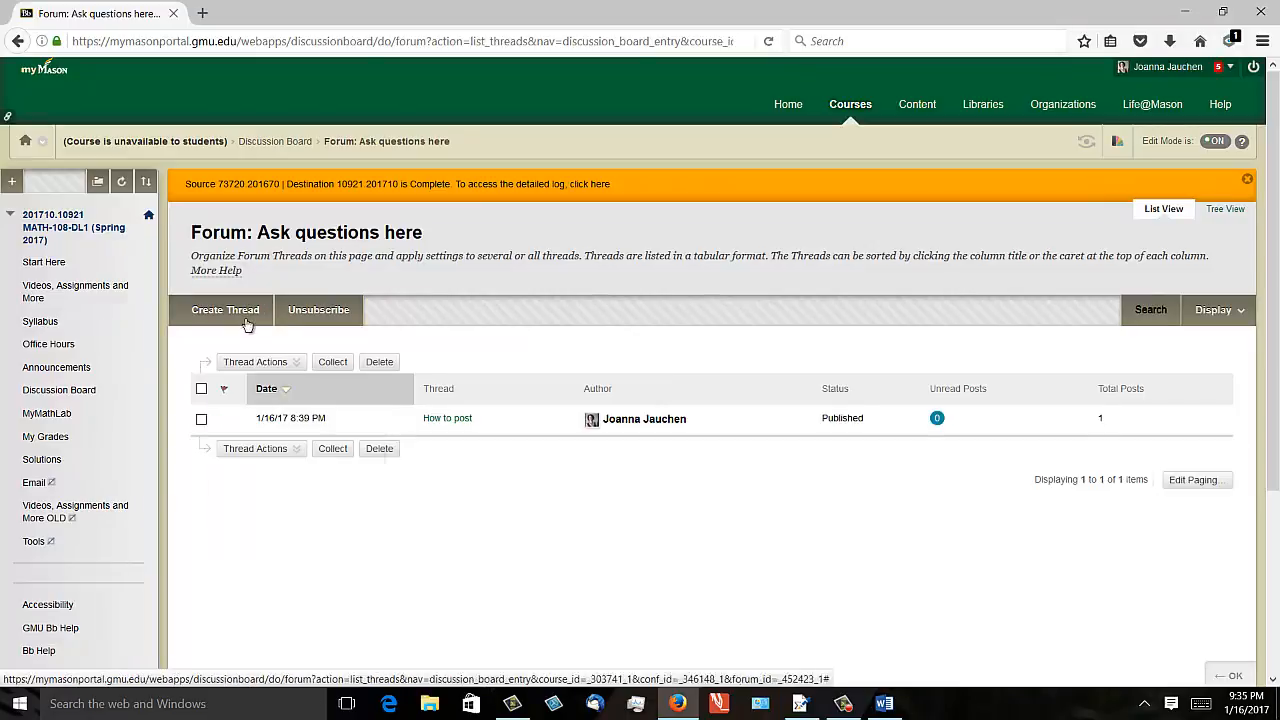
pyautogui.moveTo(48, 344)
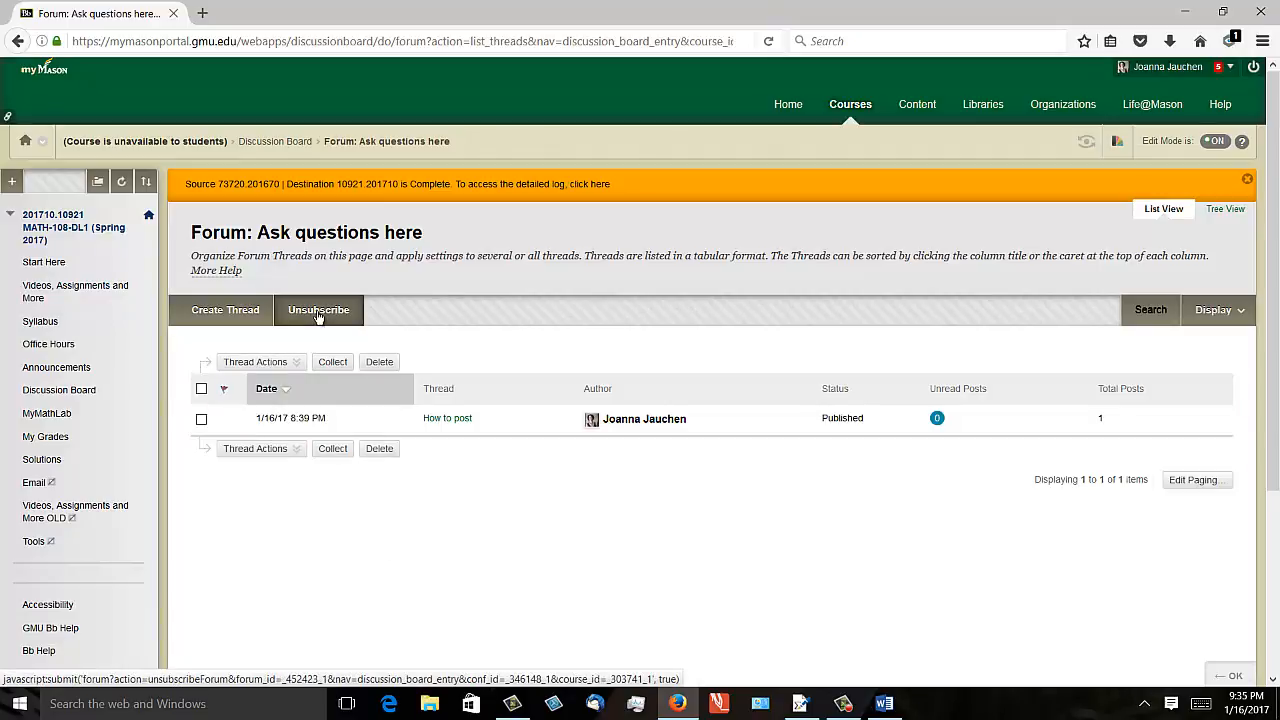
pyautogui.click(318, 310)
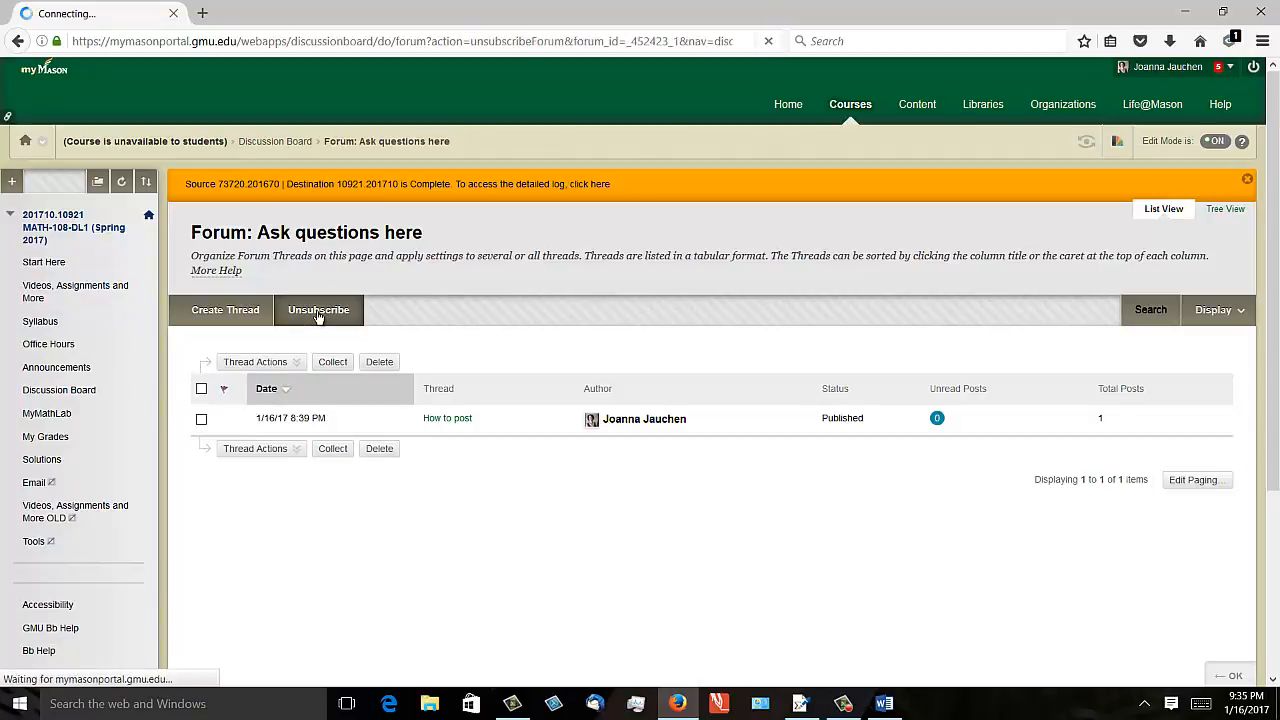
pyautogui.click(318, 309)
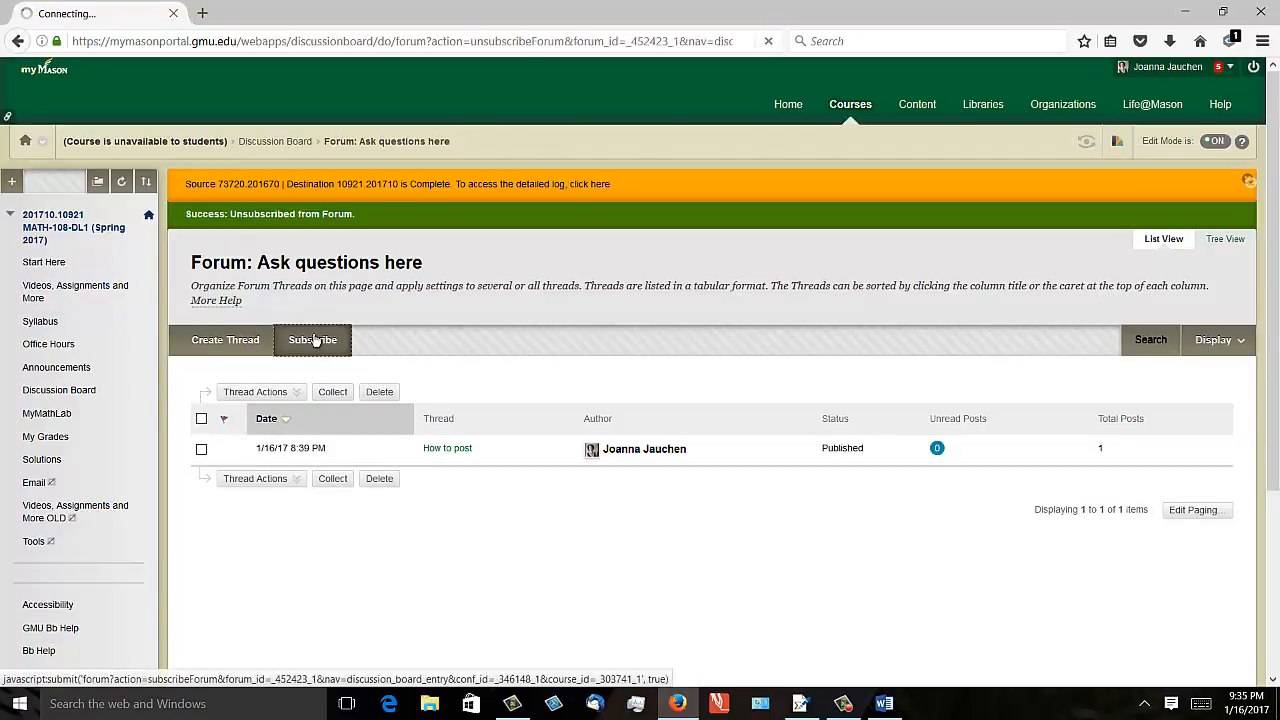
pyautogui.click(312, 339)
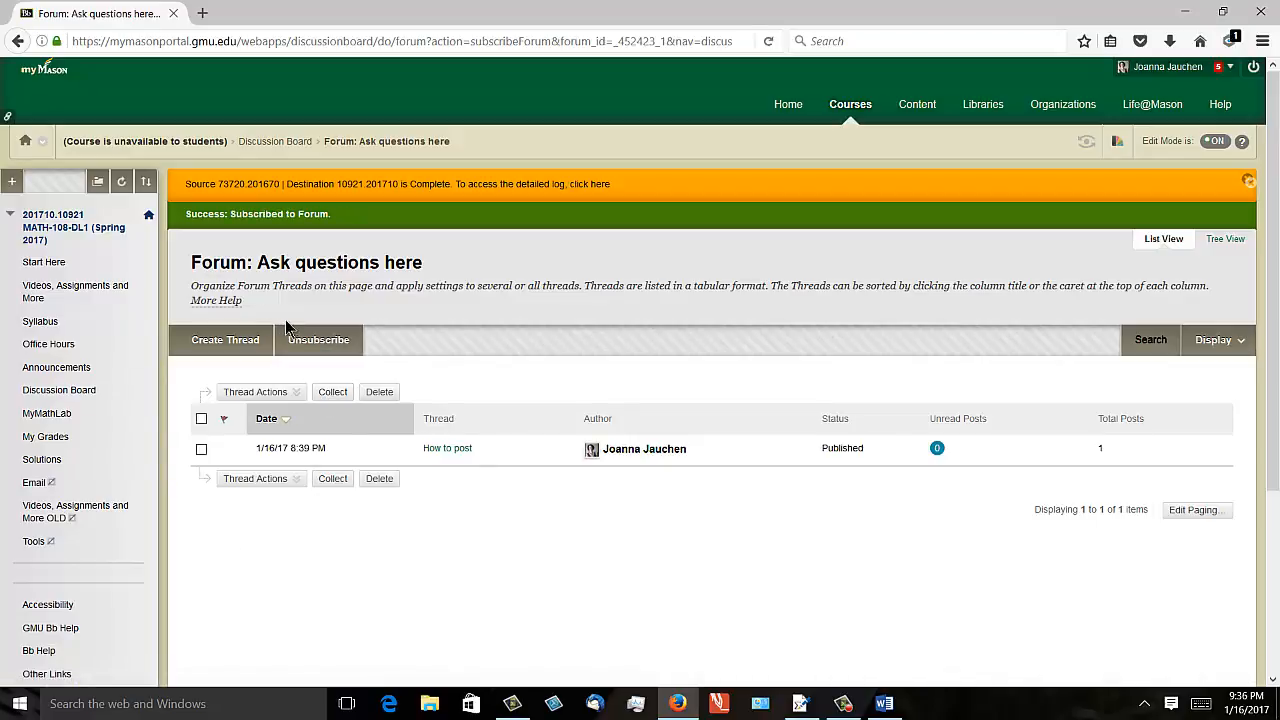
pyautogui.moveTo(42, 459)
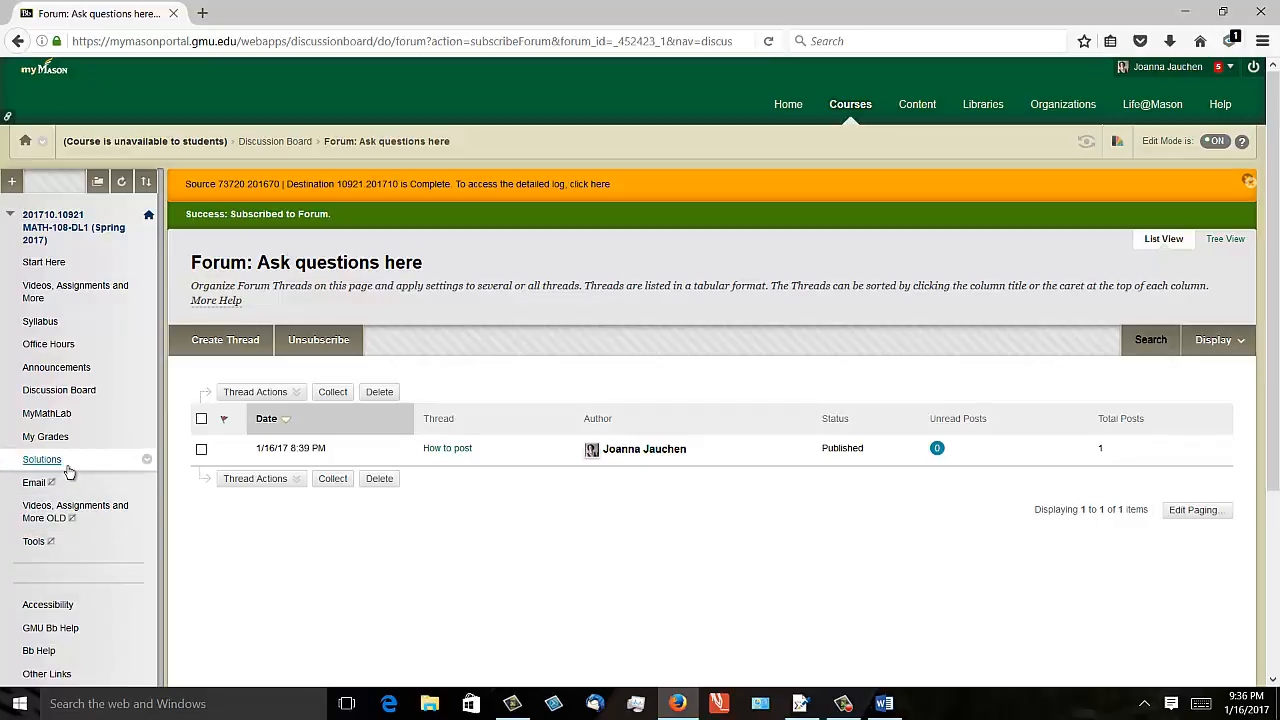
pyautogui.moveTo(42, 459)
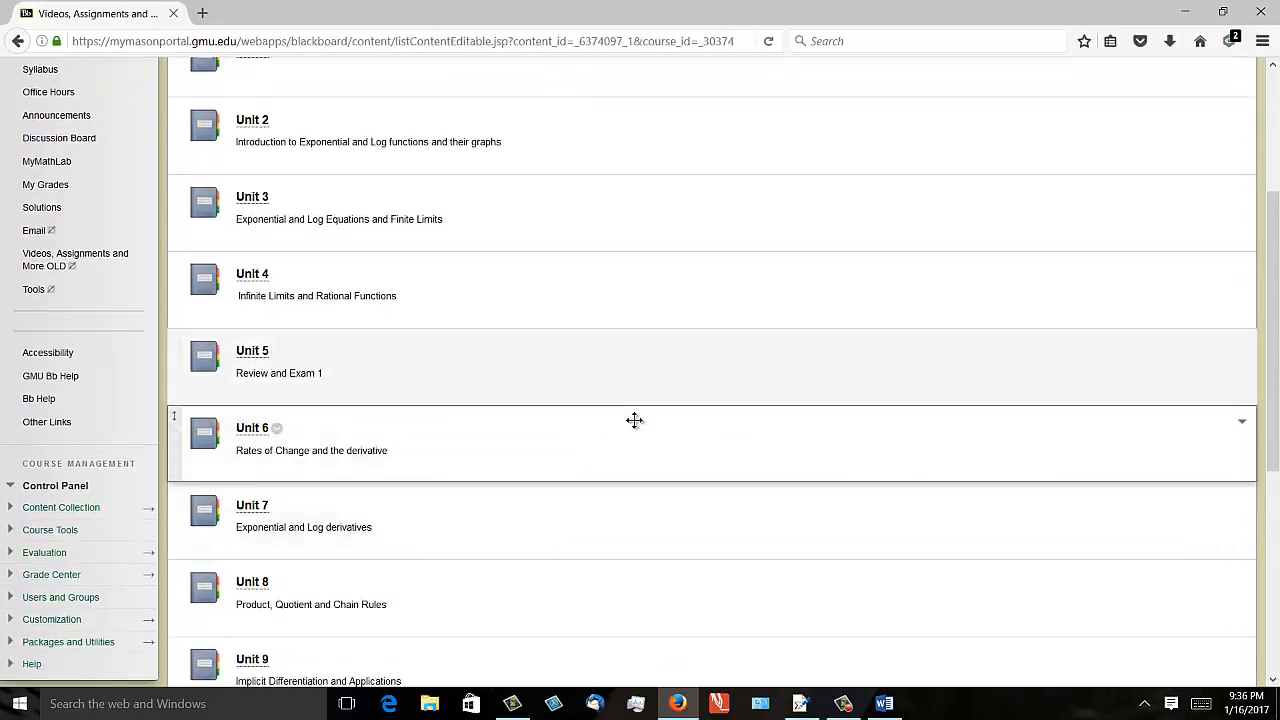
# Scroll the unit folders back up toward Unit 1
pyautogui.scroll(3)
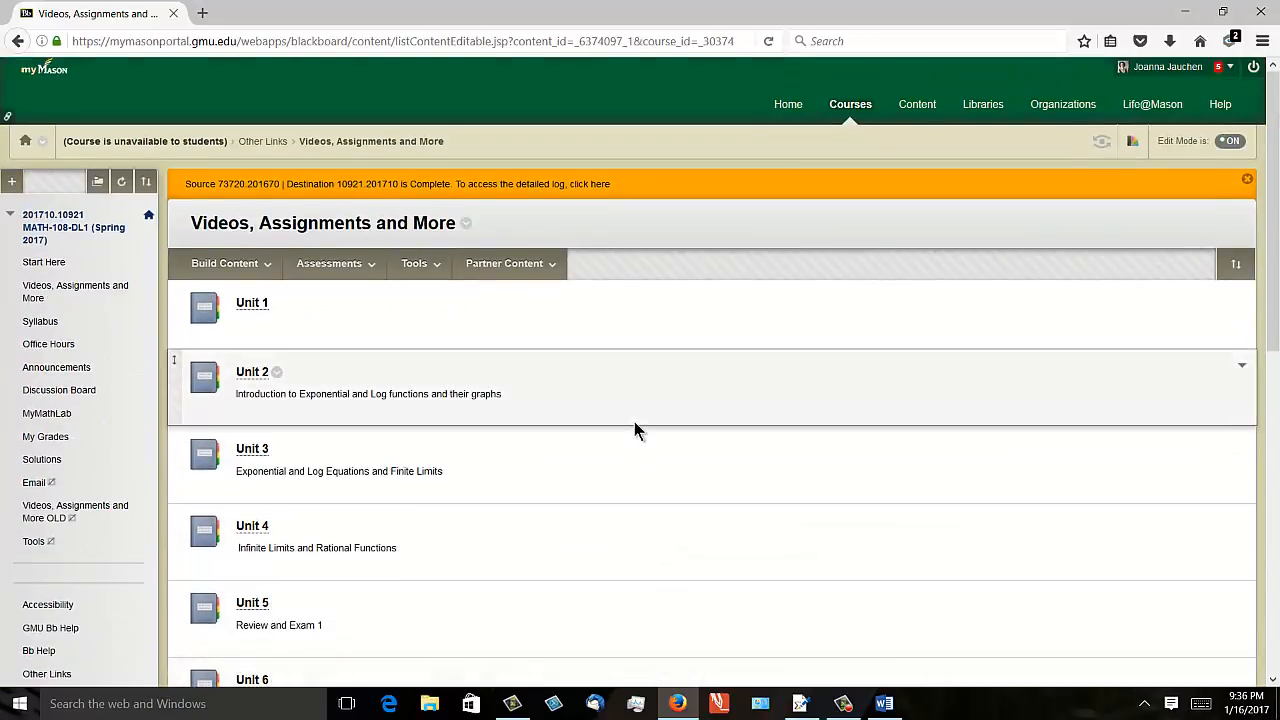